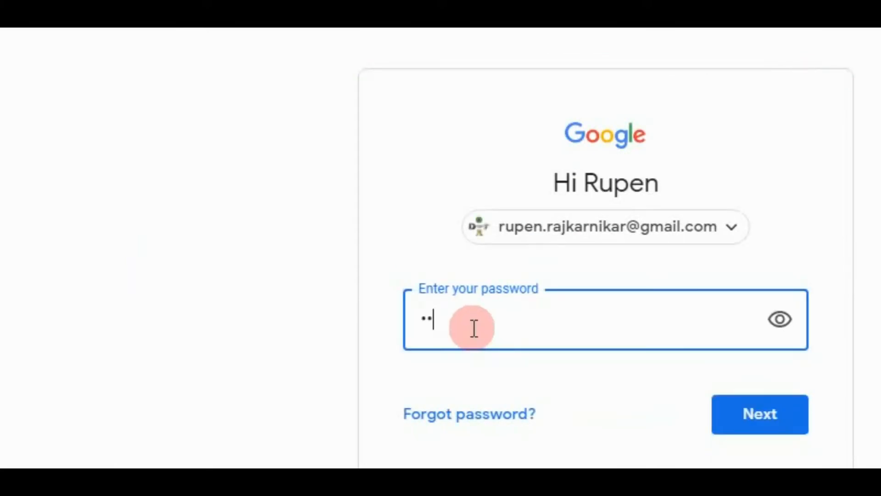
Enter the account password and submit it to reach the Gmail inbox.
type("password")
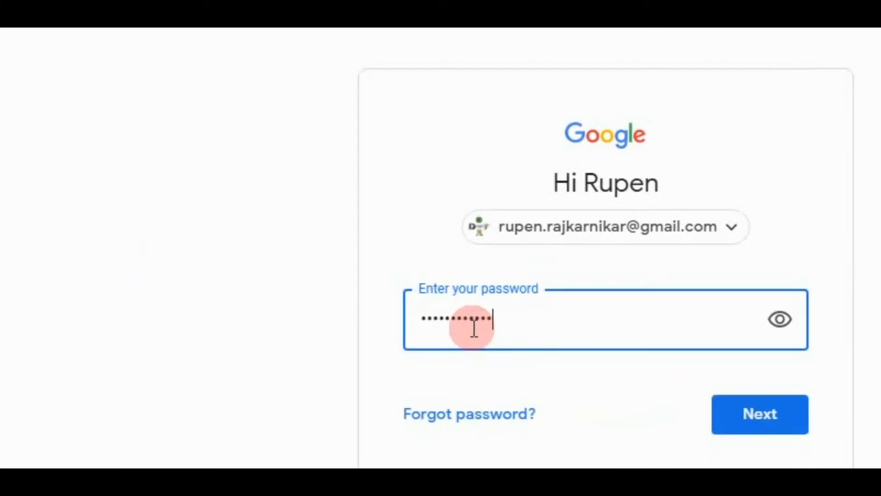
left_click(759, 413)
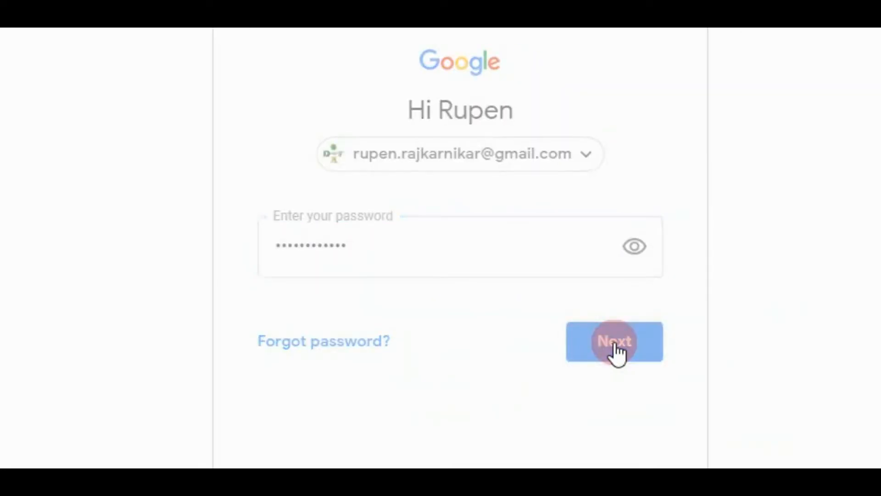
left_click(613, 341)
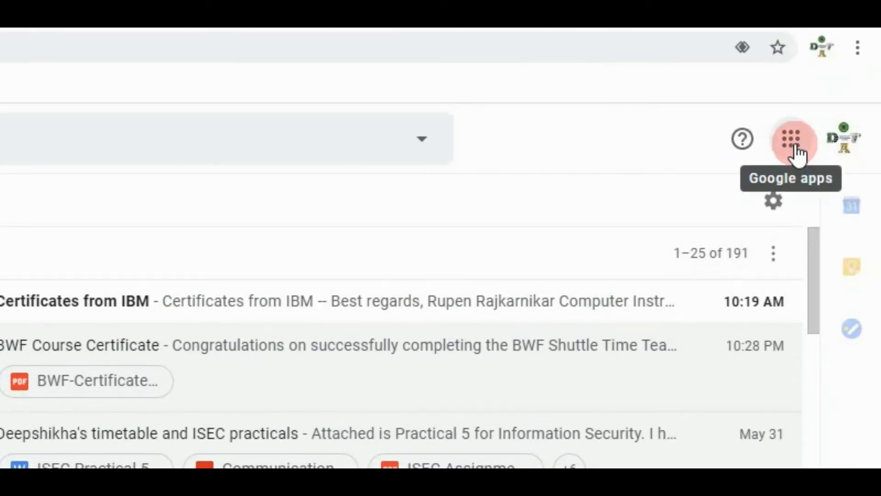
Open Google Drive from Google apps and create a new Google Form via New > More.
left_click(793, 139)
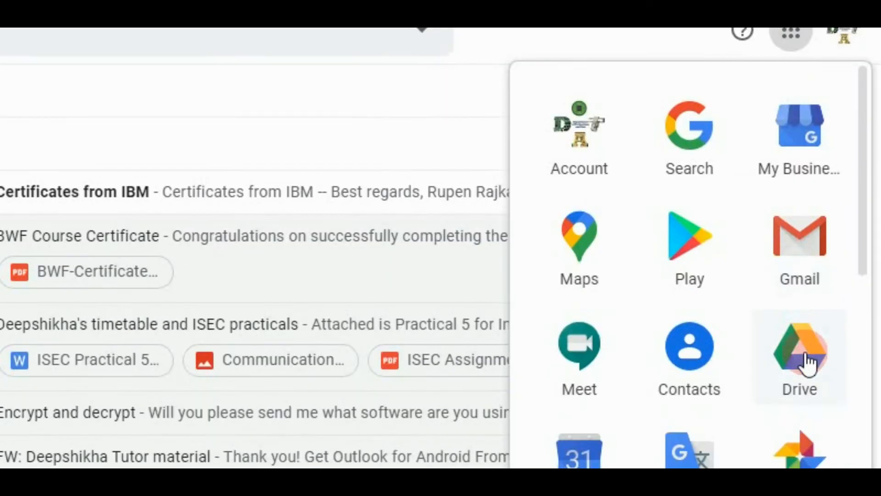
left_click(798, 348)
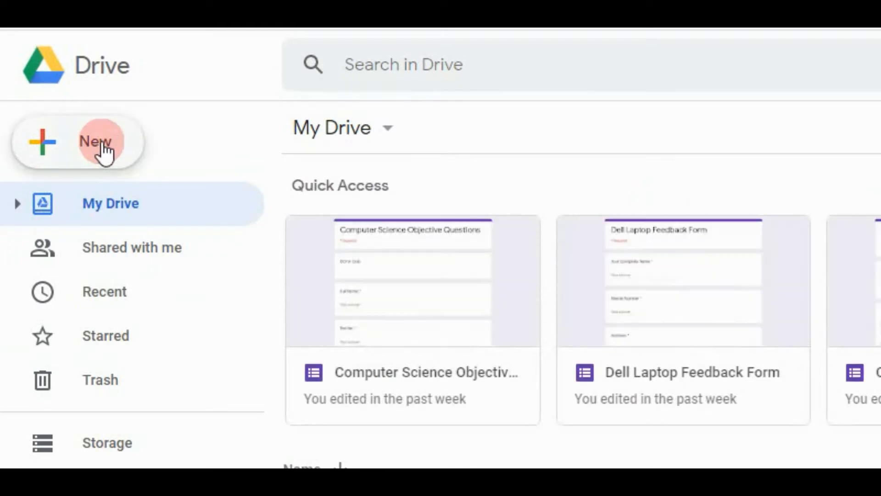
left_click(95, 141)
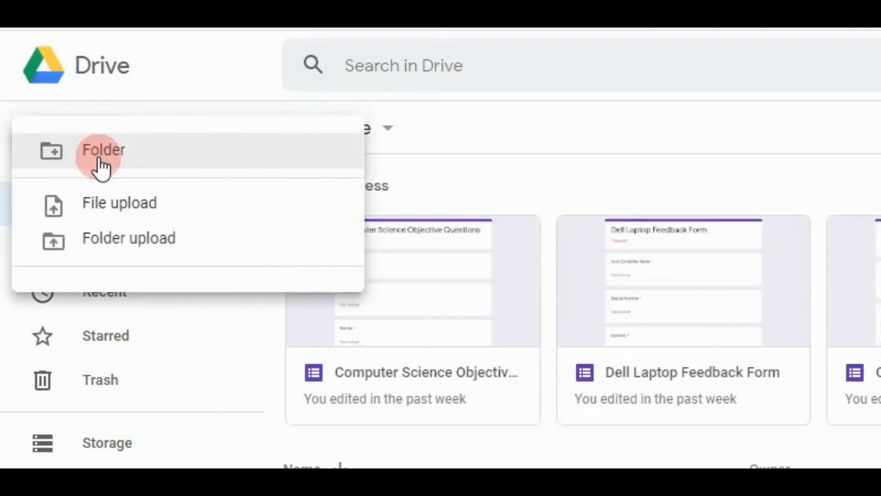
left_click(101, 324)
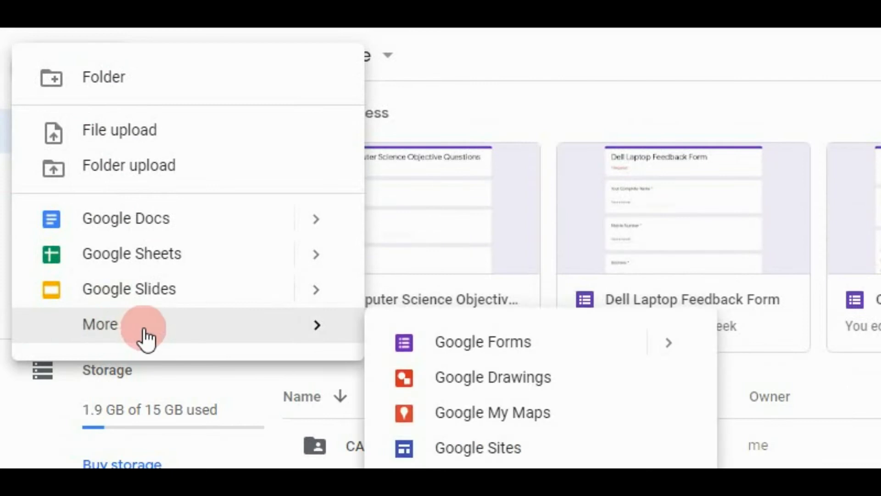
mouse_move(177, 335)
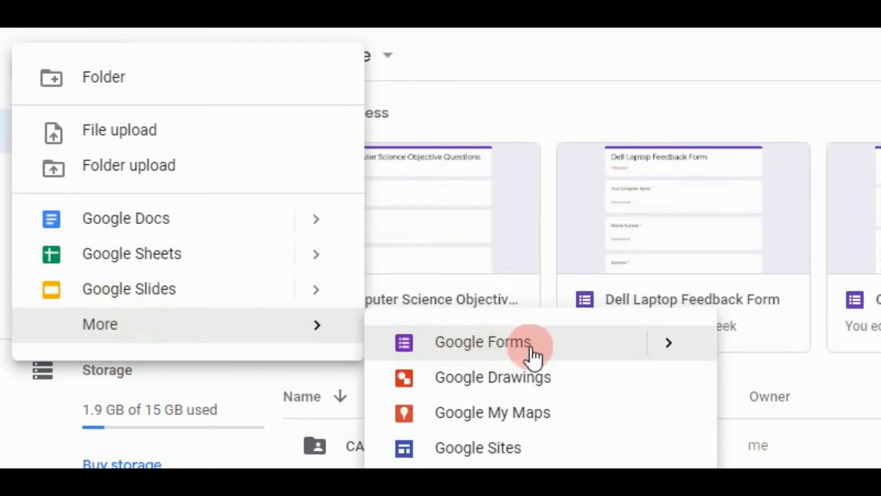
left_click(481, 342)
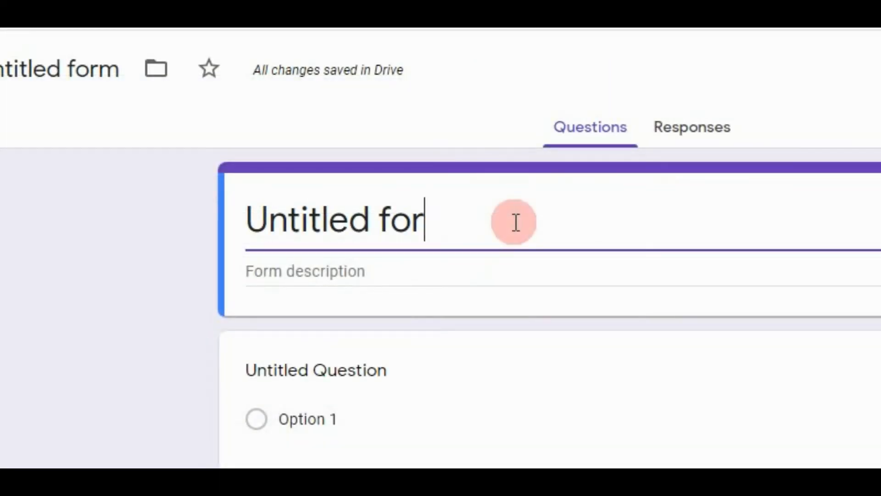
Type 'Computer Science Objective Questions' as the form title.
type("Co")
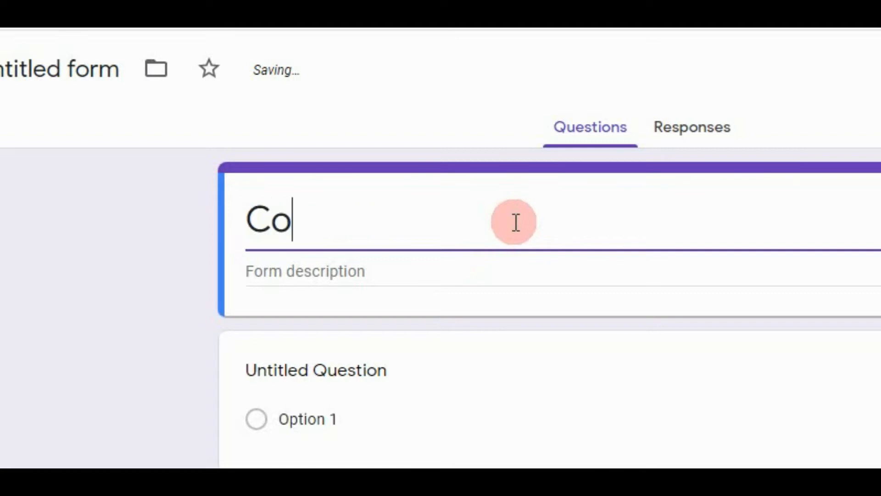
type("mputer S")
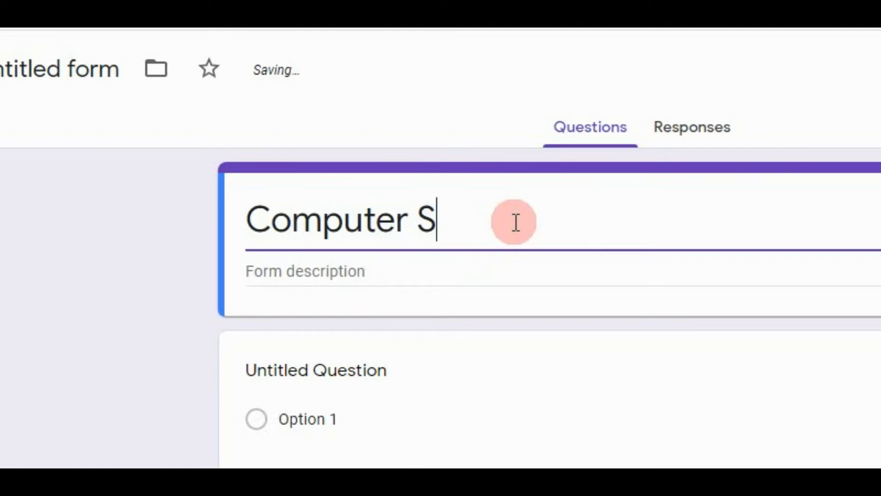
type("cience")
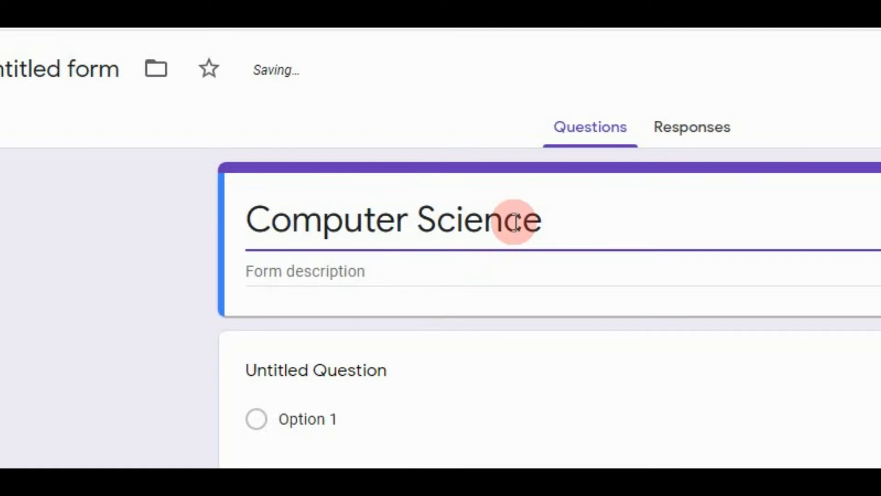
type("Objectives")
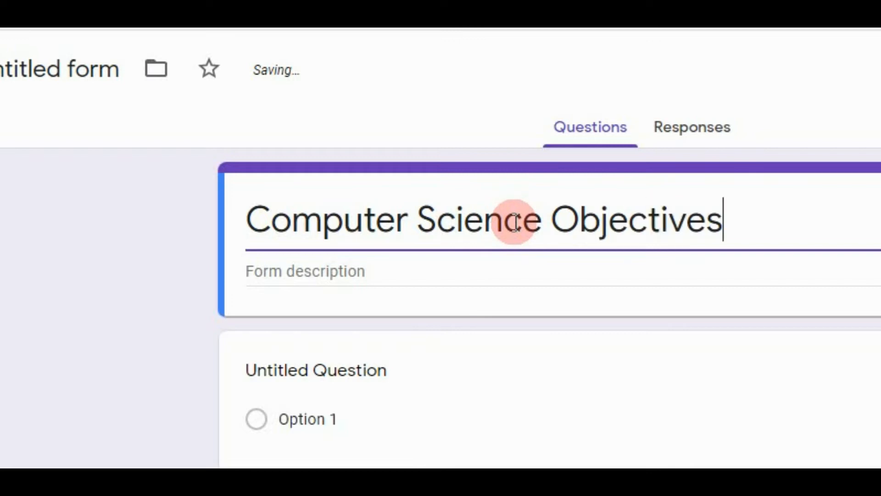
type("Que")
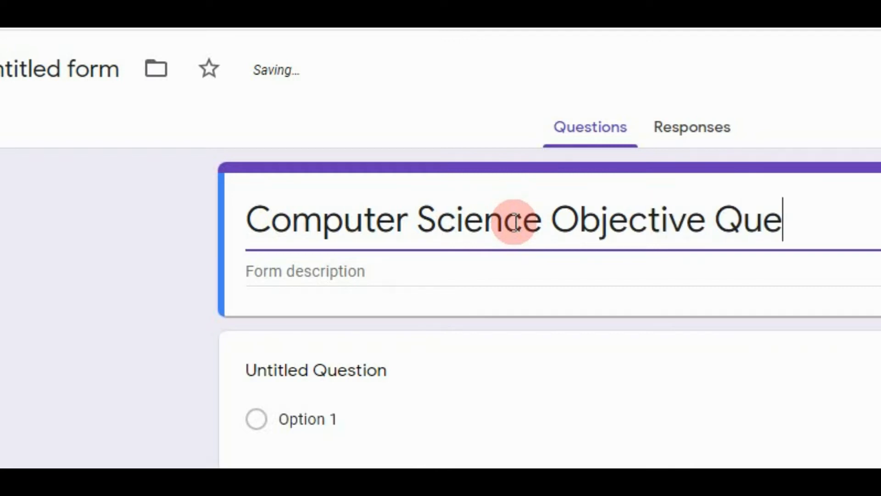
type("stions")
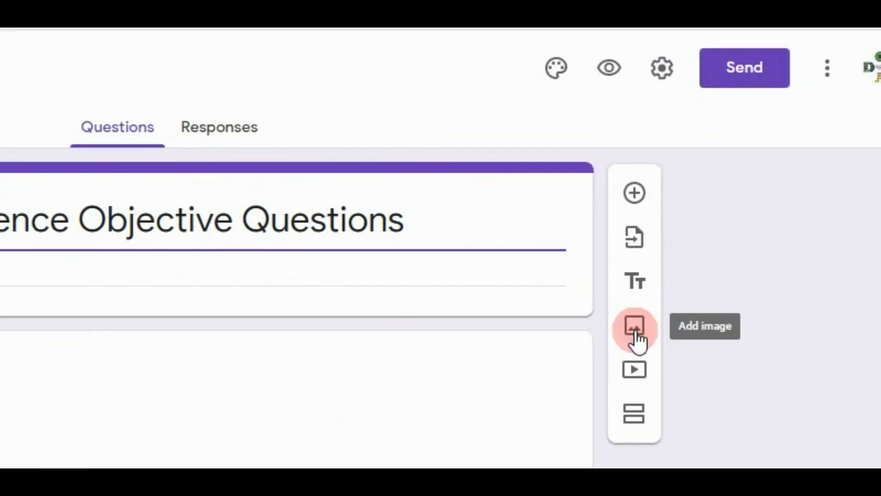
Upload the DOTA department logo below the header and title the image 'DOTA CLUB'.
left_click(633, 329)
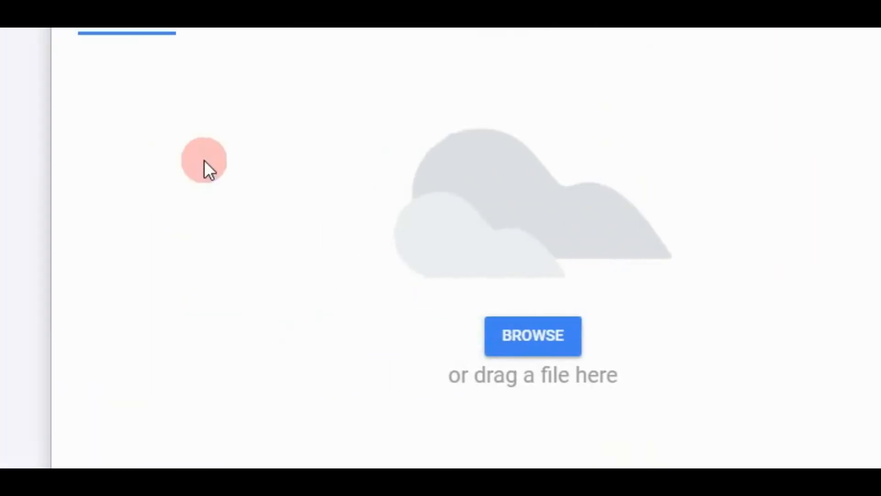
left_click(532, 336)
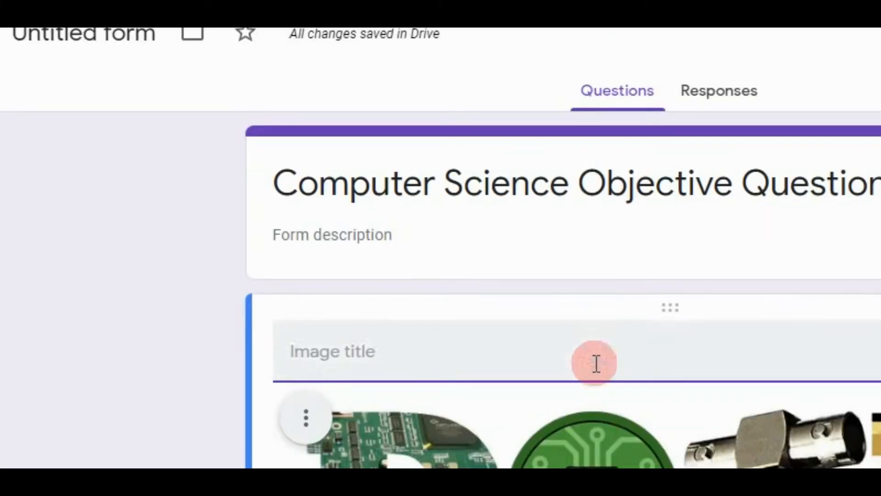
scroll("down", 3)
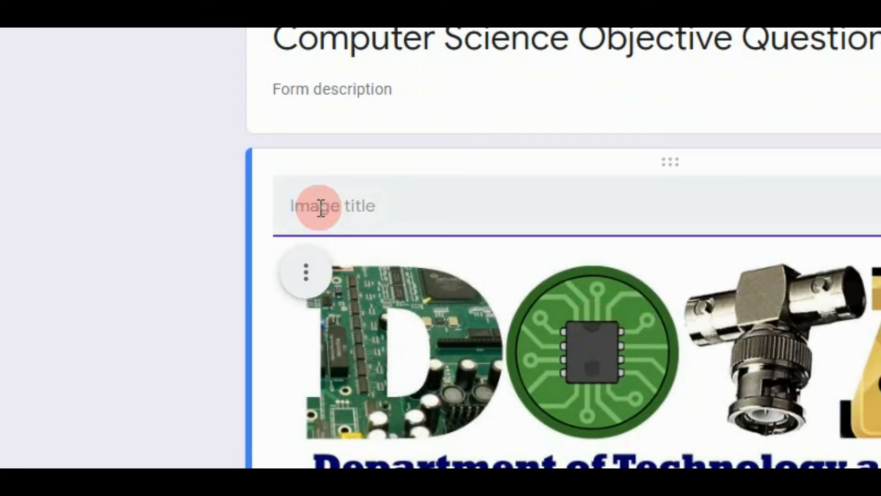
type("DOTA")
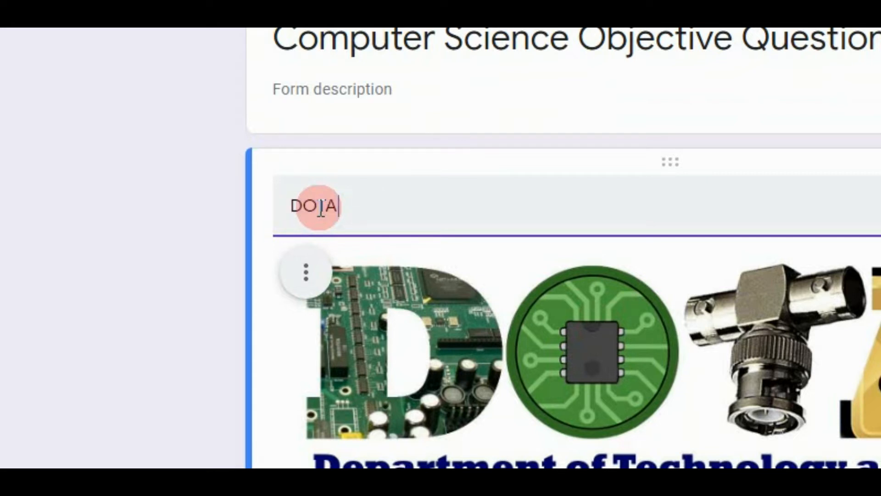
type("CLUB")
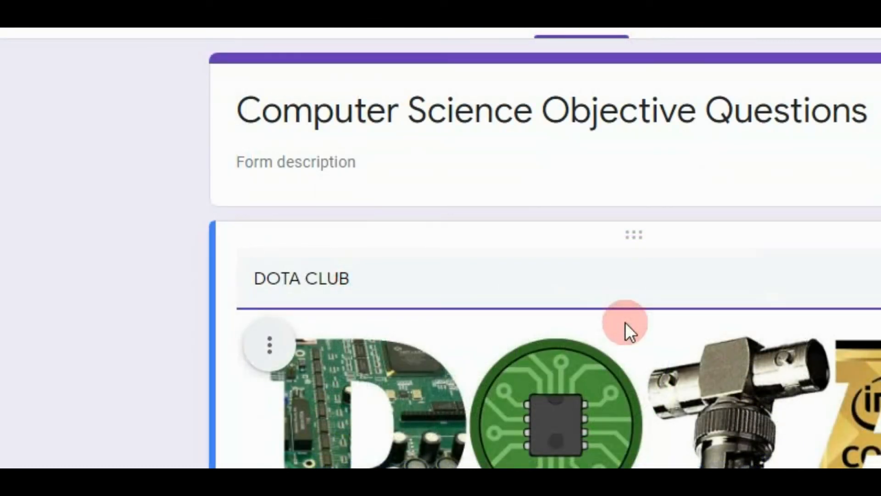
scroll("down", 3)
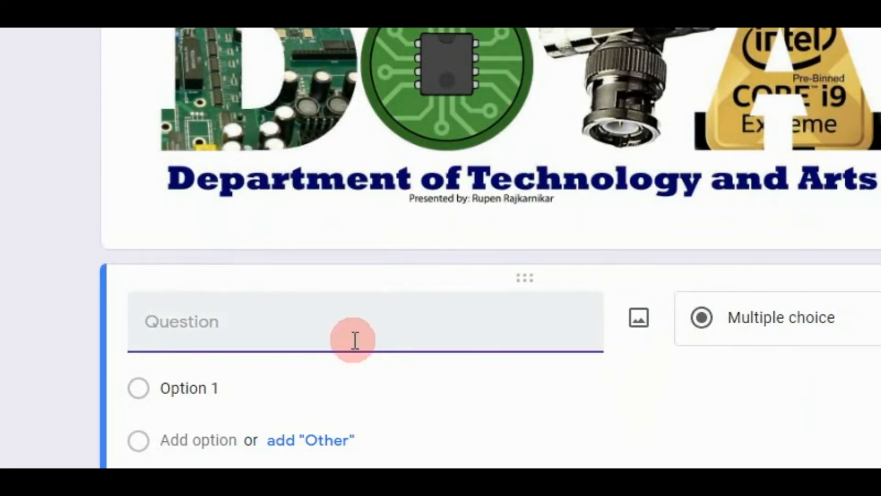
Title the first short-answer question 'Name of Student:' and switch Required on.
left_click(778, 318)
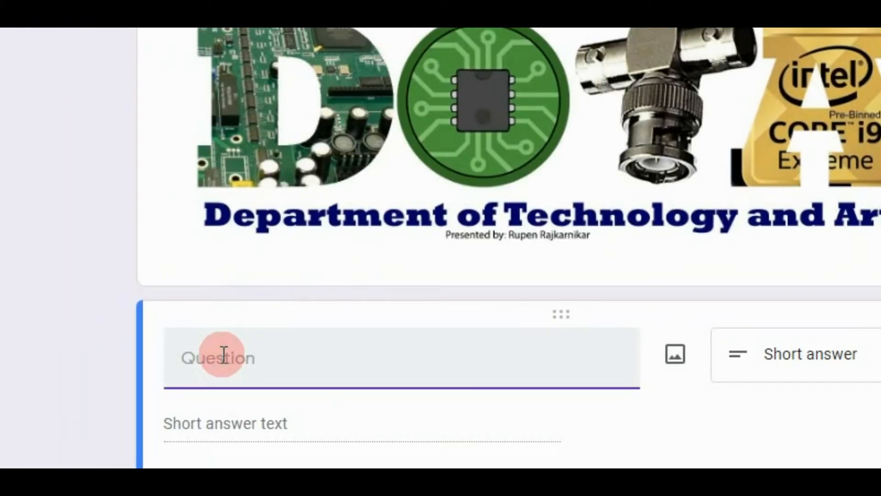
type("Name of")
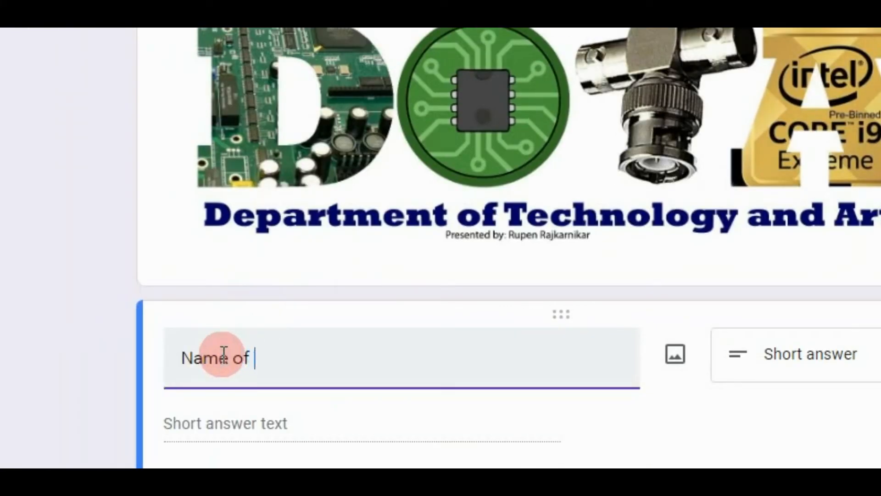
type("Student")
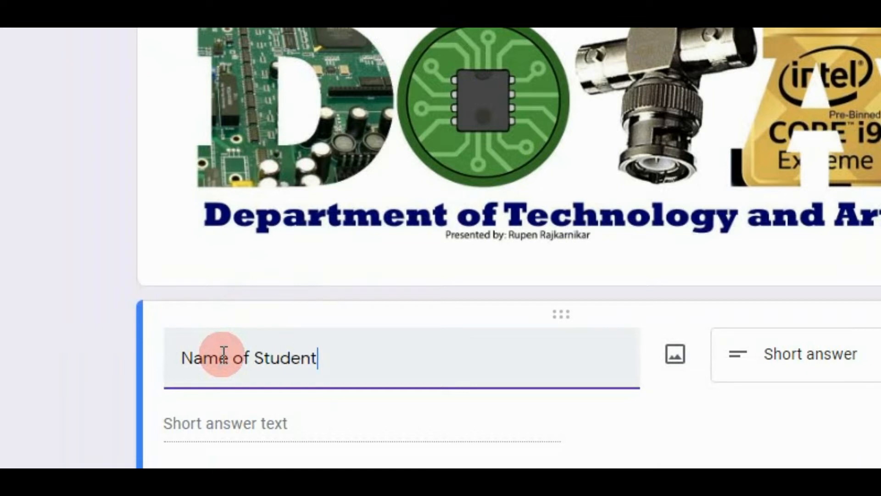
type(":")
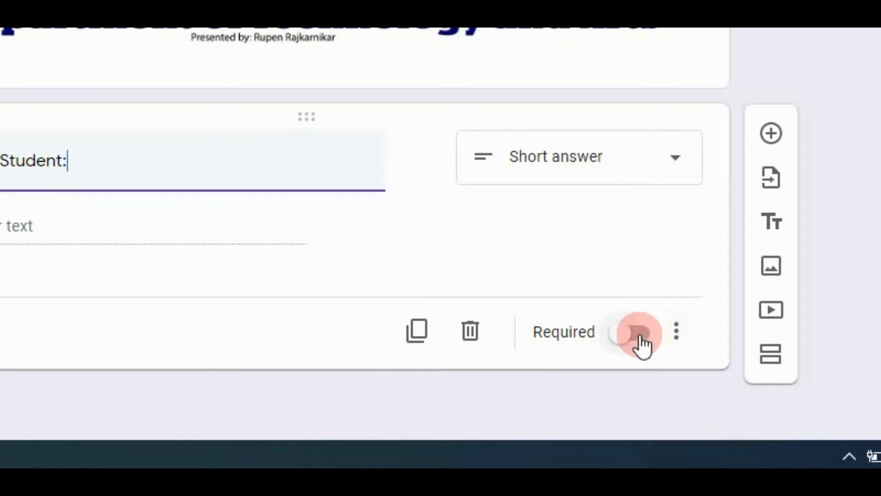
left_click(637, 331)
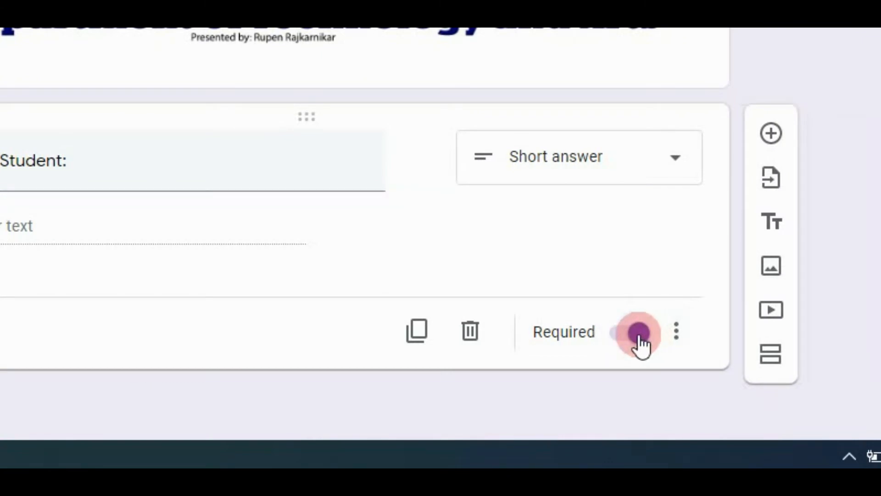
left_click(638, 331)
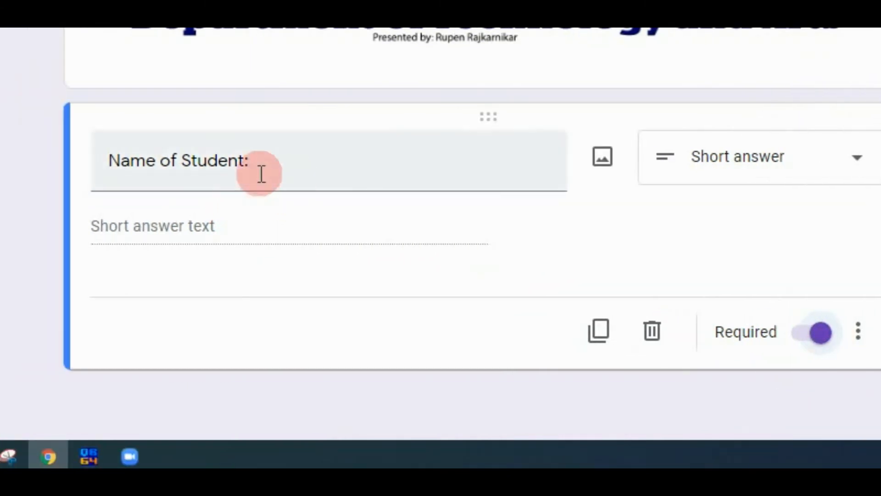
mouse_move(326, 216)
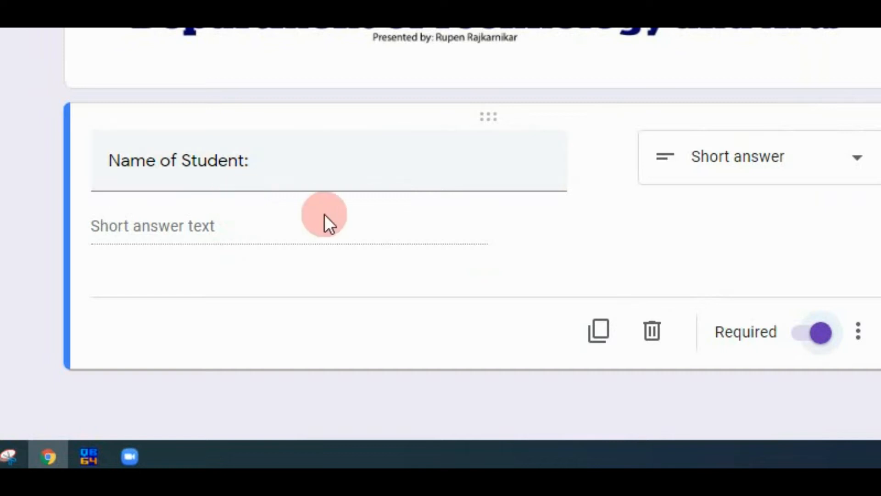
mouse_move(368, 250)
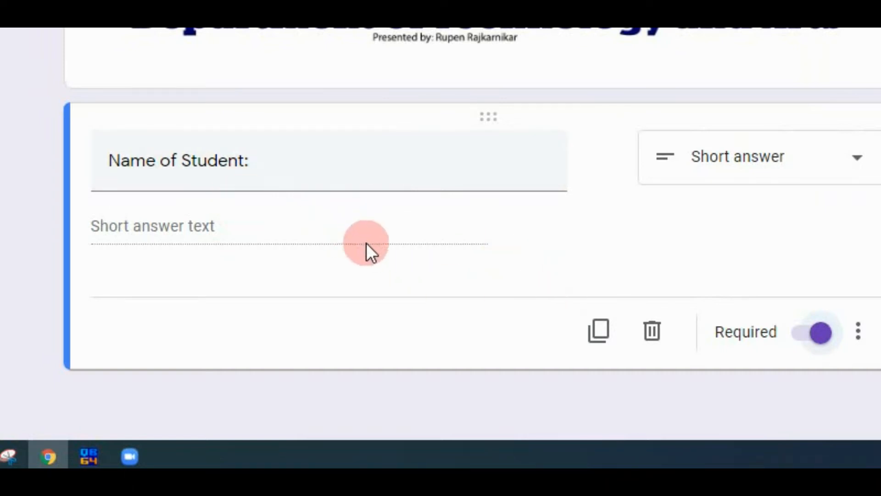
mouse_move(598, 331)
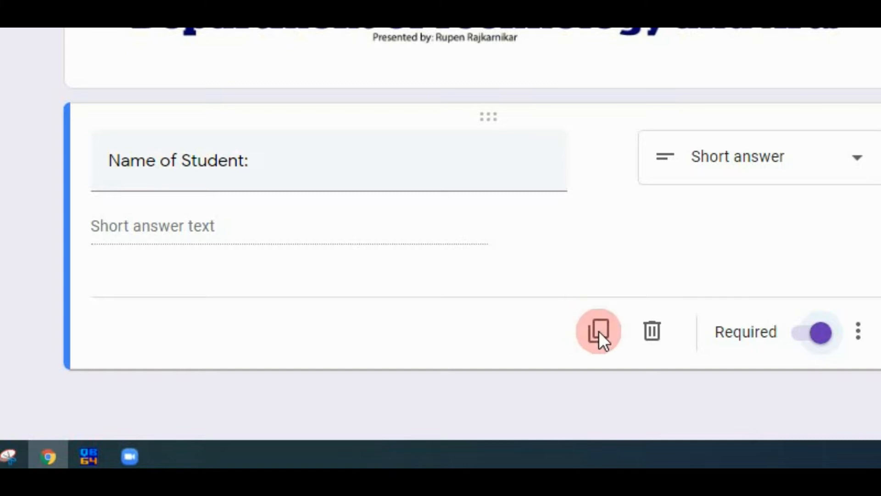
mouse_move(598, 331)
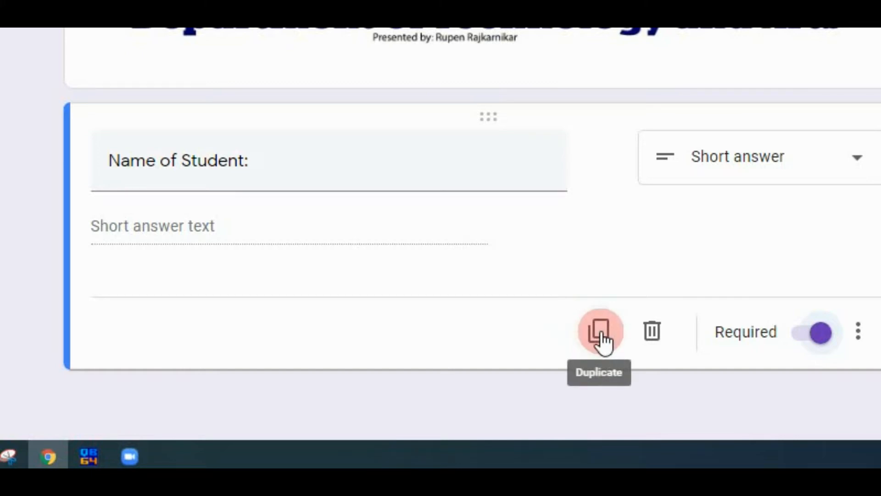
Duplicate Name of Student, retitle the copy 'Roll No:', then duplicate it.
left_click(600, 331)
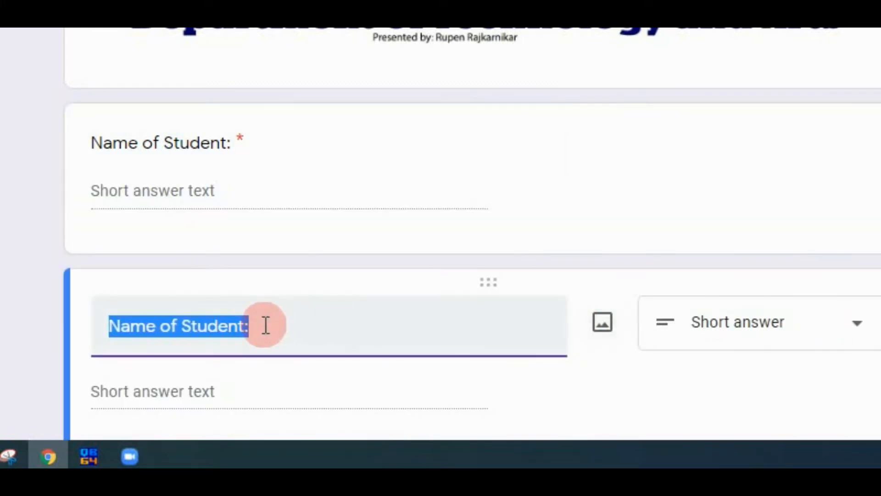
type("Roll N")
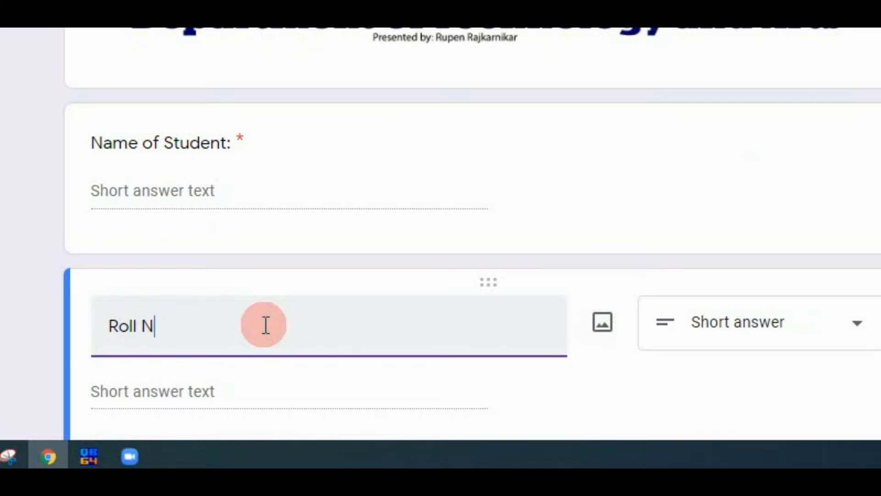
type("o:")
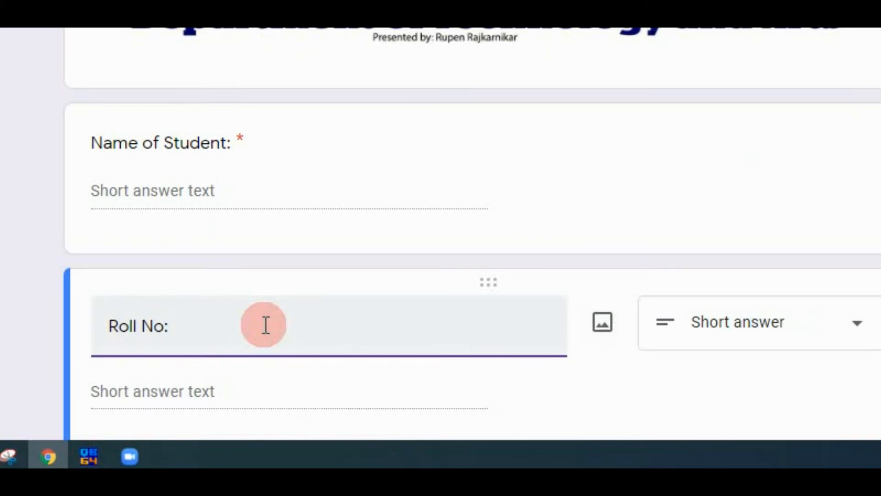
scroll("down", 3)
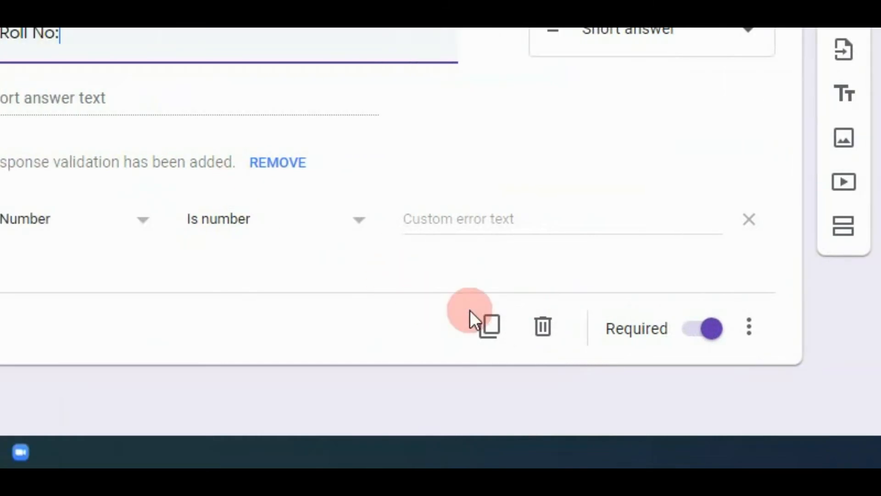
left_click(485, 327)
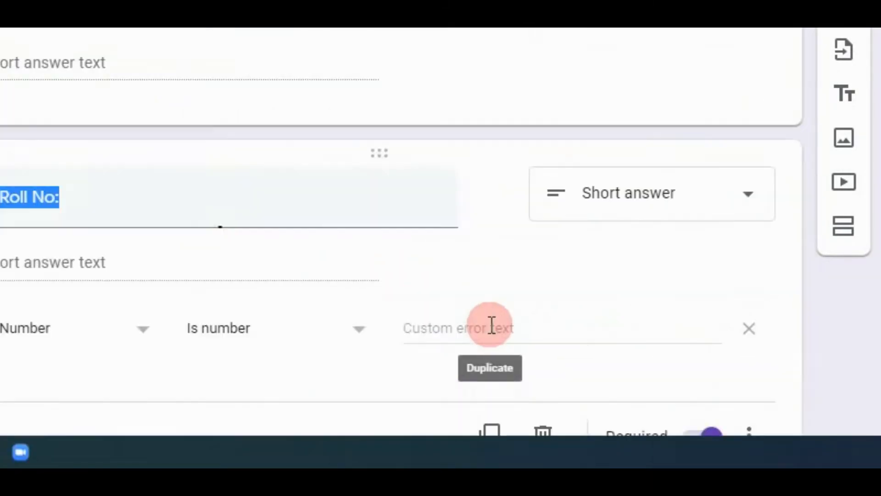
Make the copy a 'Class and Section' multiple choice grid with row 10, columns A–D.
type("c")
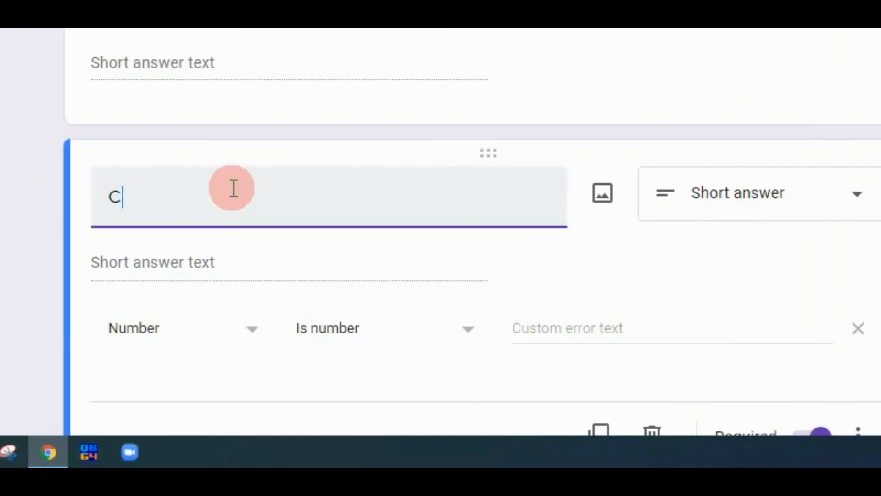
type("lass and")
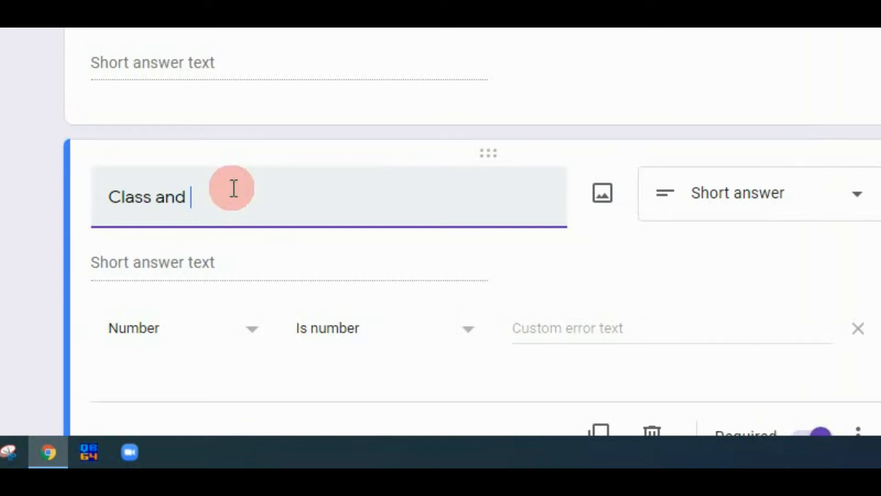
type("Section")
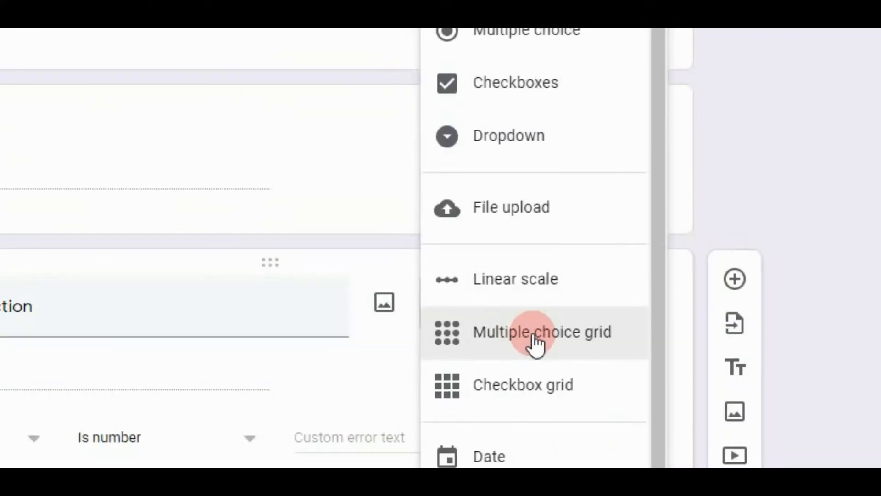
left_click(541, 331)
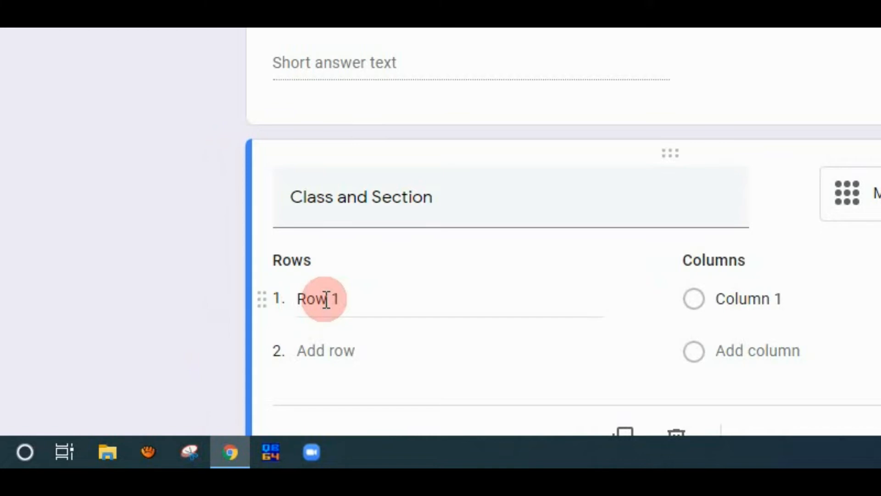
double_click(319, 299)
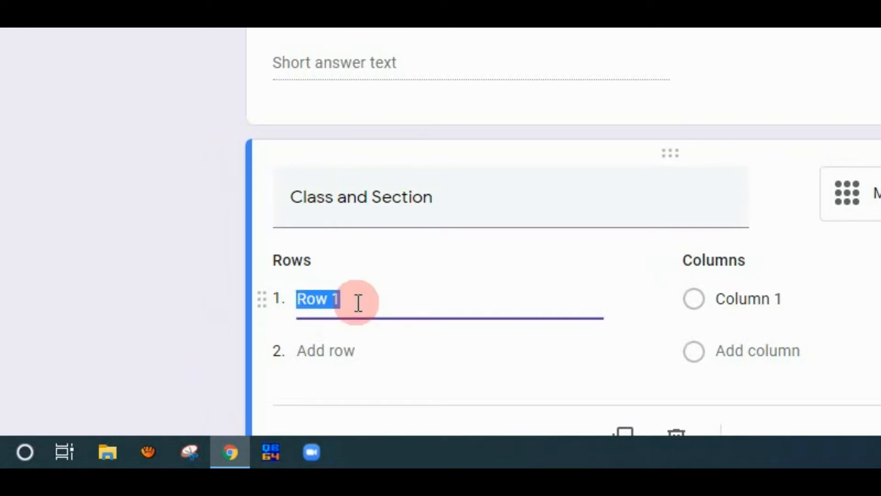
type("10")
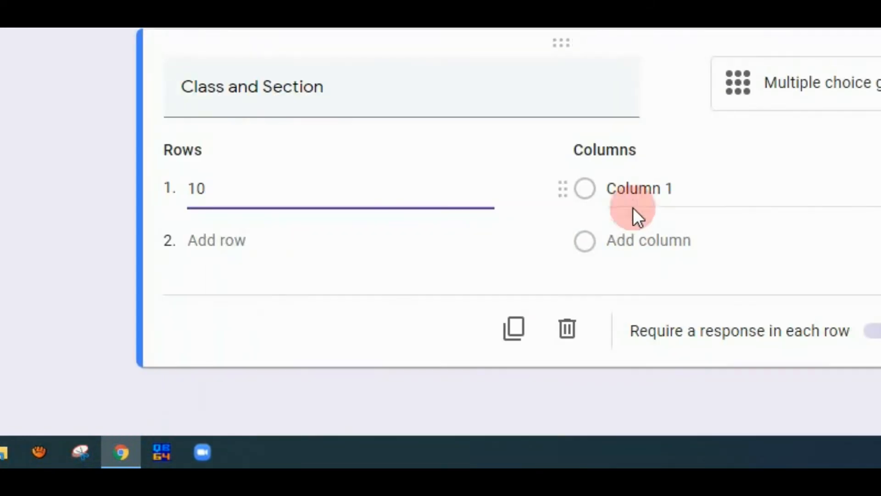
double_click(639, 188)
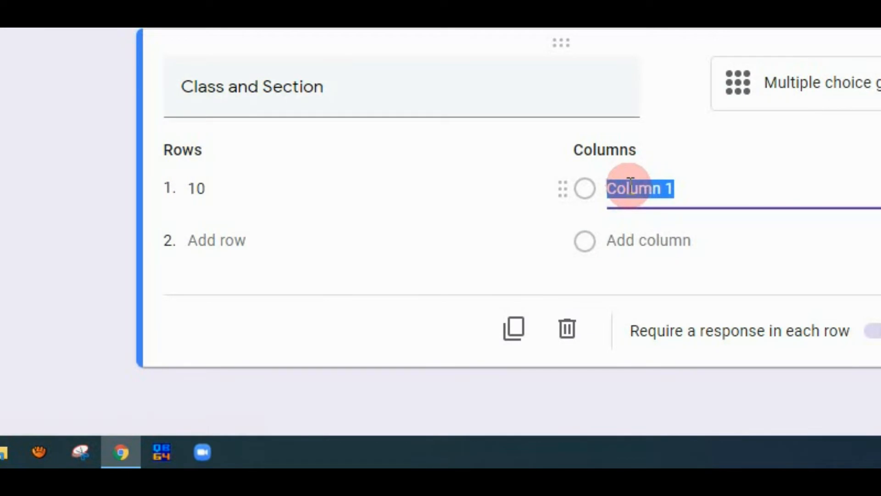
type("A")
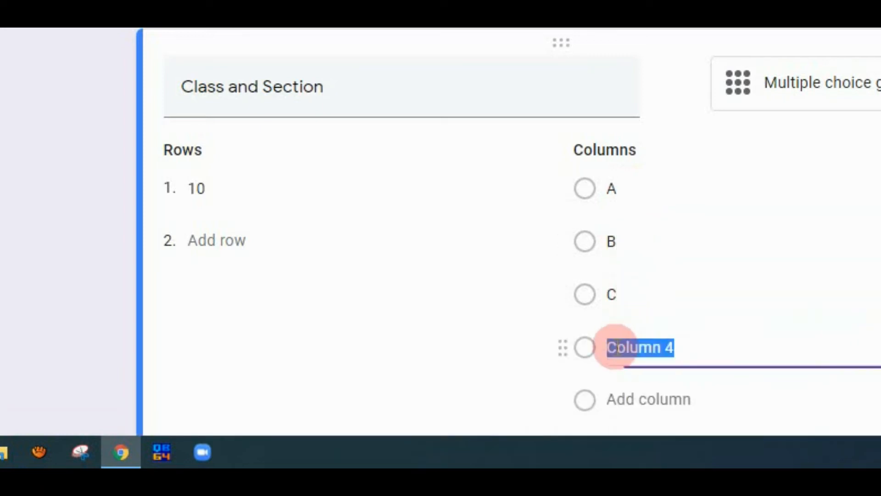
type("D")
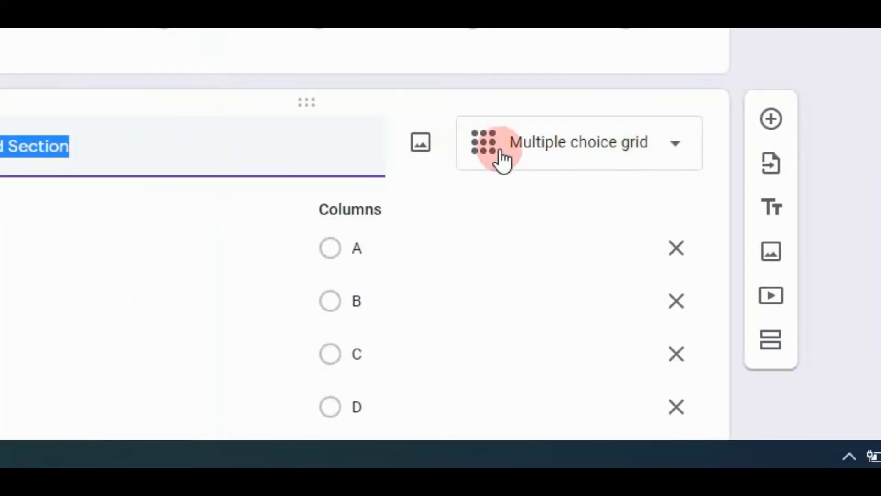
Switch the copy to multiple choice and type the Q#1 room-temperature question text.
left_click(579, 142)
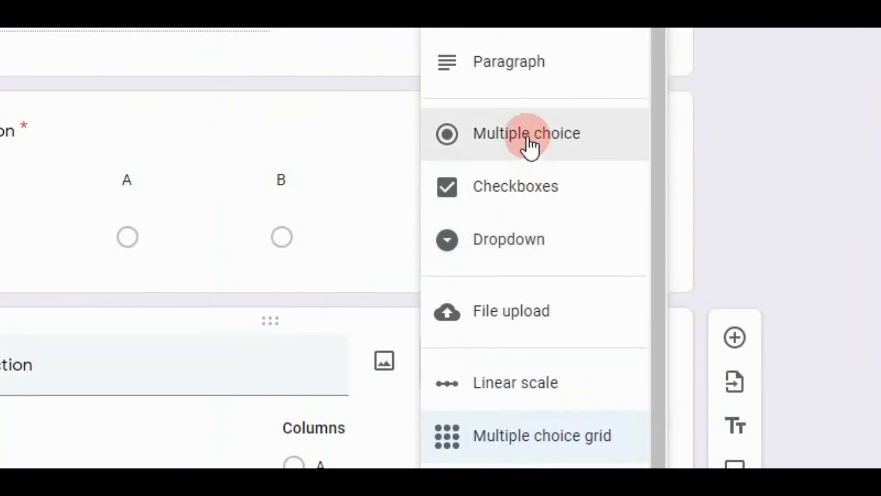
left_click(525, 133)
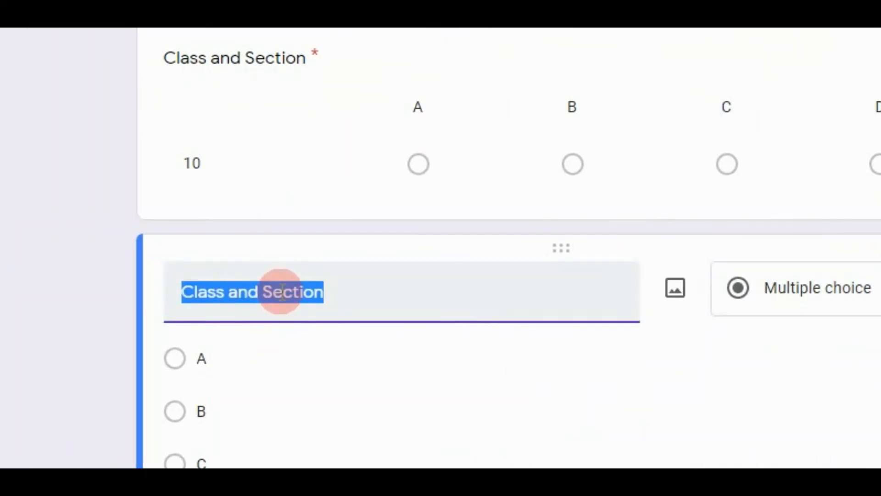
type("Q#1")
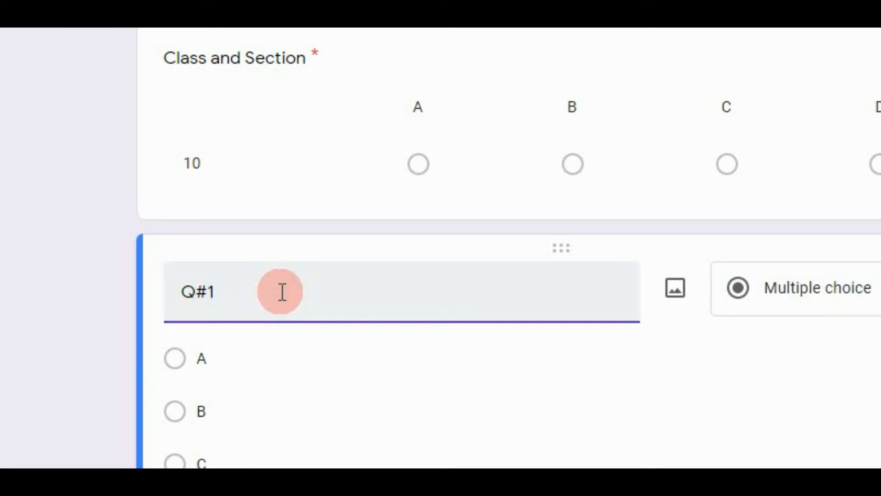
type(". The")
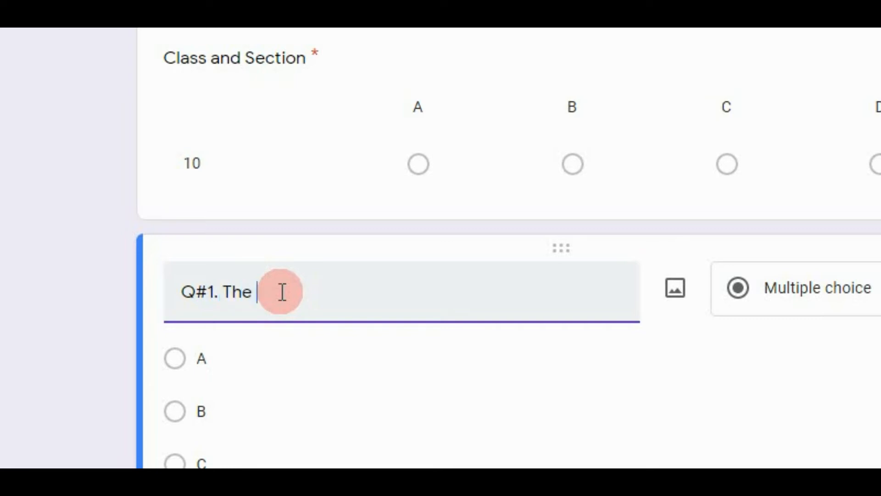
type("rec")
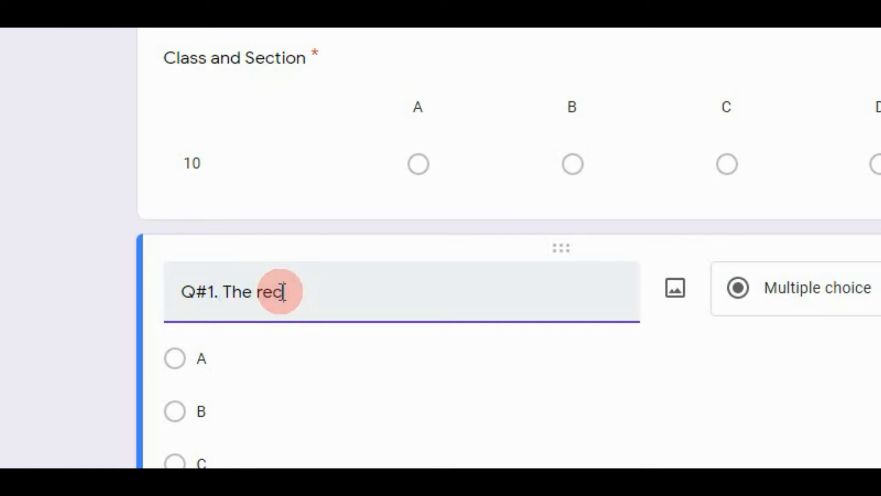
type("ommended")
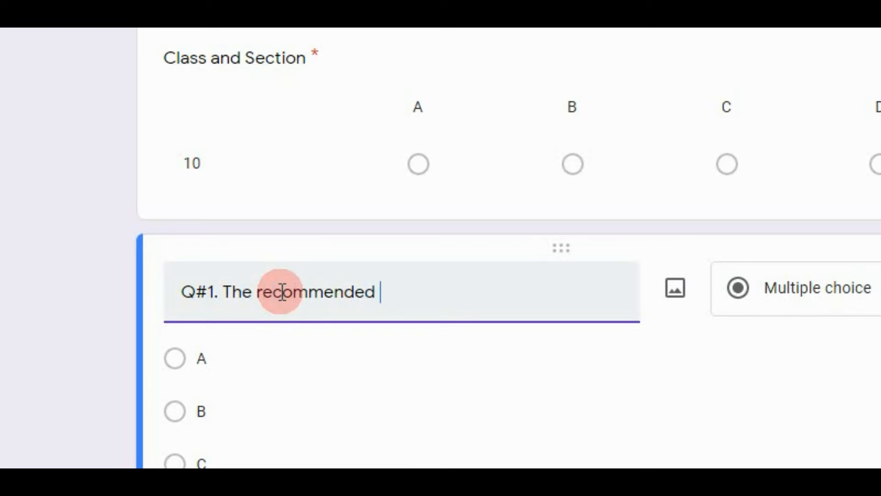
type("computer ro")
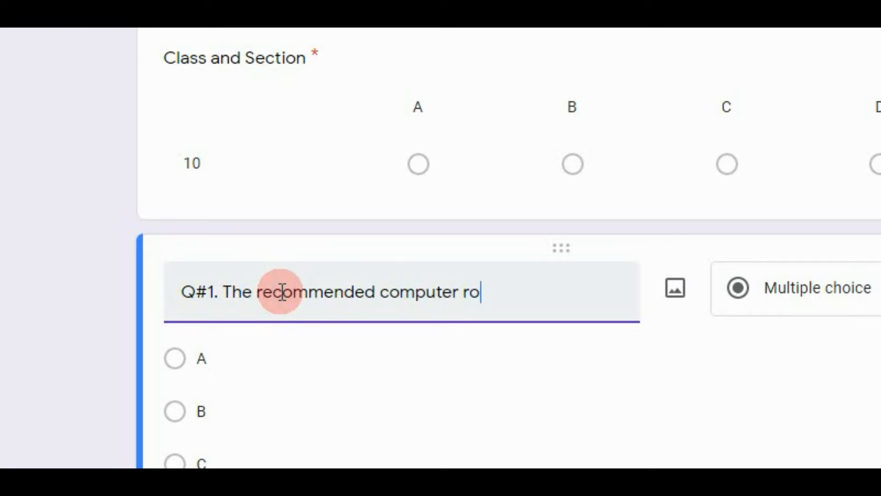
type("om tempe")
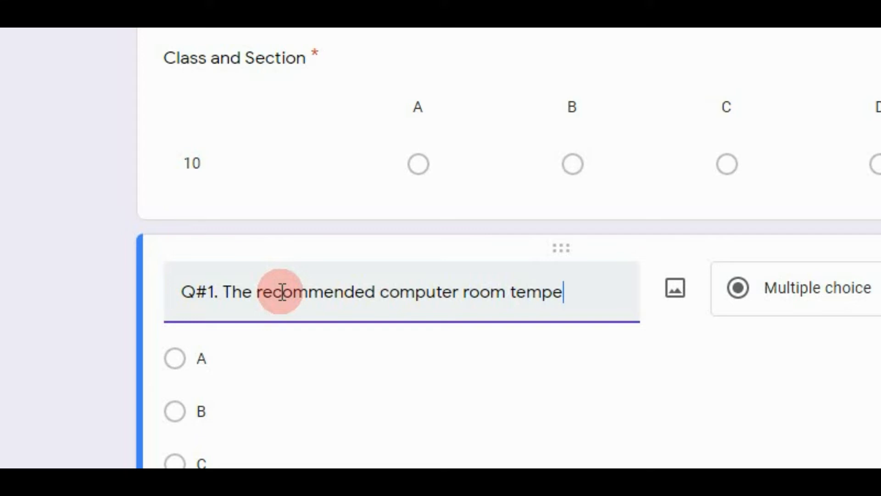
type("rature sh")
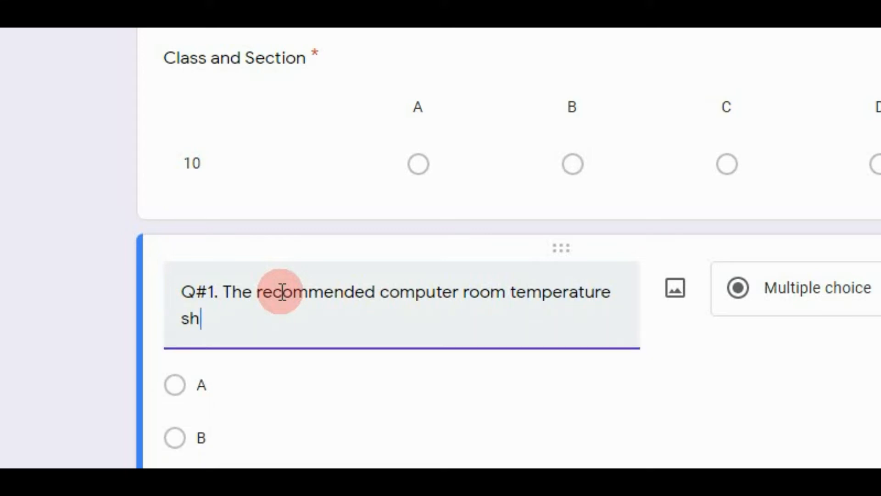
type("ould be")
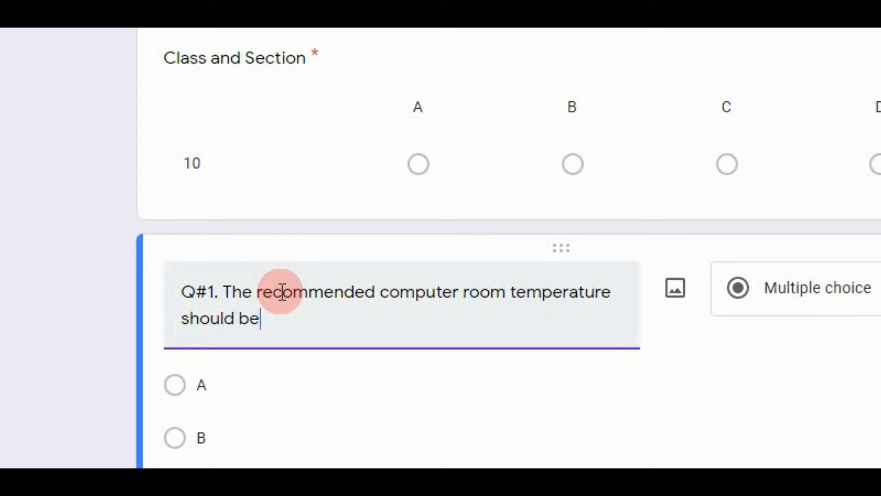
type("..........")
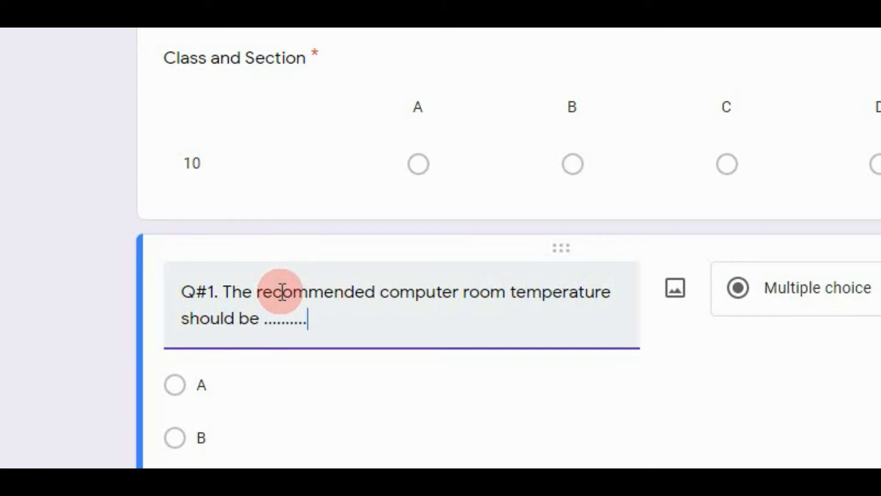
type("degree")
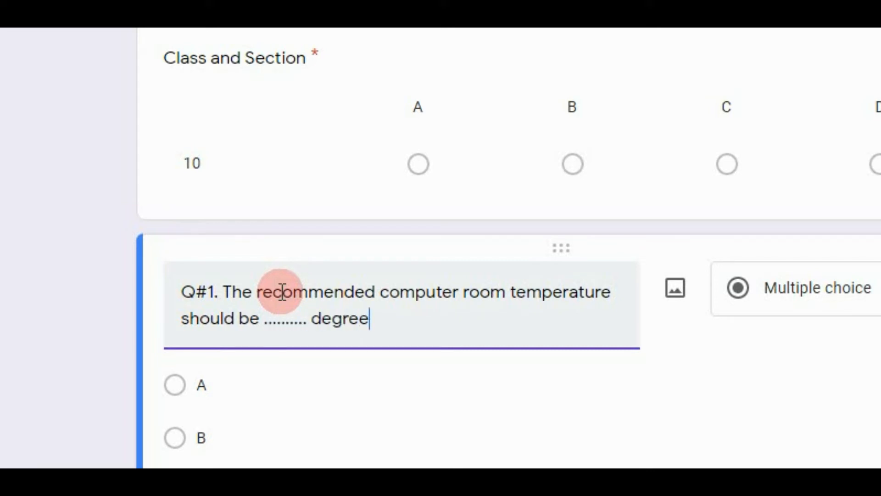
type("Celsi")
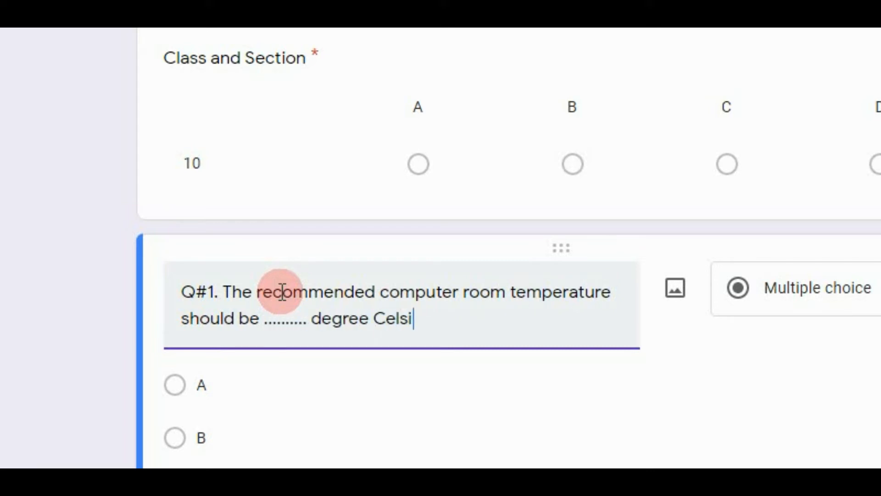
type("us.")
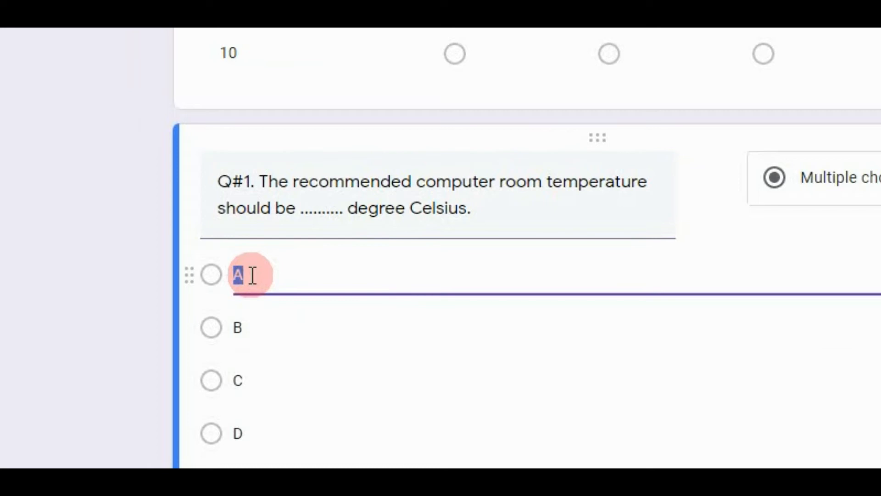
Fill Q#1's options with 10 to 15, 15 to 18, 20 to 24 and 25 to 35.
type("10")
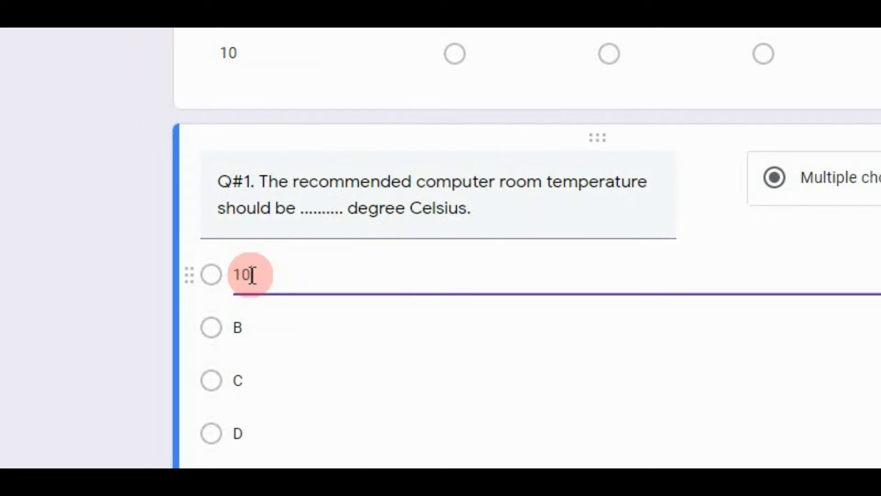
type("to 15")
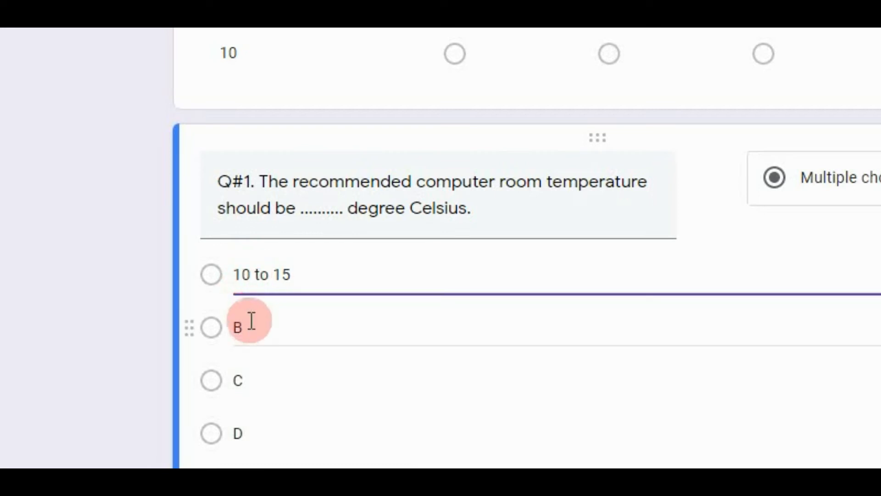
double_click(238, 327)
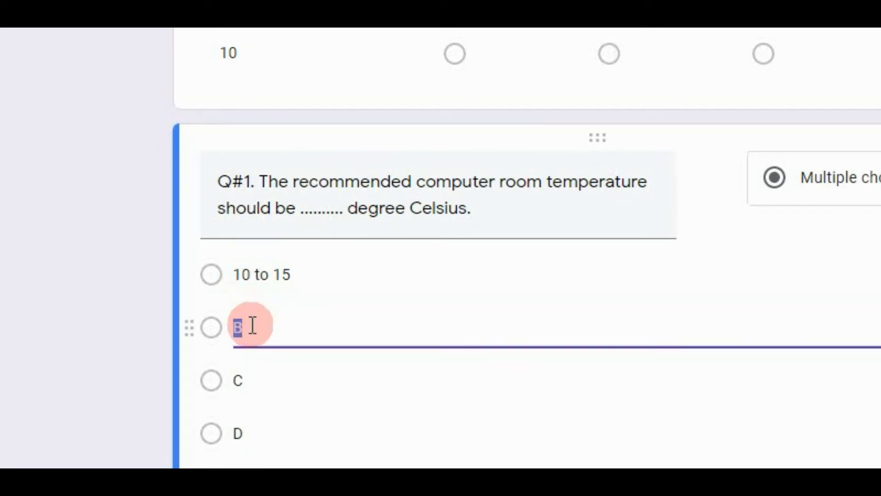
type("15")
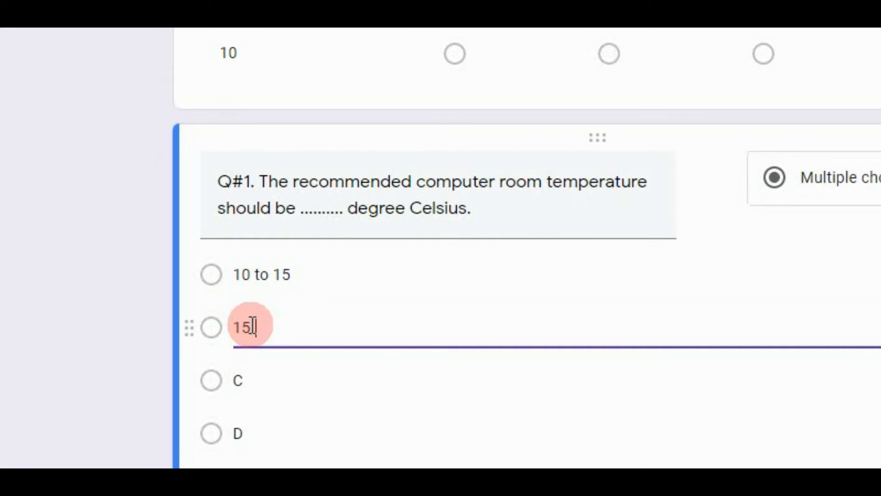
type("to 18")
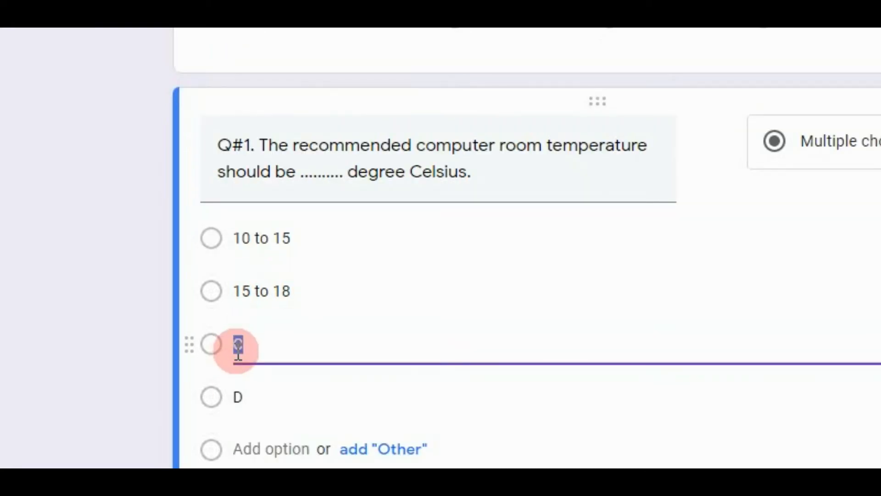
type("20 to 24")
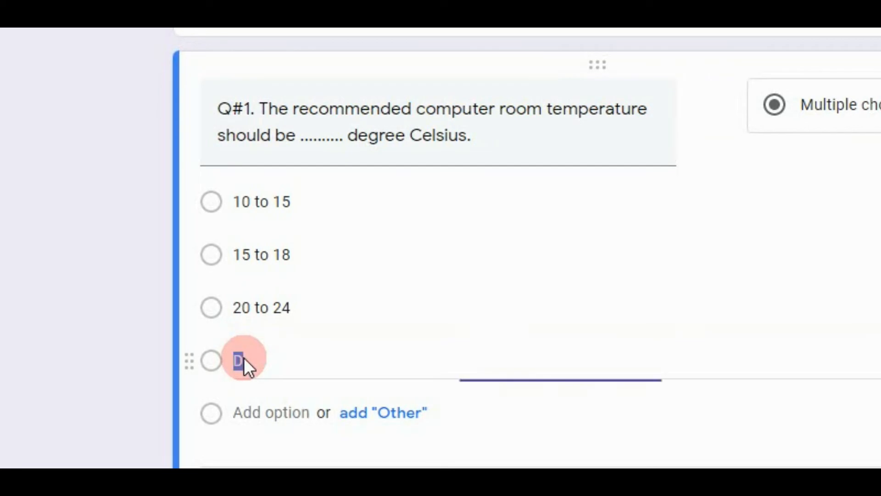
type("25")
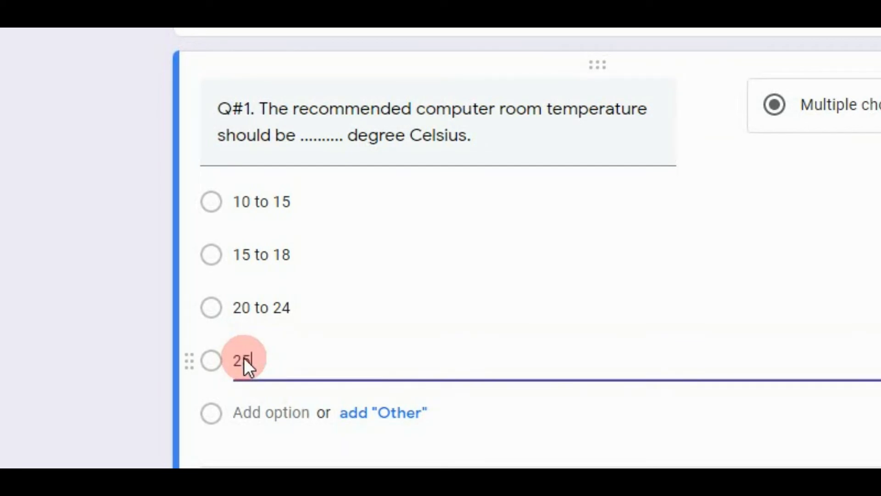
type("to 35")
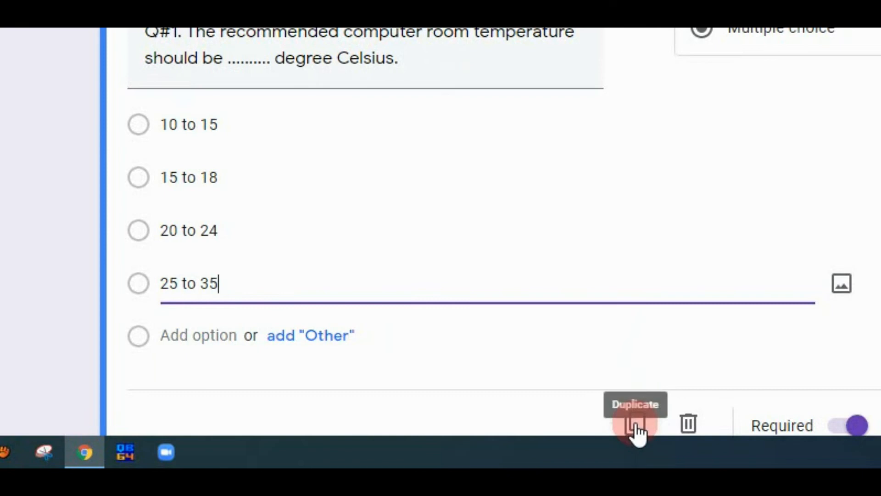
Duplicate Q#1 and begin typing 'Scan disk will check the files and folders of the selected drive for any errors,'.
left_click(635, 423)
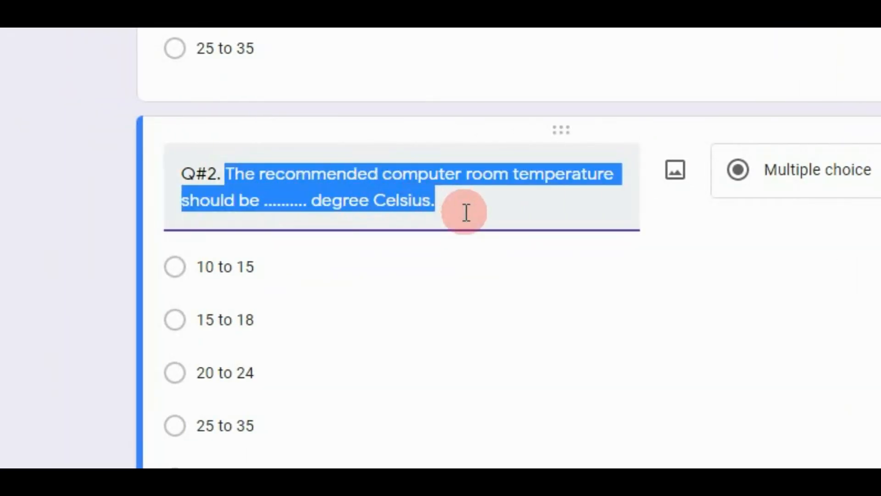
type("Scan di")
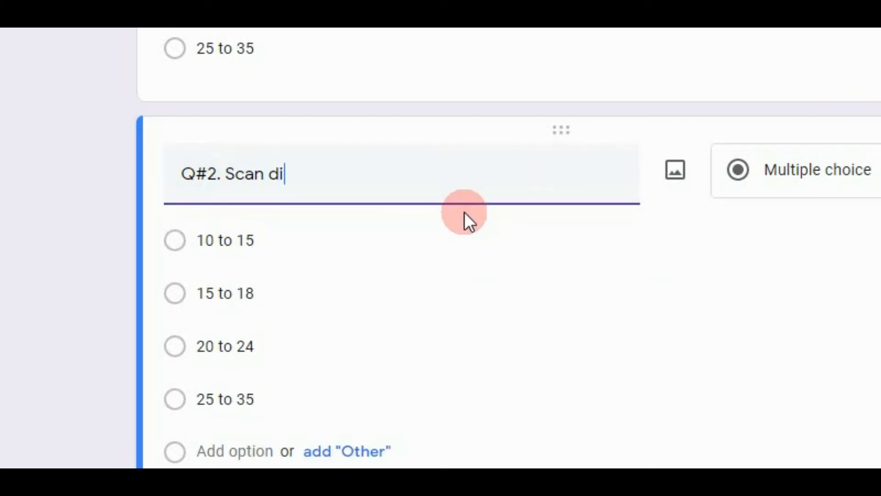
type("sk wi")
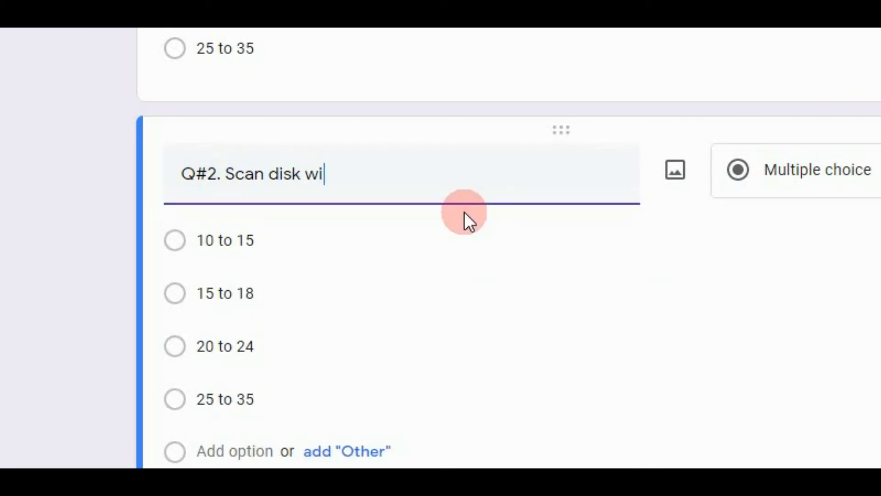
type("ll")
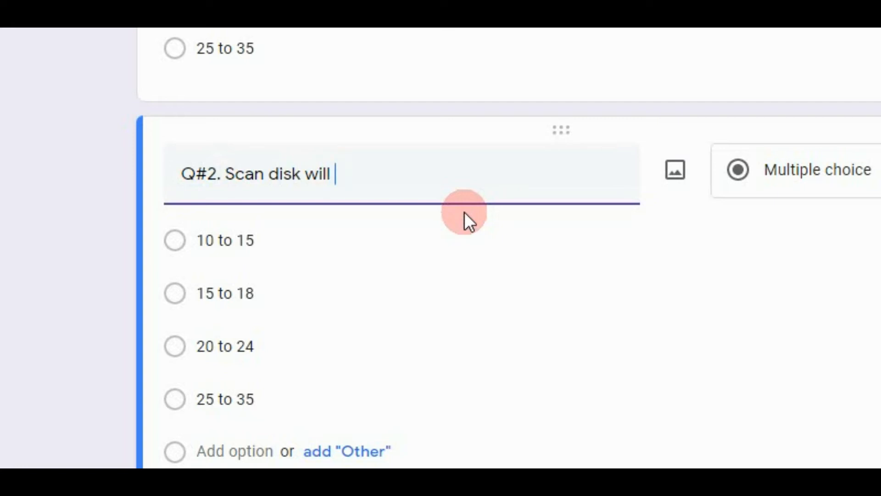
type("check the f")
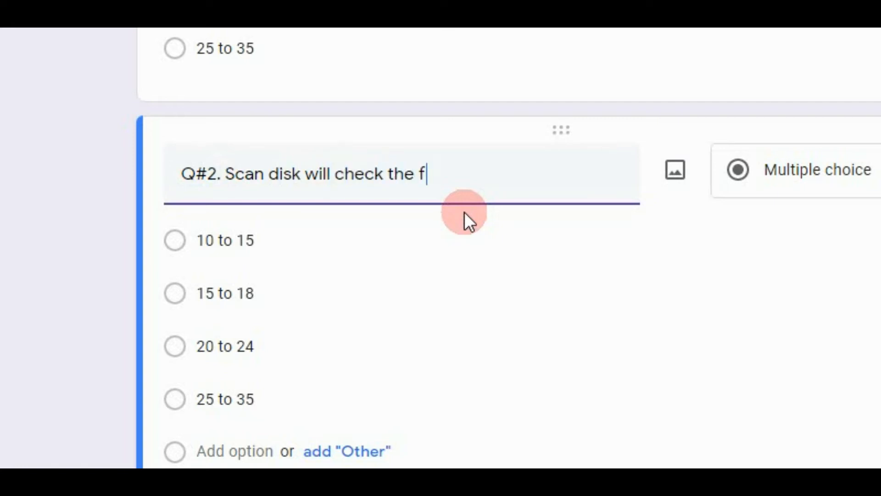
type("iles and dol")
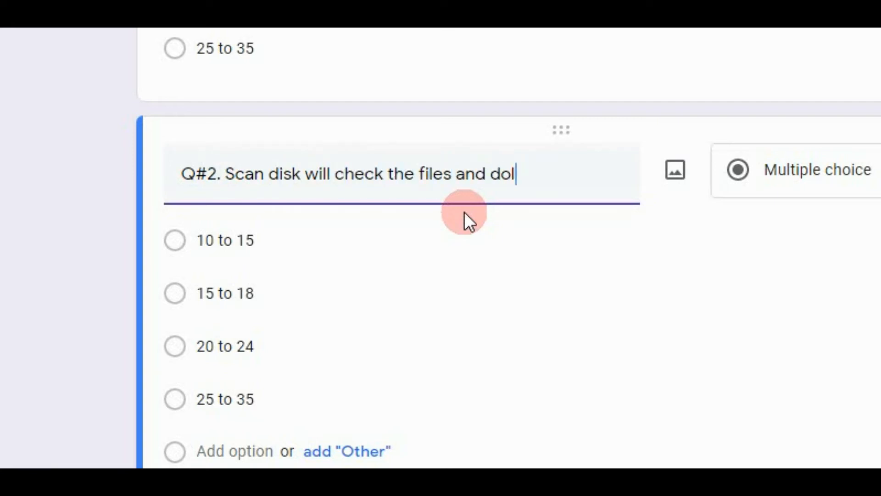
key("Backspace")
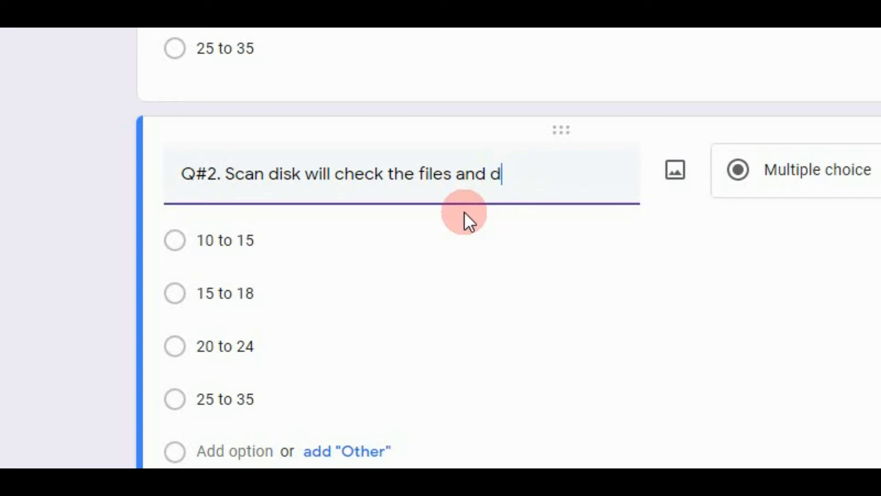
type("olders")
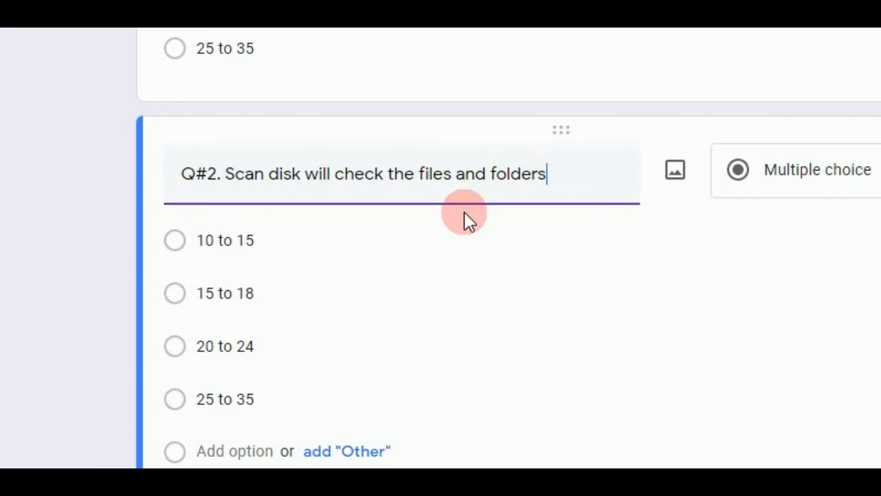
type("of the")
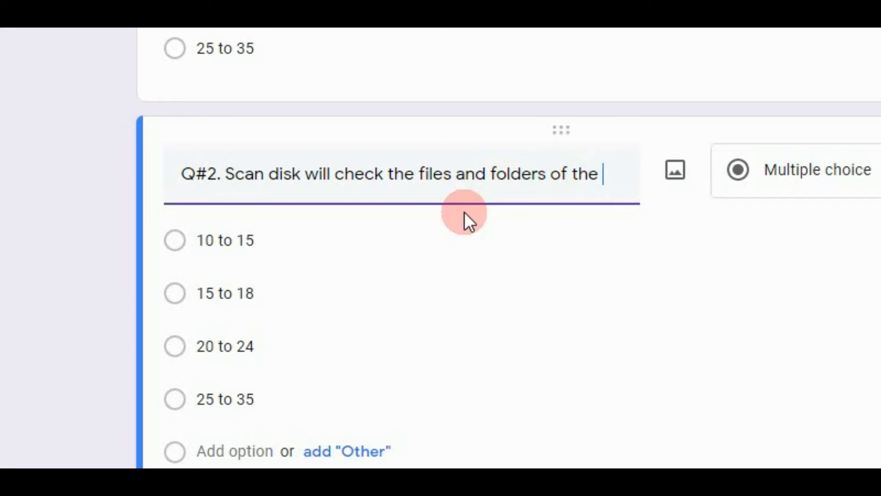
type("selected d")
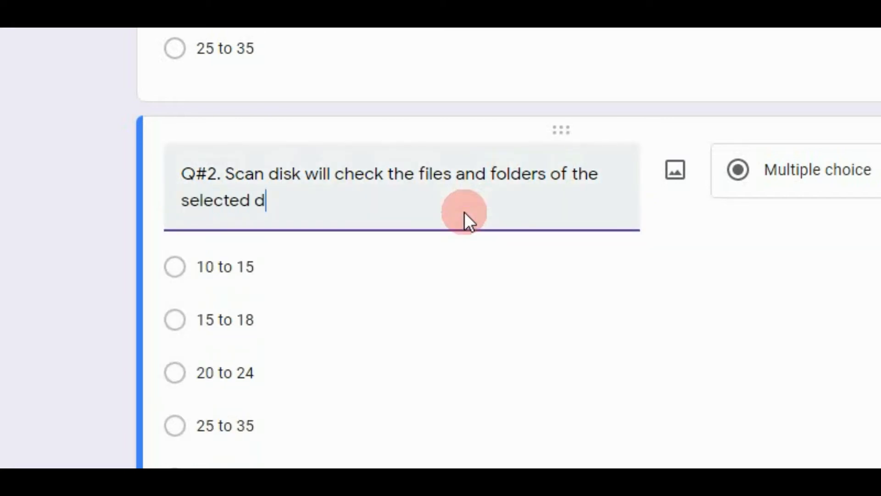
type("rive for a")
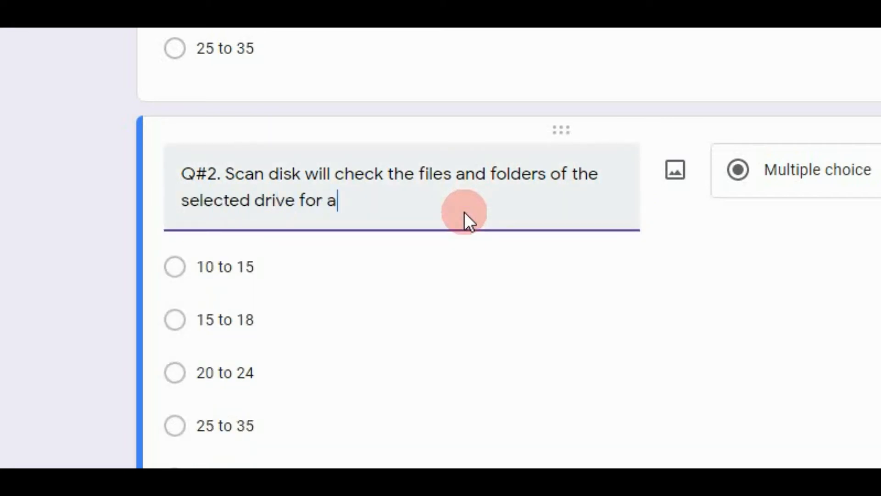
type("ny errors")
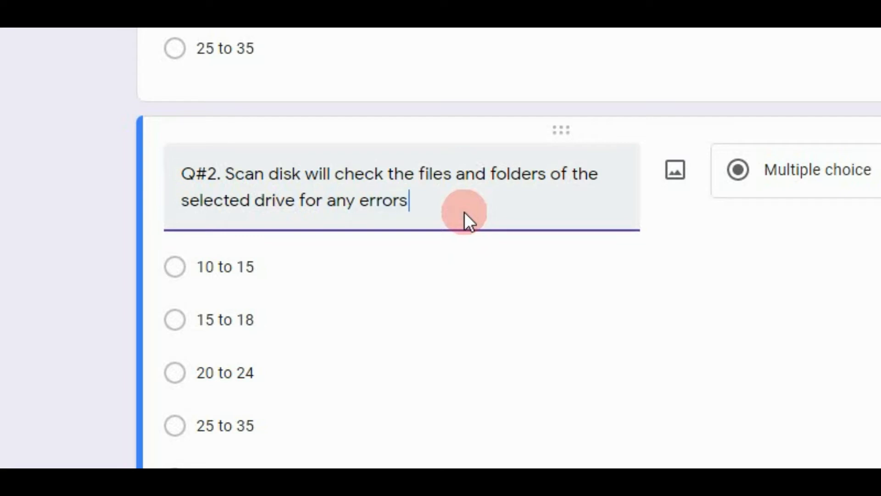
type(", lost")
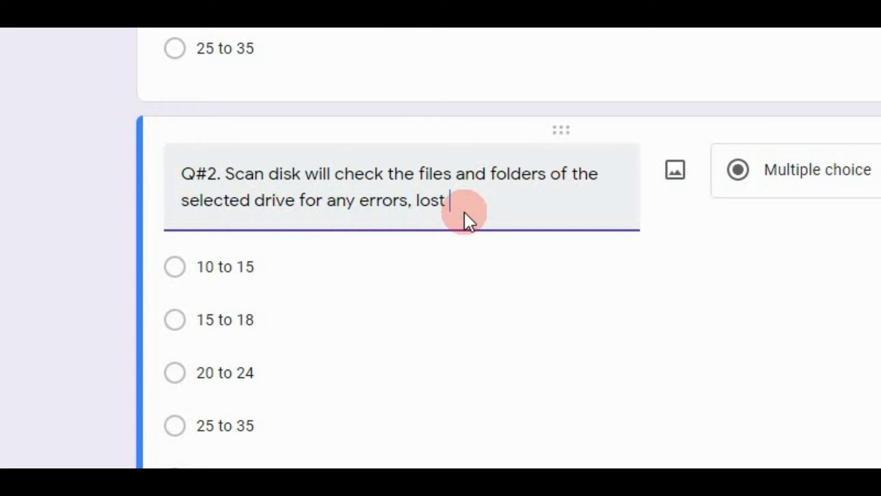
Finish with 'clusters, lost chains and bad sectors.', change the second option to False, and remove an extra option.
type("cluster")
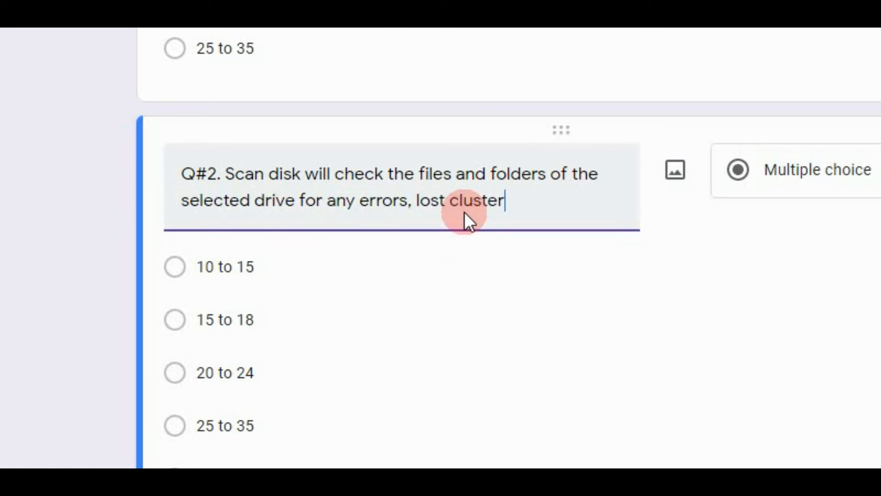
type("s, l")
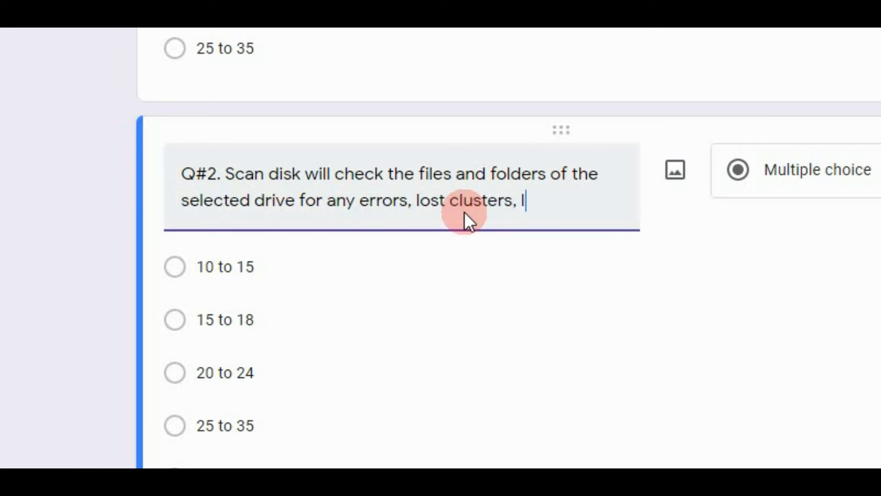
type("ost chaina")
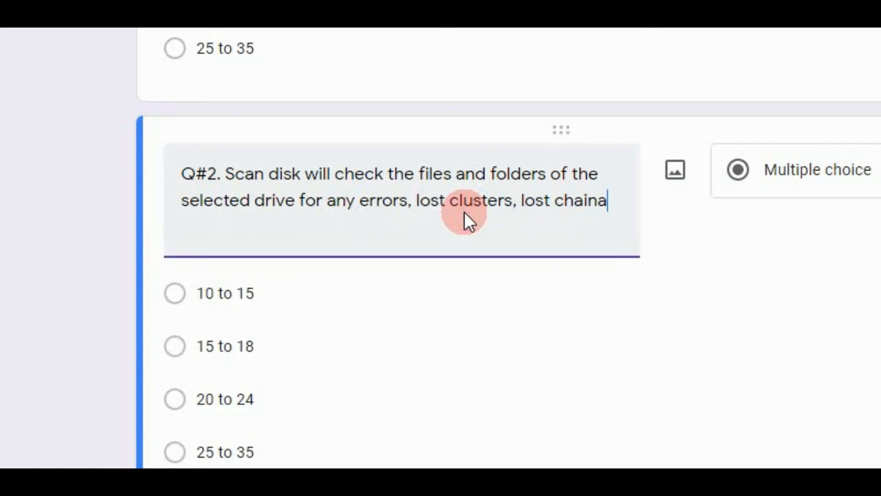
type("s and")
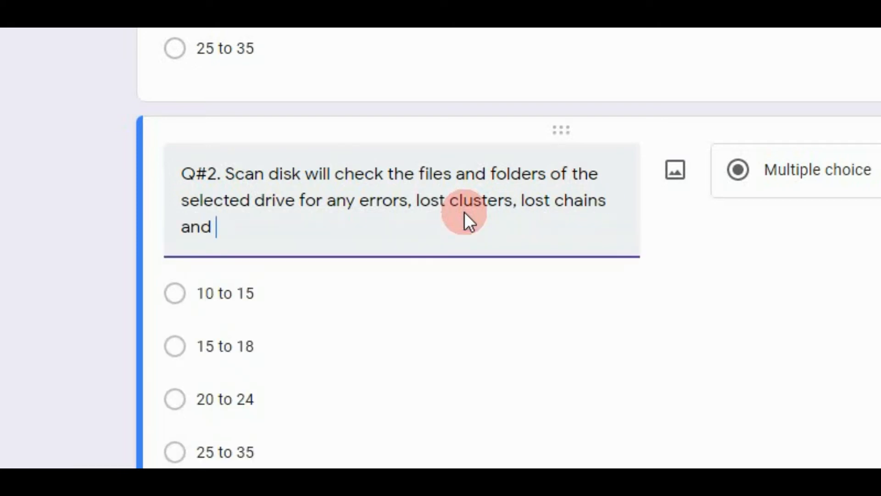
type("bad se")
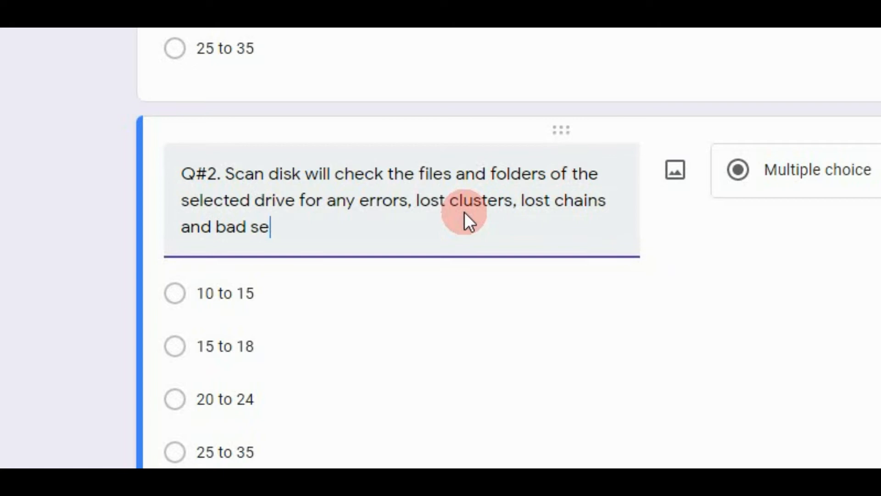
type("ctors.")
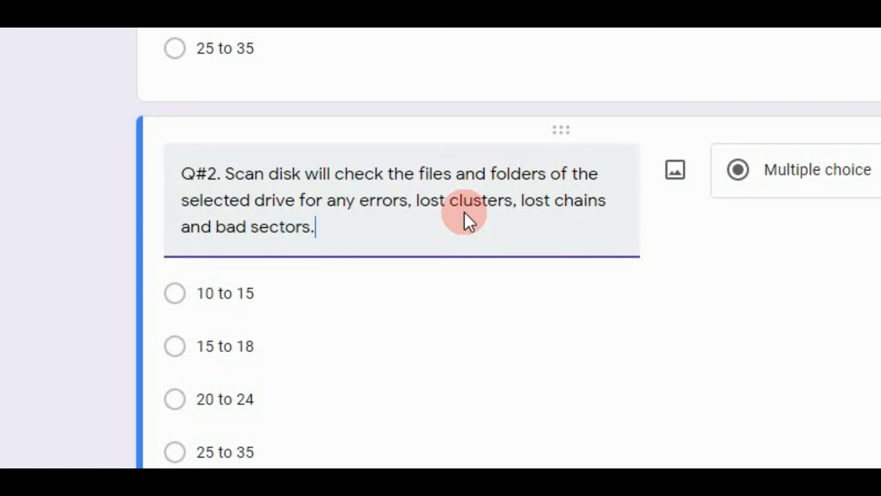
scroll("down", 3)
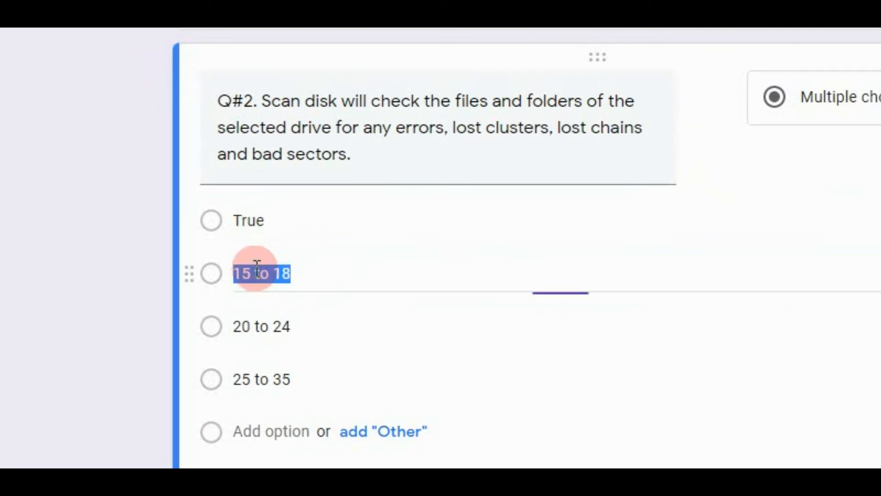
type("Fafl")
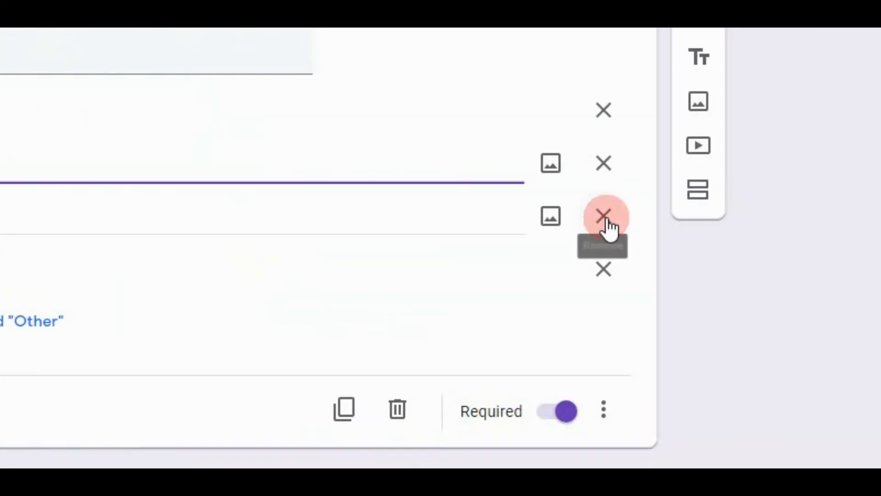
left_click(603, 215)
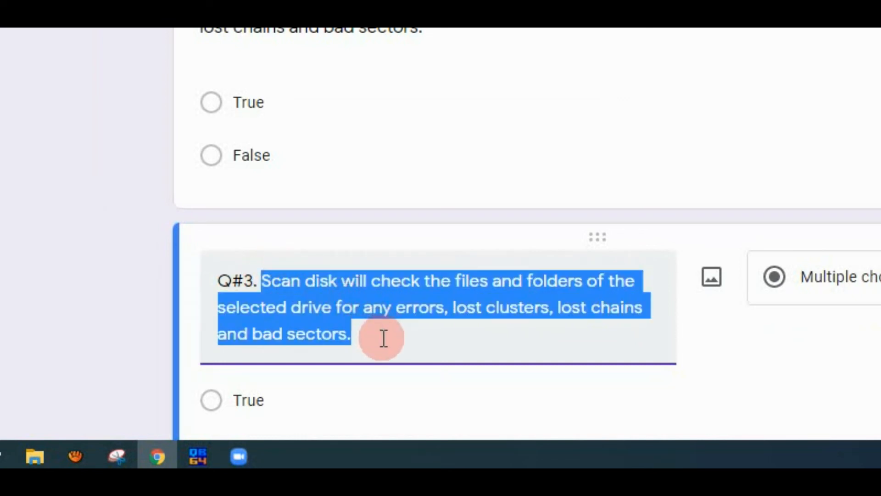
Reword Q#3 to 'Common Computer Security is' and make it a checkbox question.
type("Common")
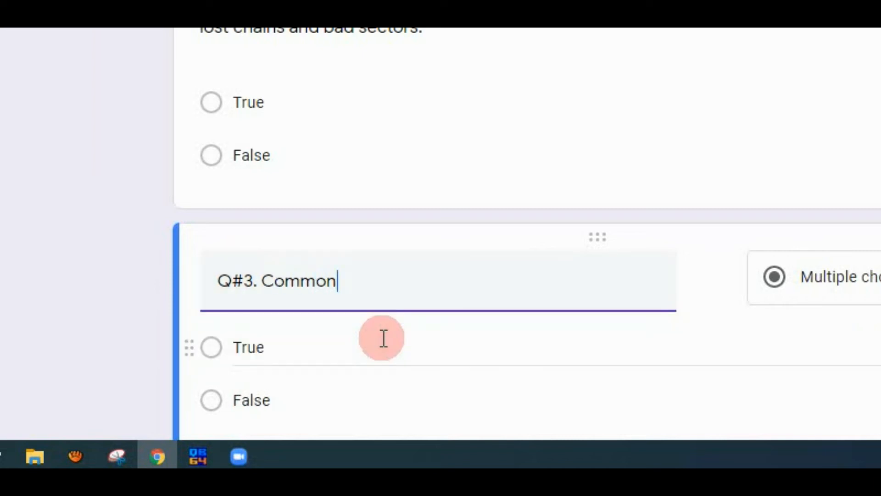
type("Computer Secu")
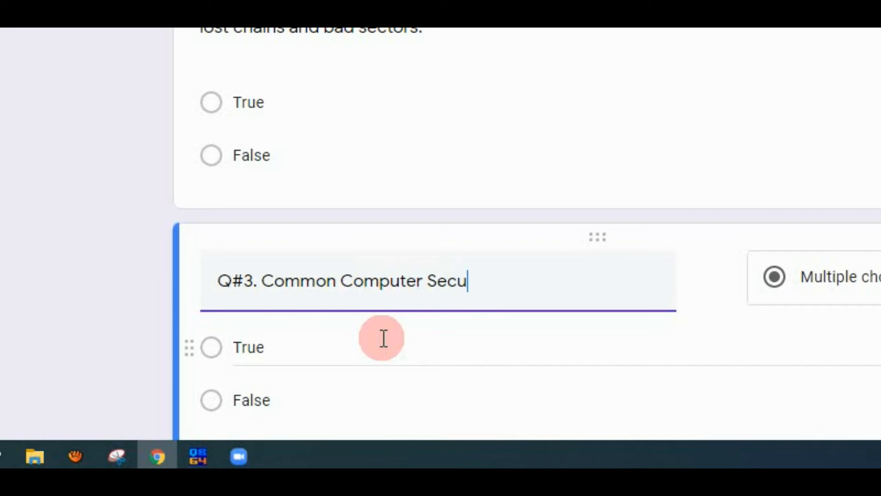
type("rity is")
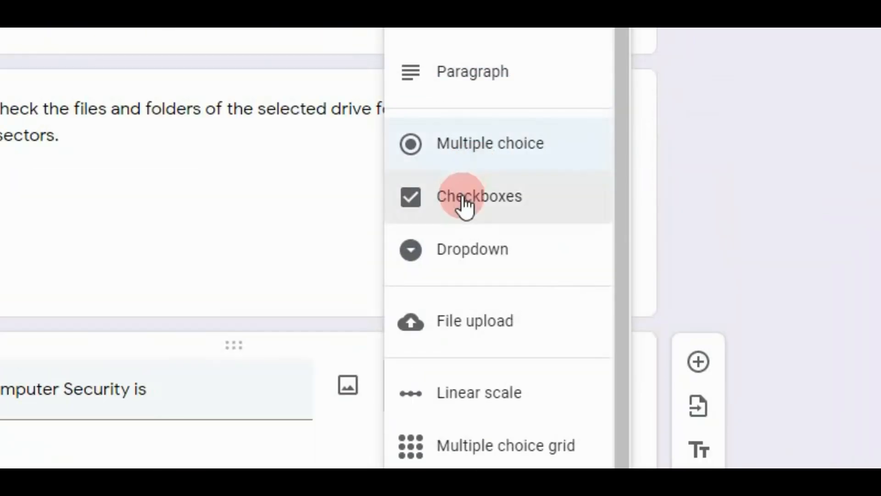
left_click(479, 196)
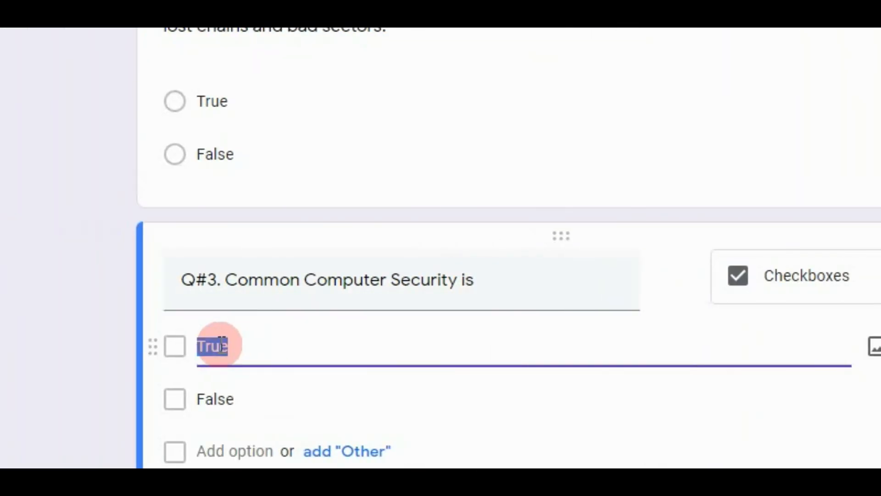
Enter the options Hardware Security, Software Security and None of them.
type("Hardware Security")
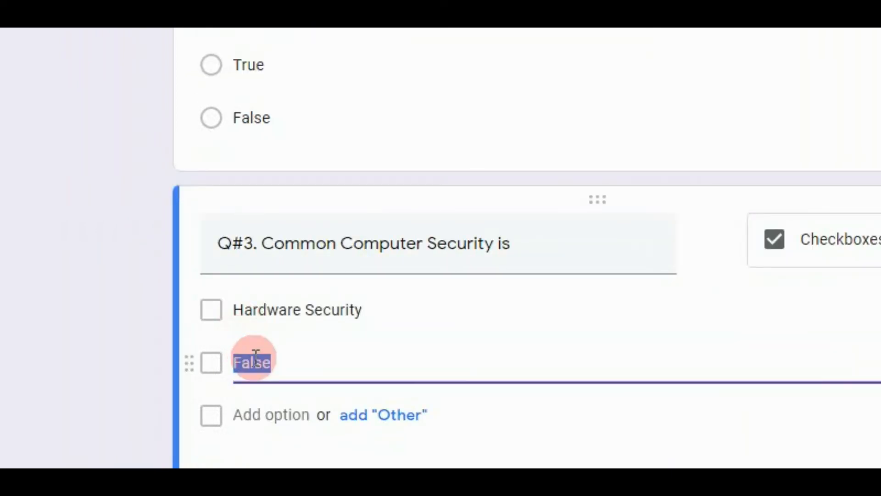
type("Software")
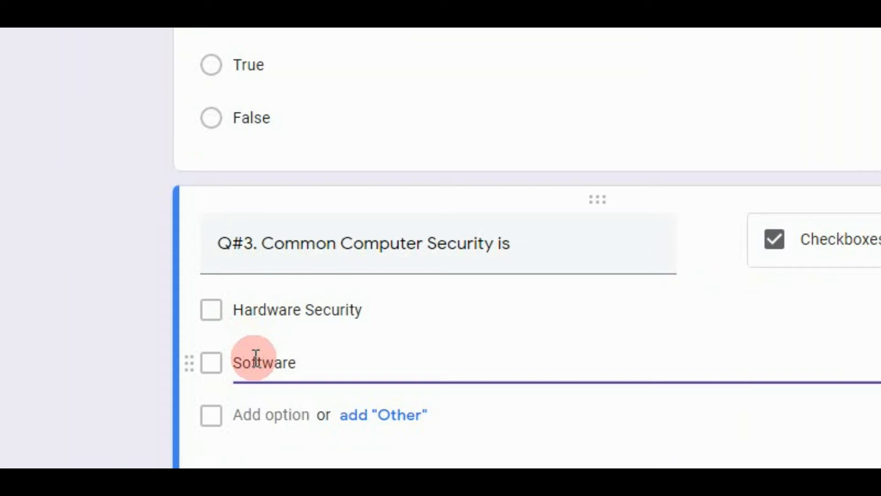
type("Security")
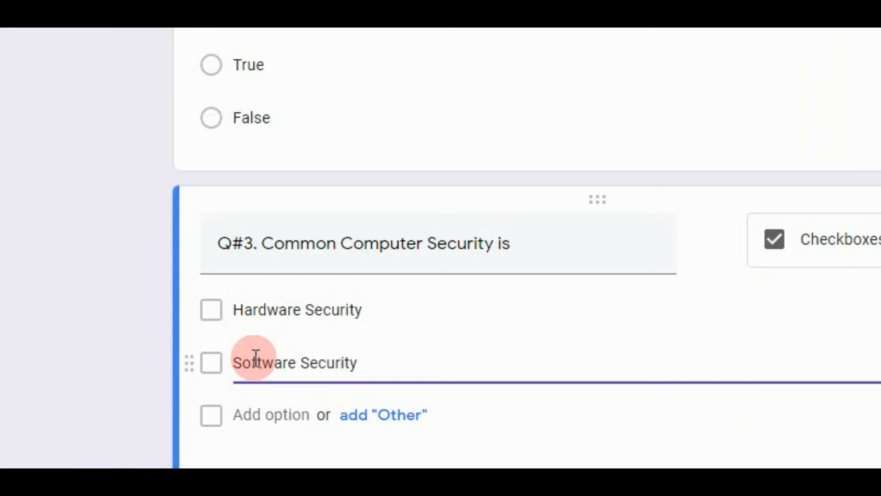
type("N")
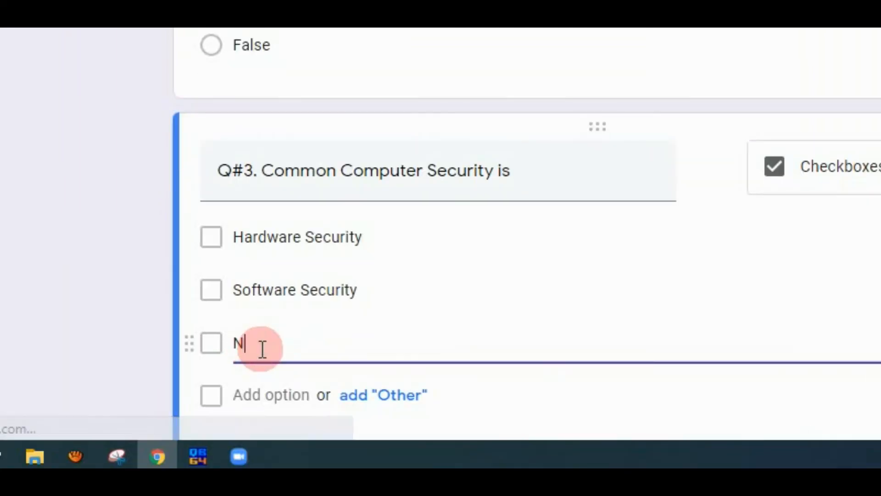
type("one of the")
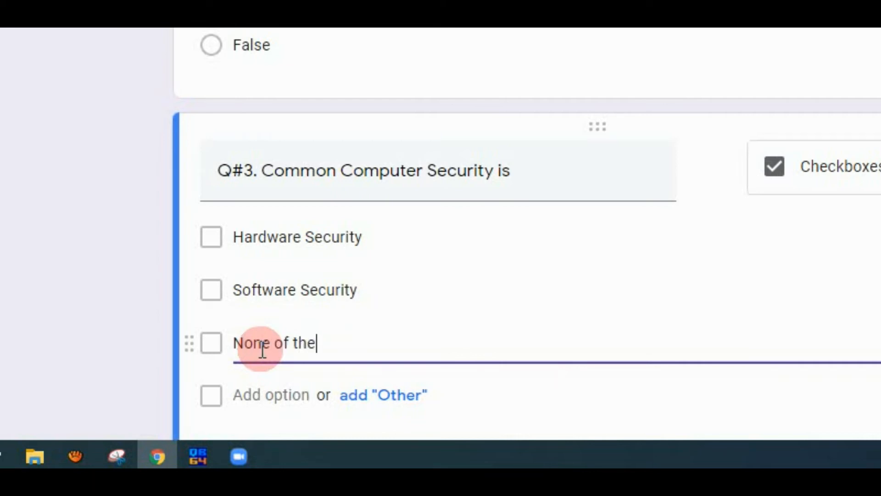
type("m")
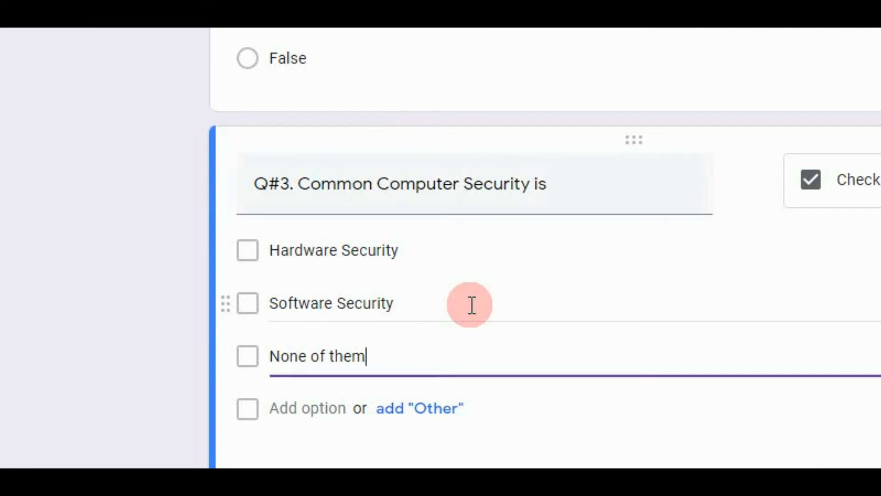
Duplicate Q#3 as Q#4 asking what scans memory and disks for viruses, and set its answer type.
scroll("down", 3)
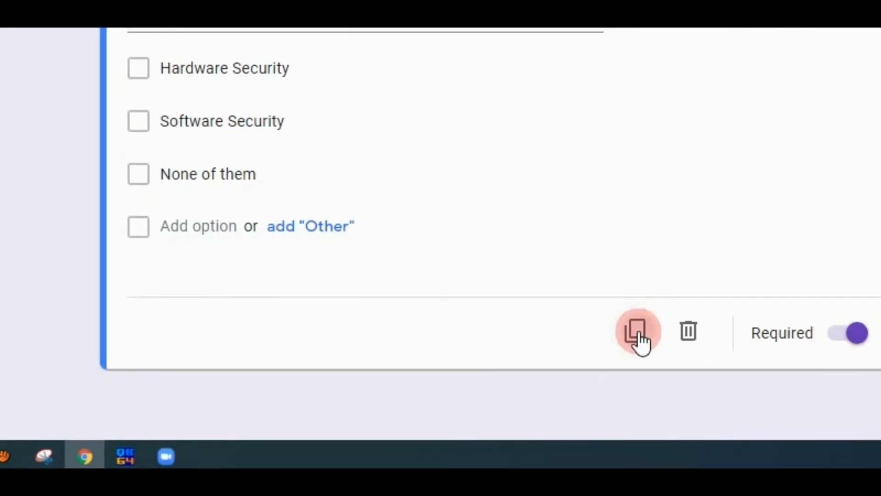
left_click(638, 331)
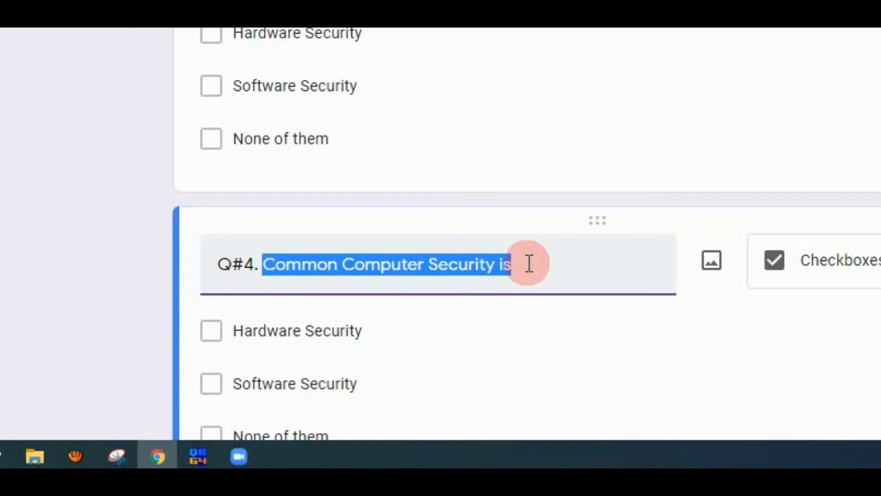
type("The softw")
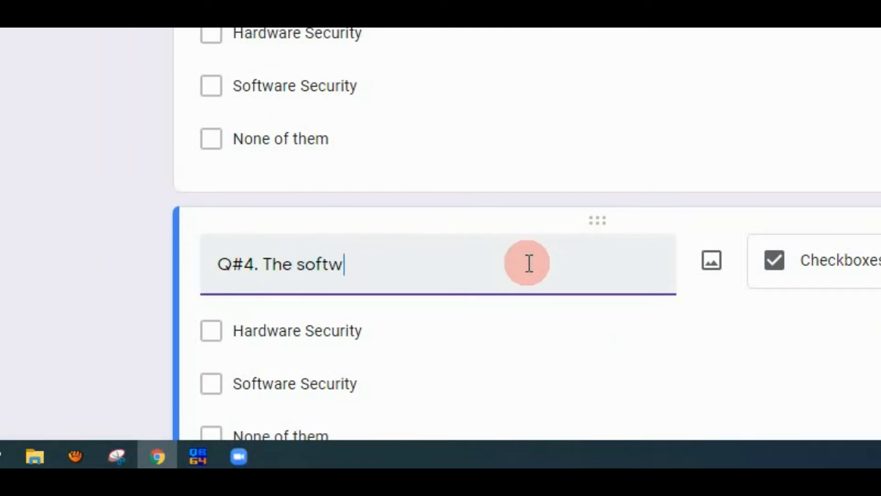
type("are used to")
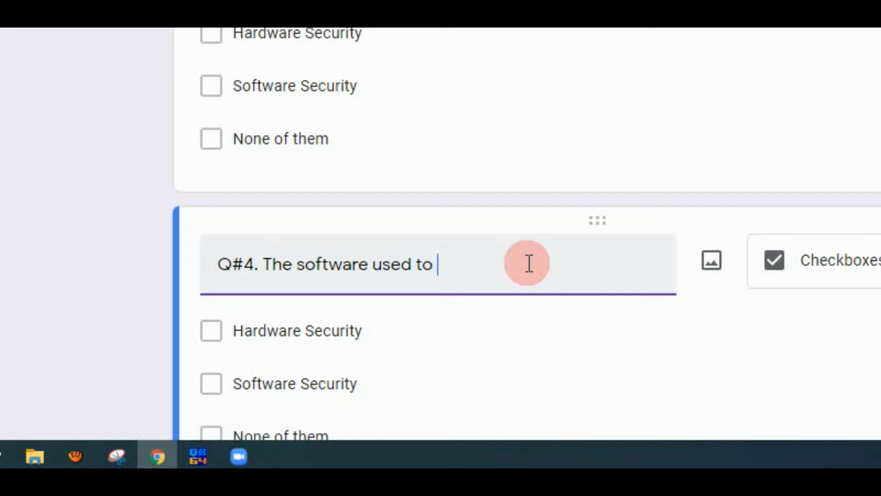
type("scan a")
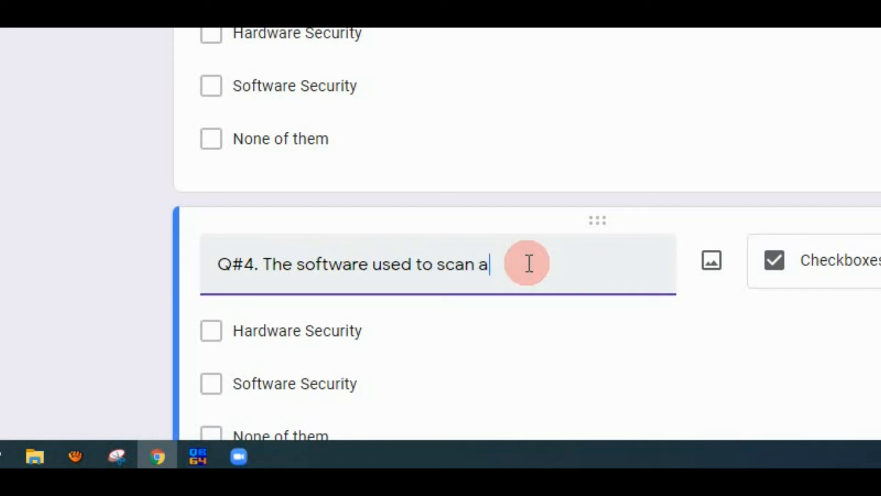
type("computer")
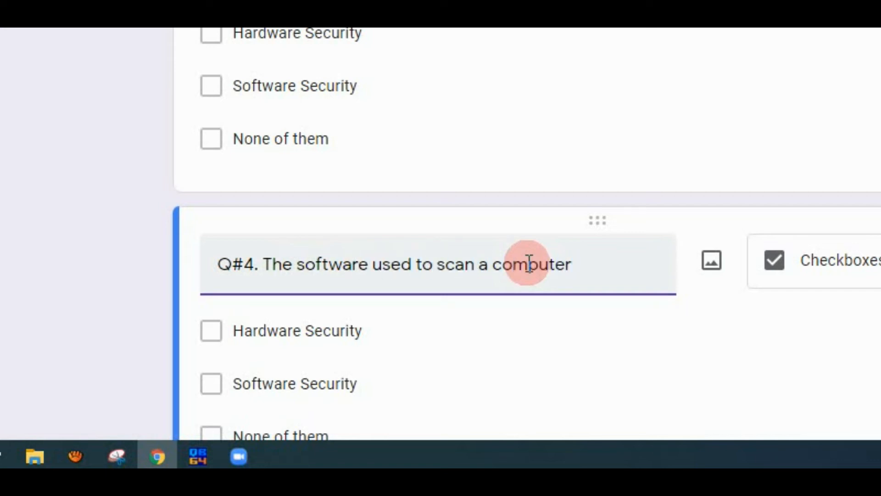
type("'s me")
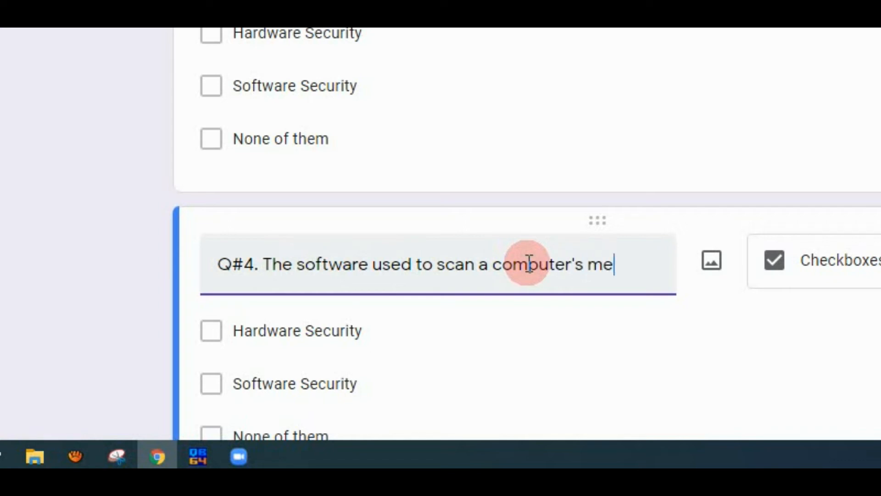
type("mory and dis")
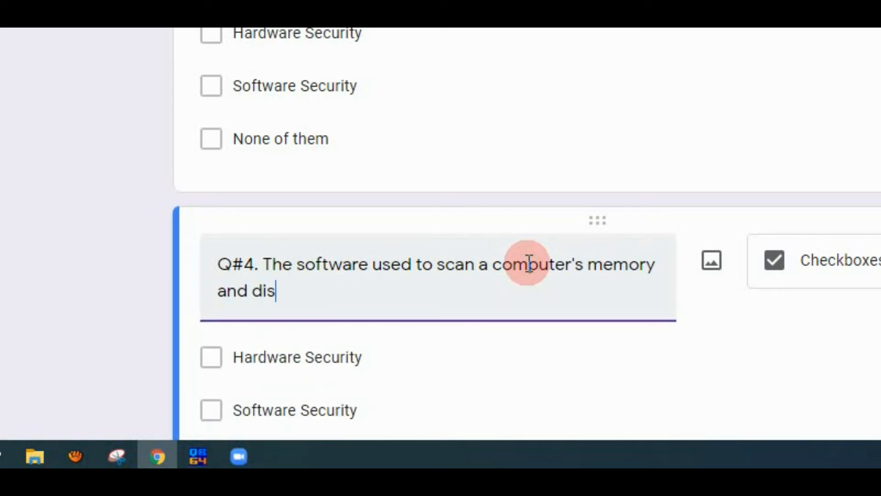
type("ks to de")
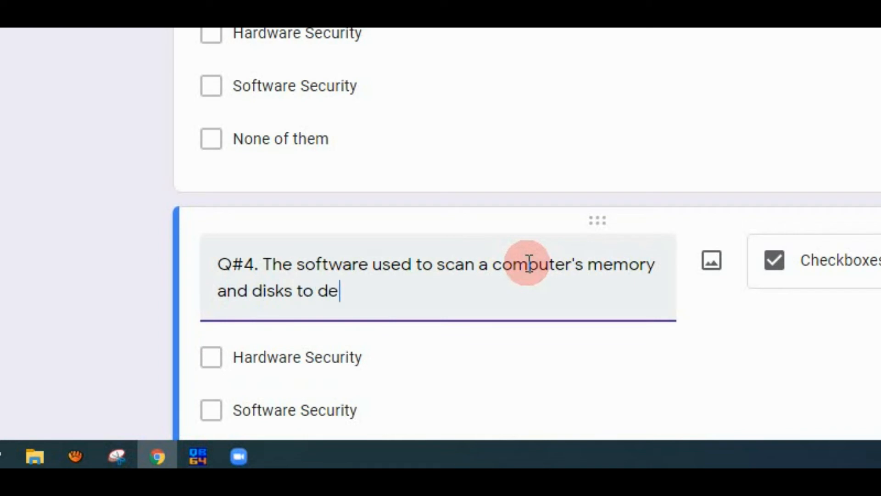
type("tect vi")
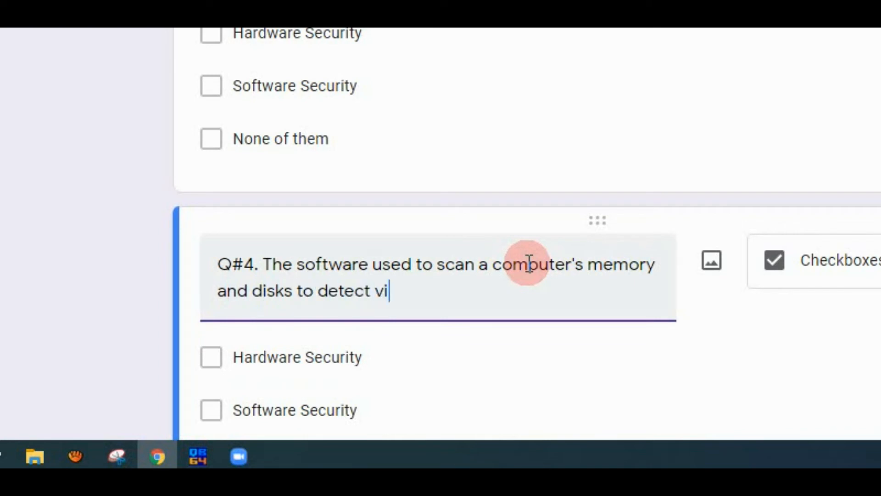
type("ruses.")
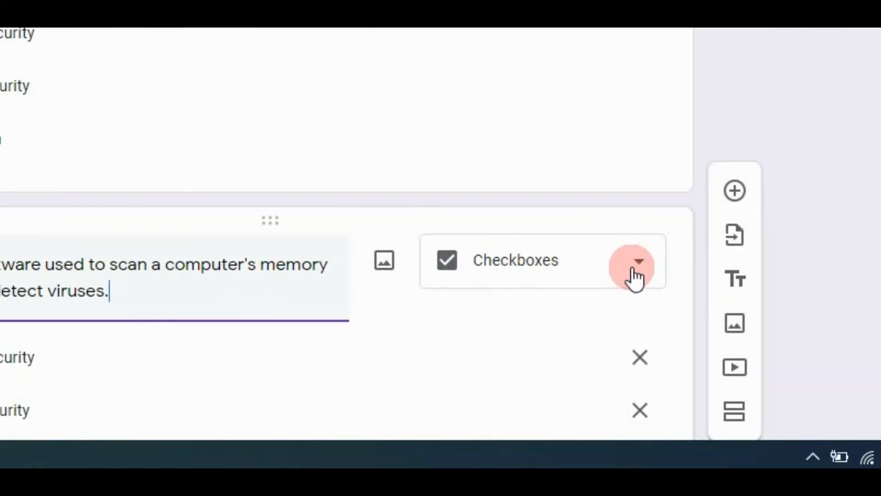
left_click(637, 260)
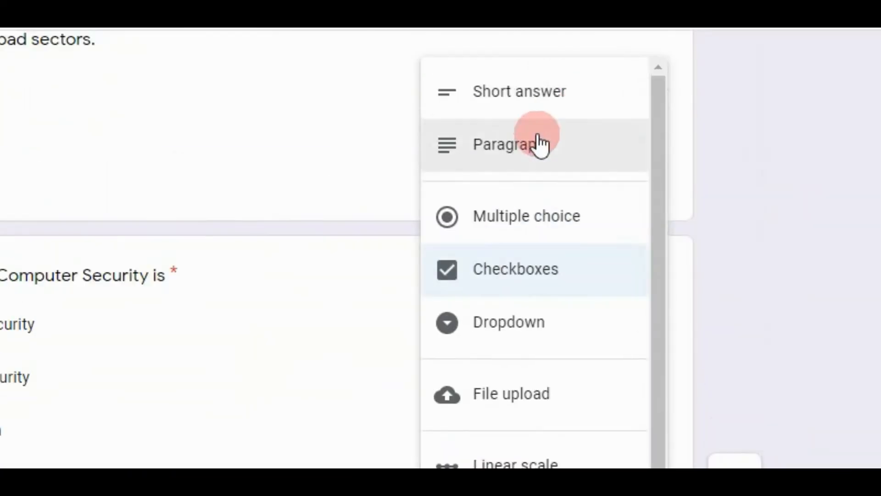
left_click(518, 91)
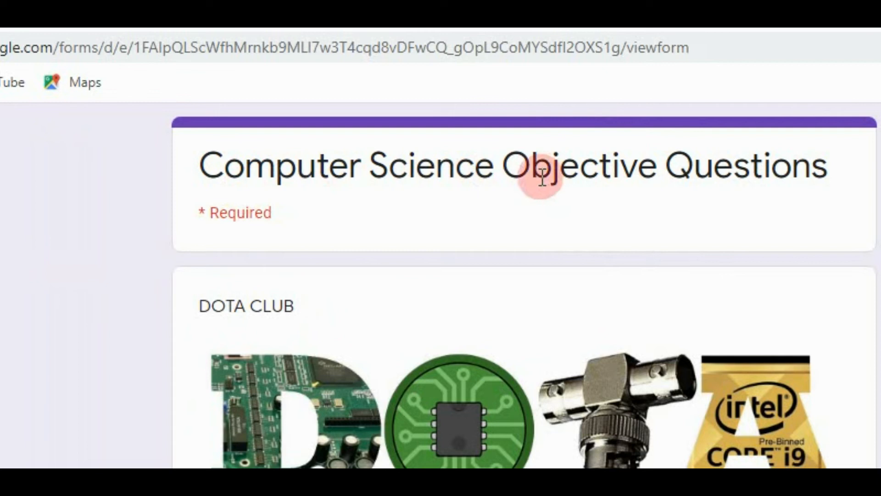
mouse_move(261, 212)
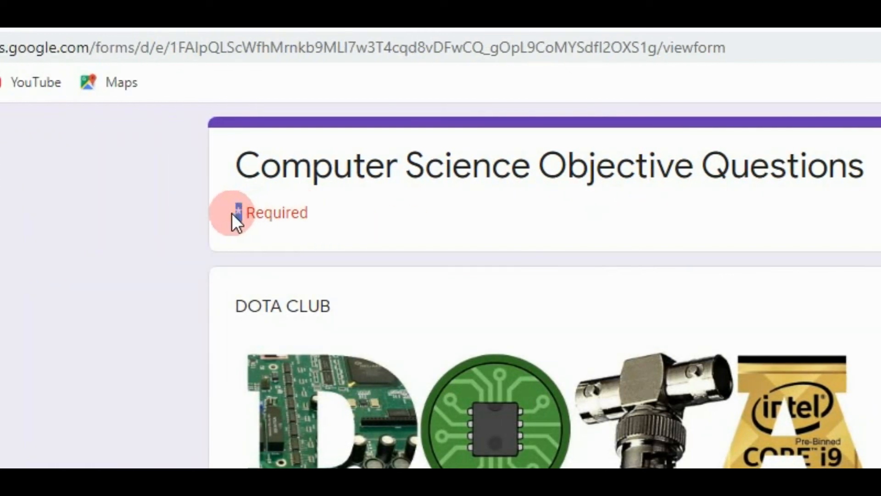
mouse_move(390, 348)
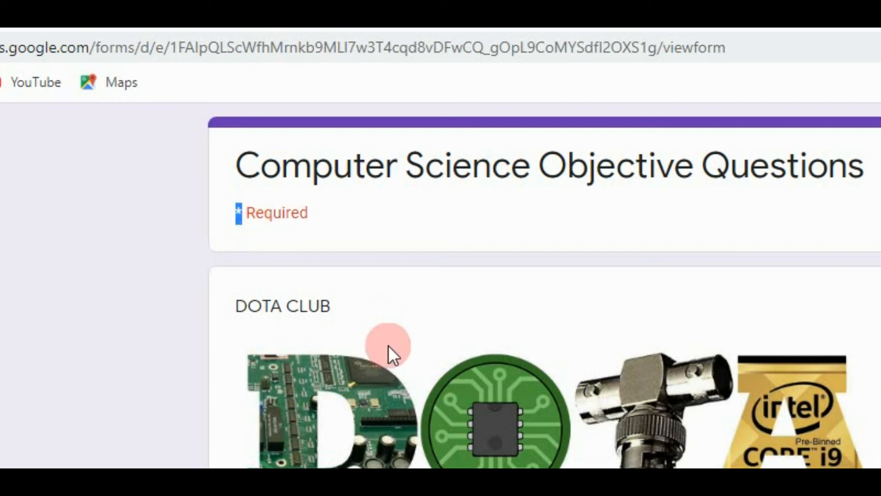
Enter the student's name, correct the roll number to 77777, and choose class 10 section A.
scroll("down", 3)
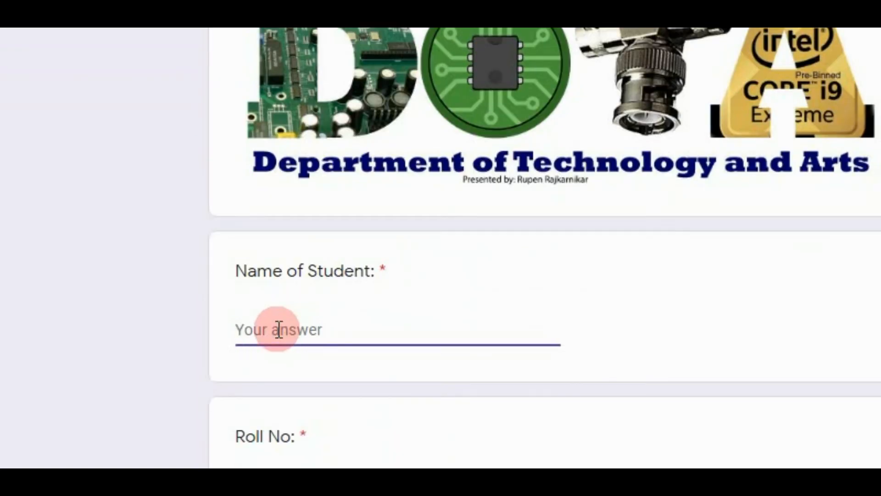
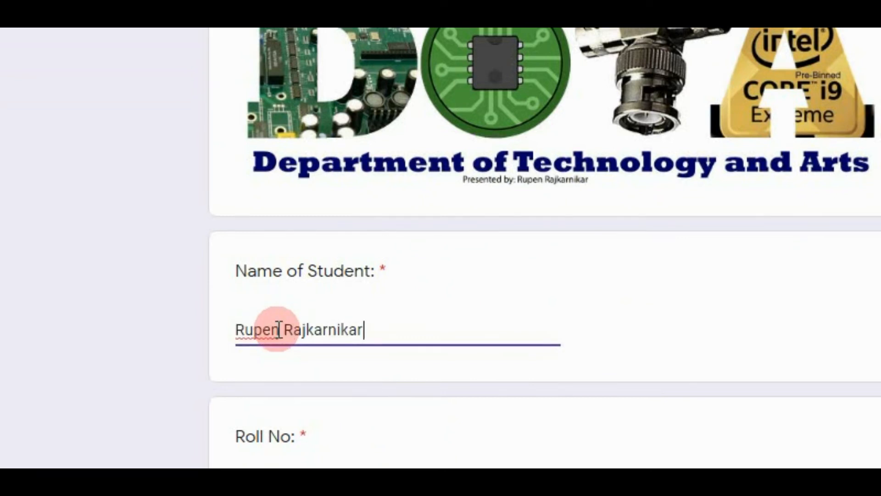
scroll("down", 3)
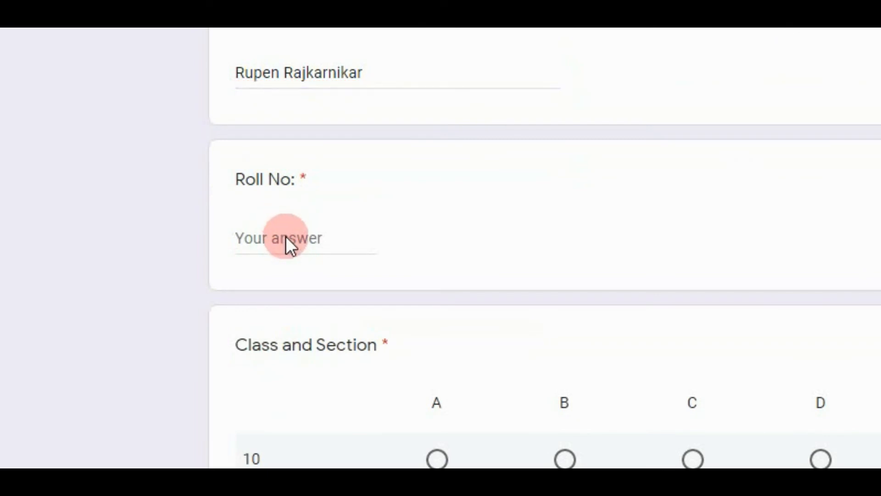
type("sdfs")
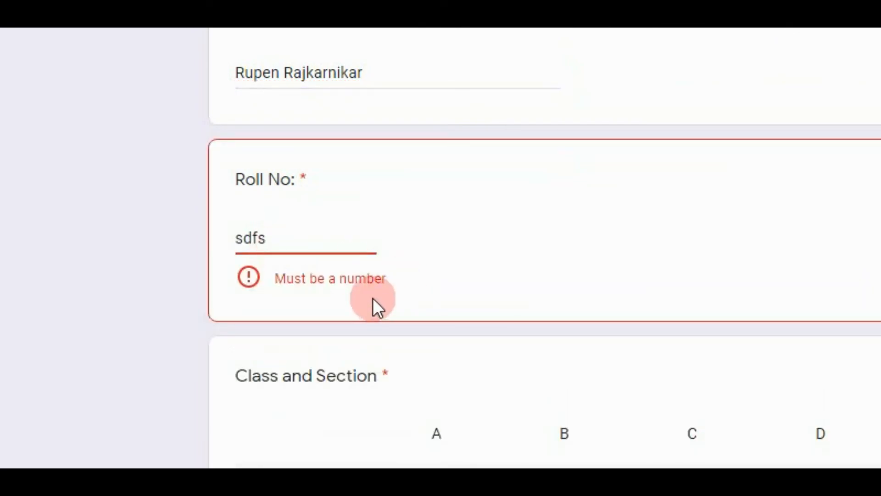
double_click(250, 238)
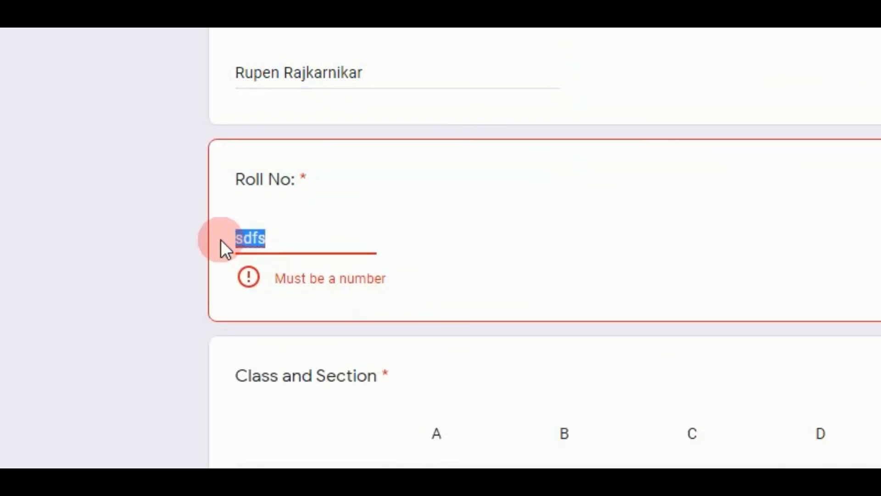
type("77")
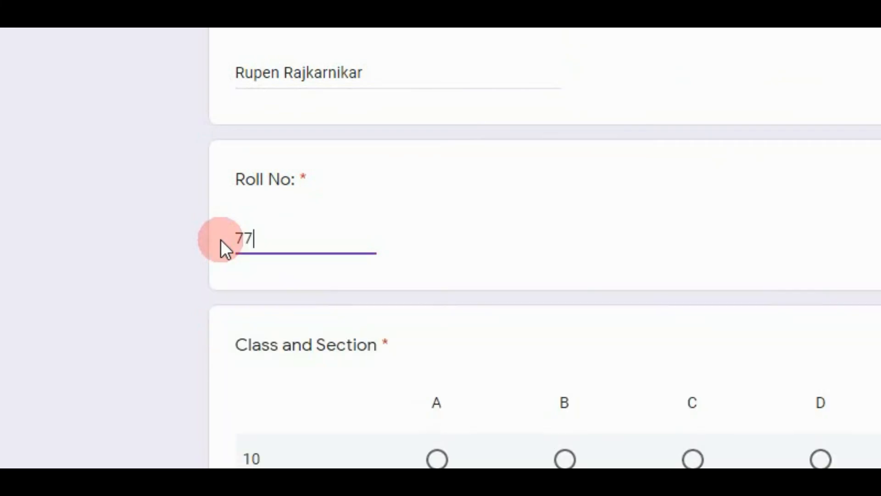
type("777")
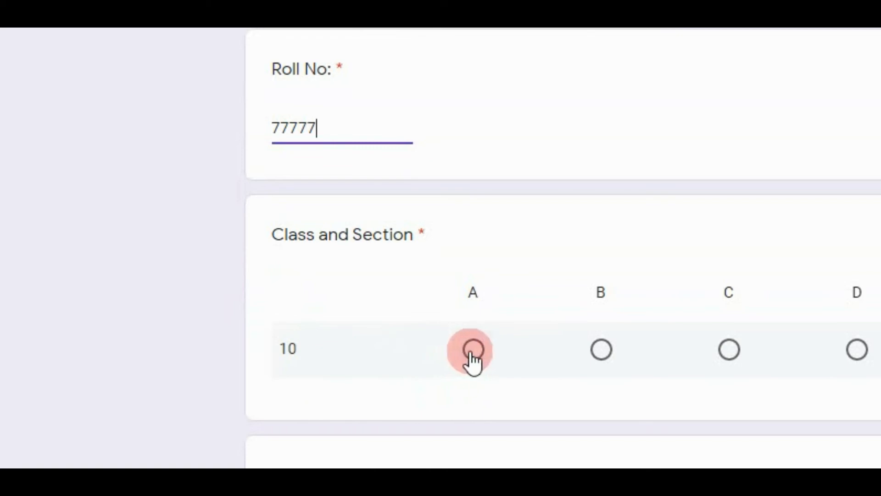
left_click(473, 350)
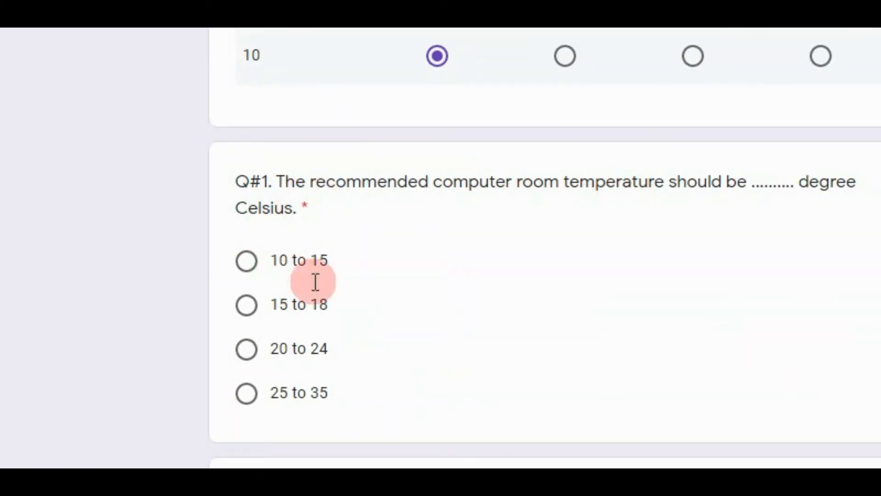
Answer 20 to 24, tick Hardware Security, enter Antivirus Software for Q#4, and submit.
left_click(246, 349)
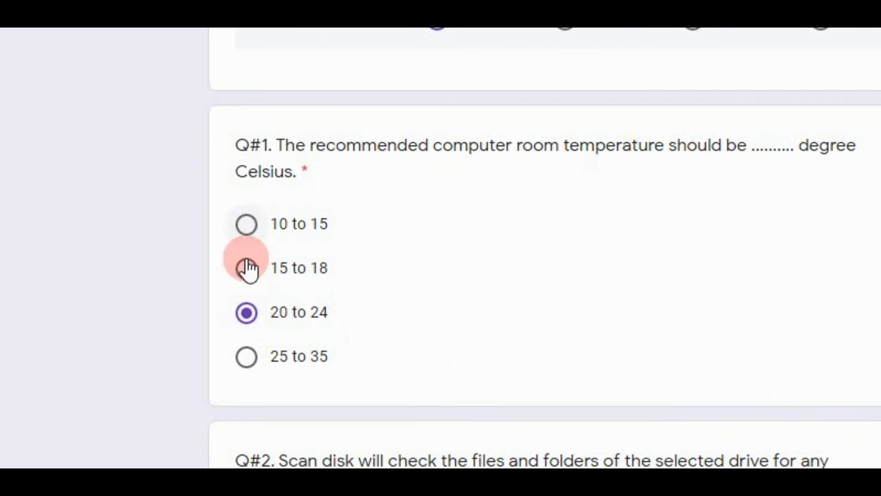
scroll("down", 3)
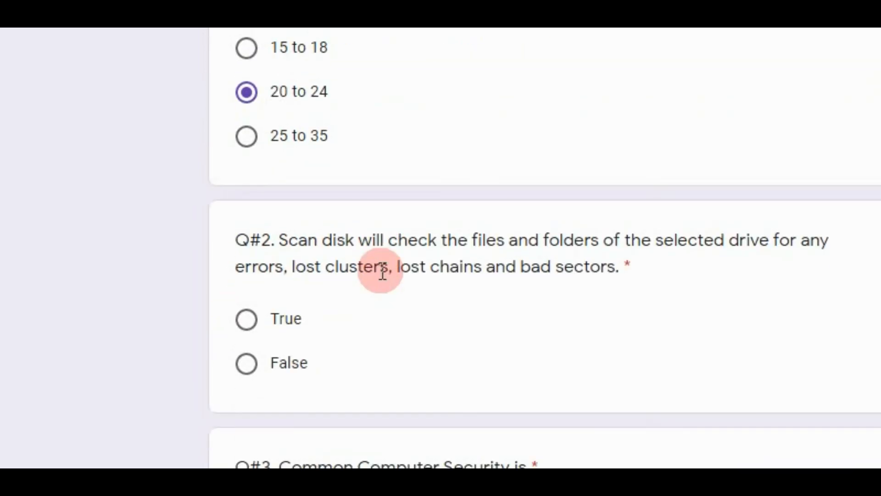
scroll("down", 3)
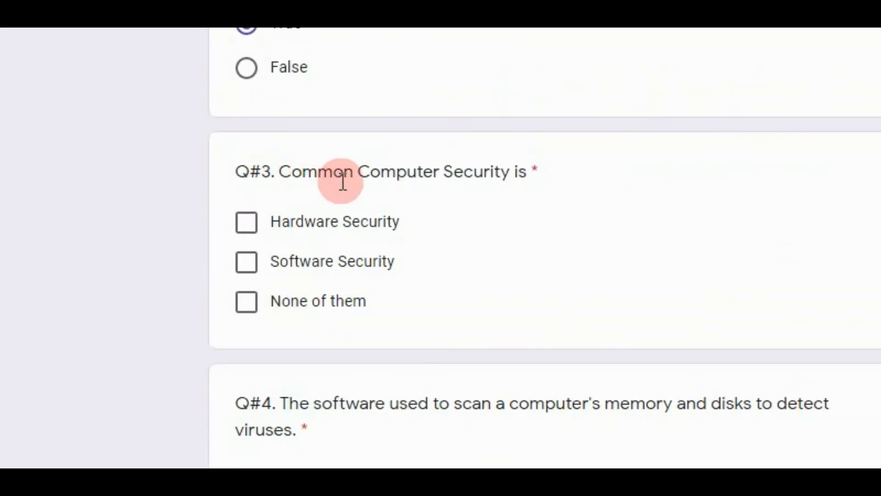
mouse_move(246, 222)
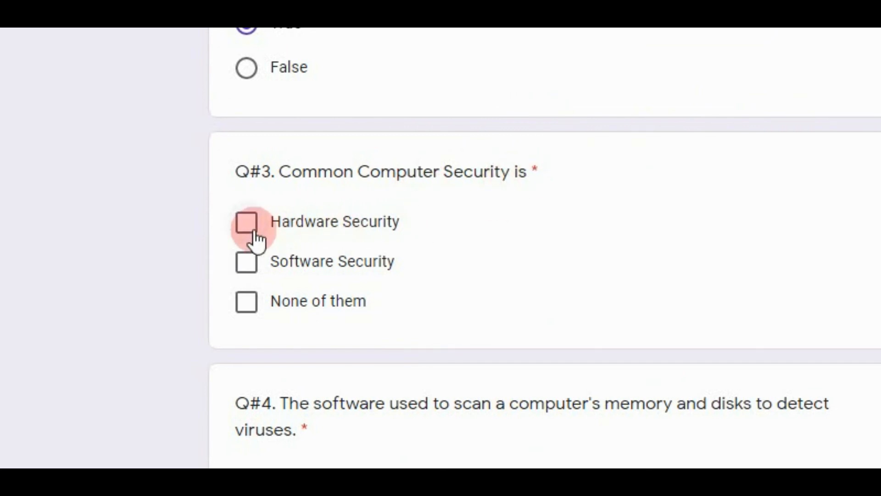
left_click(245, 221)
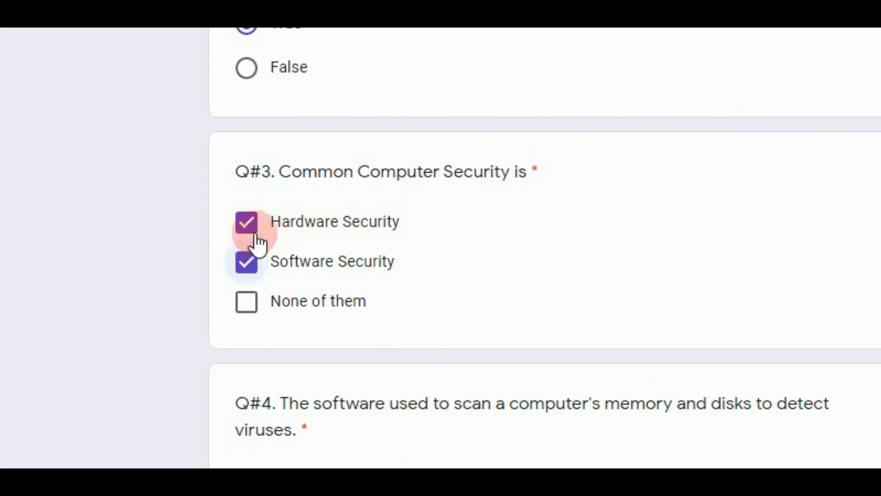
mouse_move(364, 334)
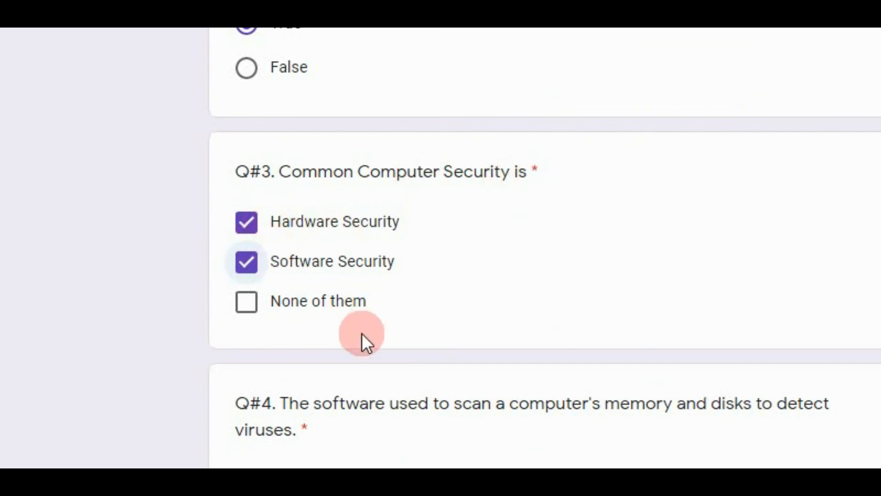
scroll("down", 3)
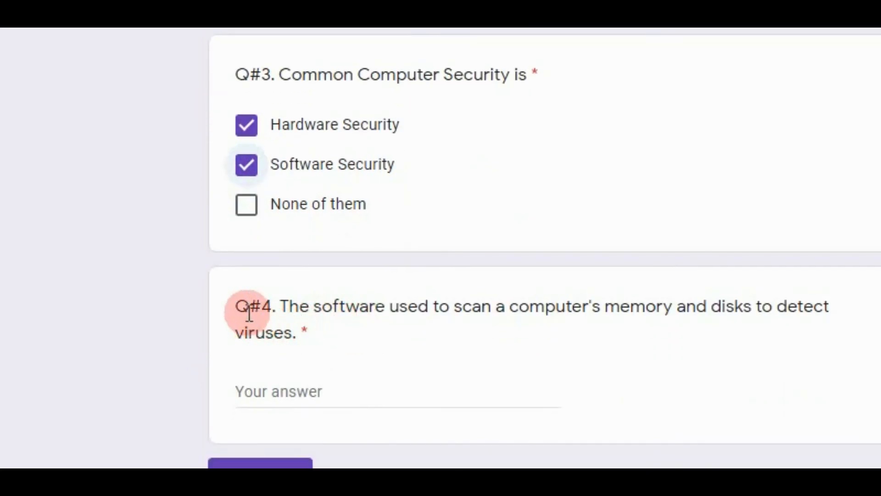
mouse_move(393, 329)
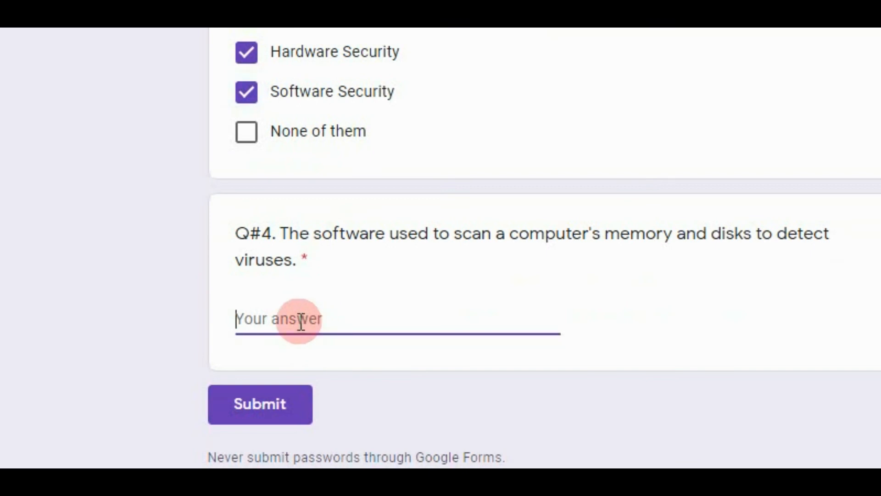
type("Antivir")
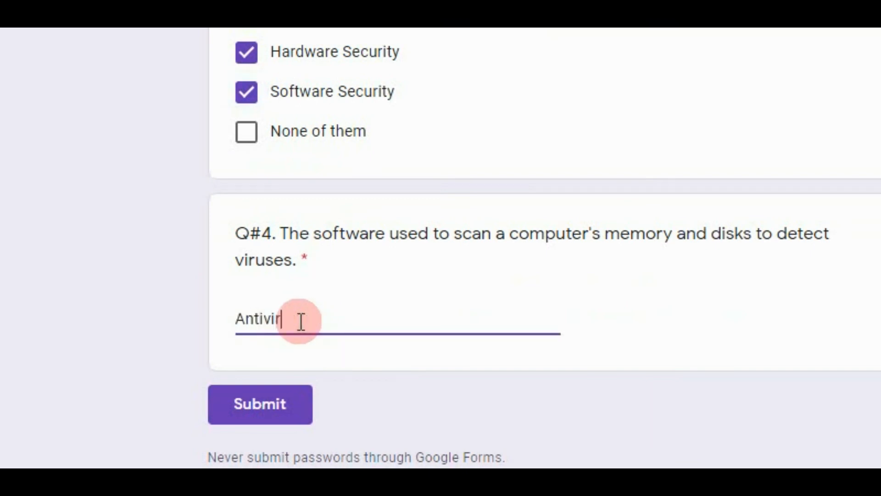
type("us Software")
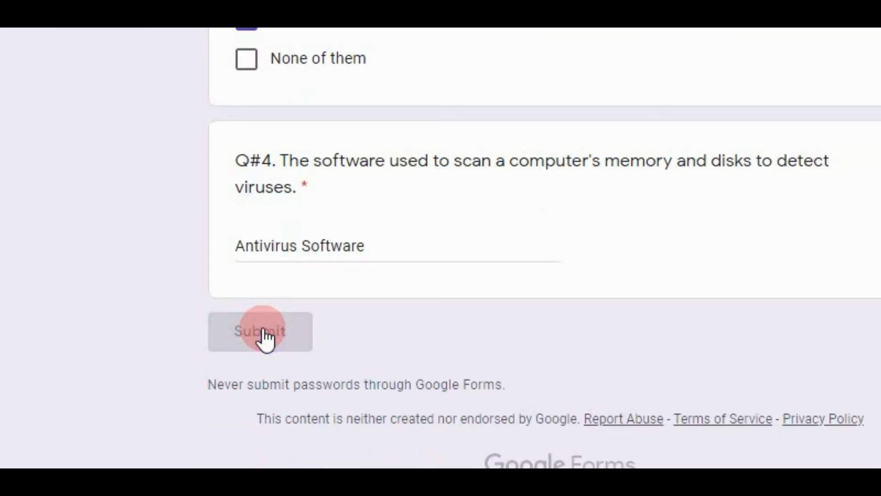
left_click(260, 331)
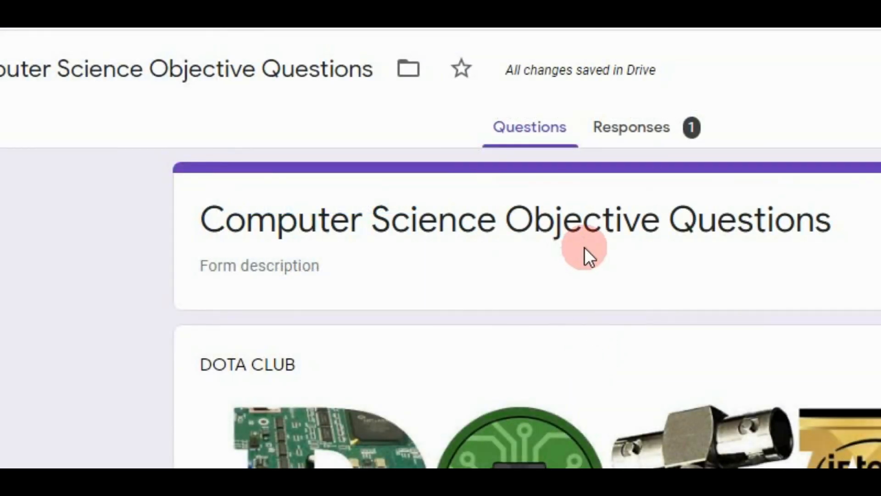
mouse_move(612, 168)
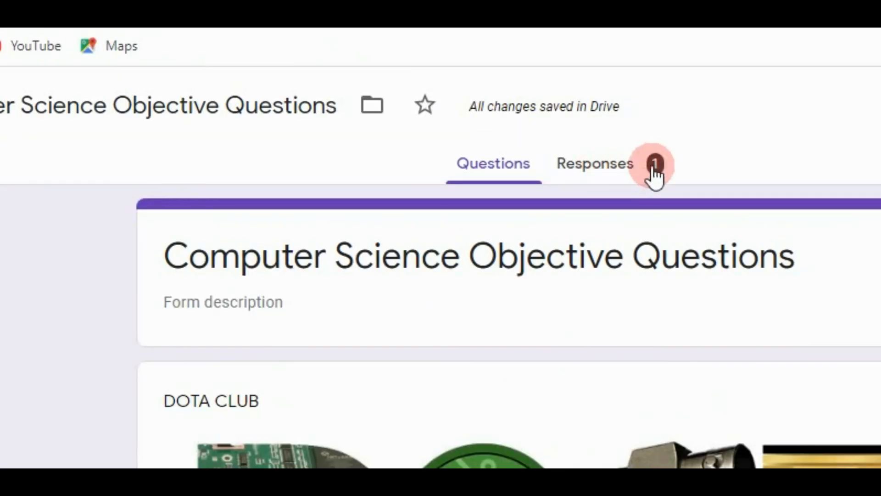
mouse_move(595, 163)
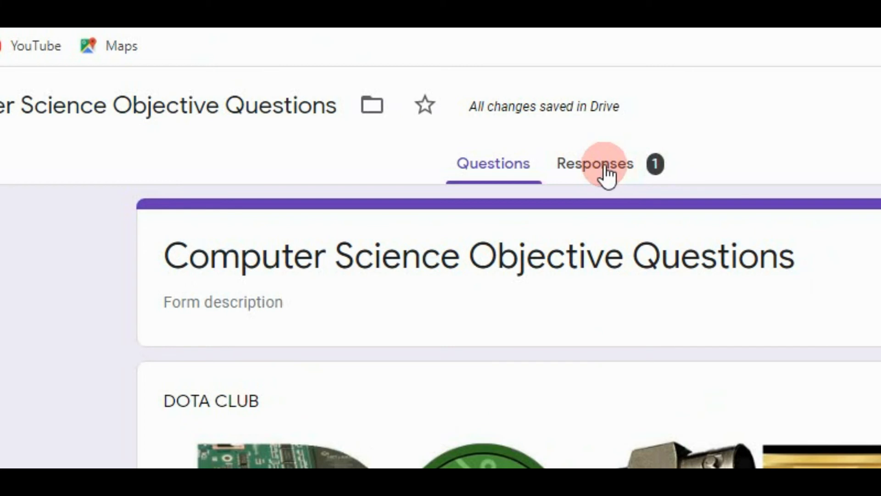
View the response summary, then the per-question answers for Q#2.
left_click(593, 163)
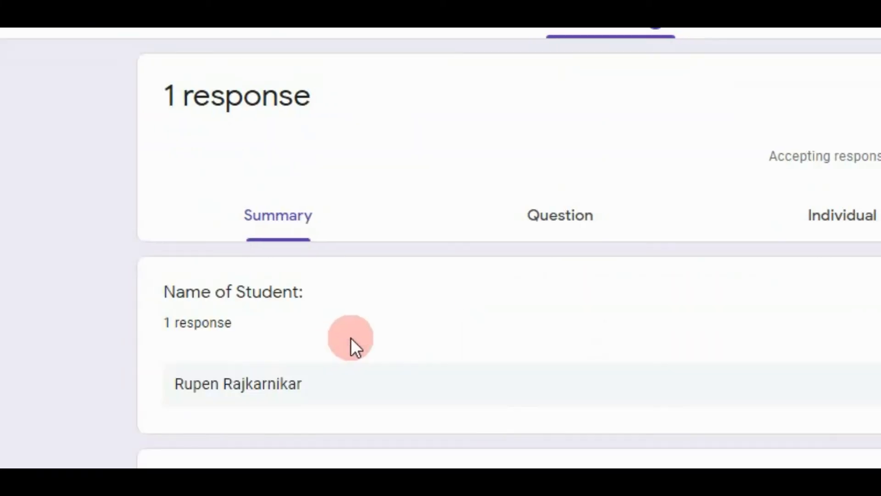
scroll("down", 3)
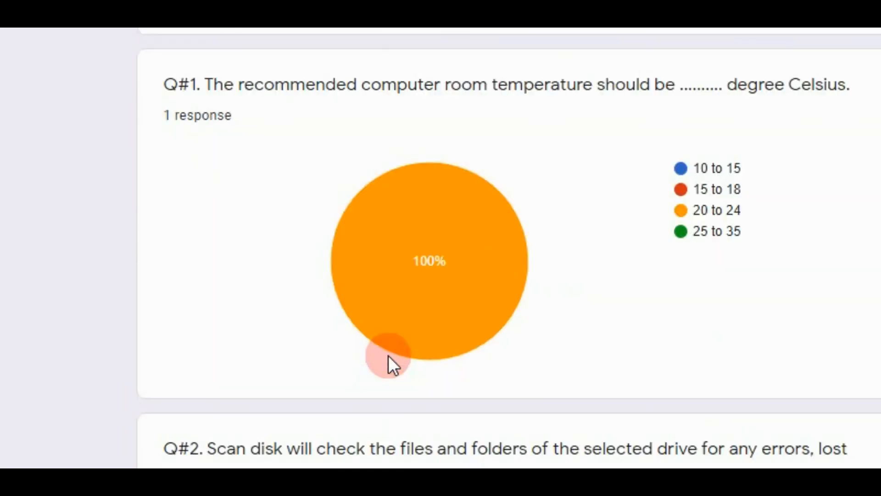
scroll("up", 3)
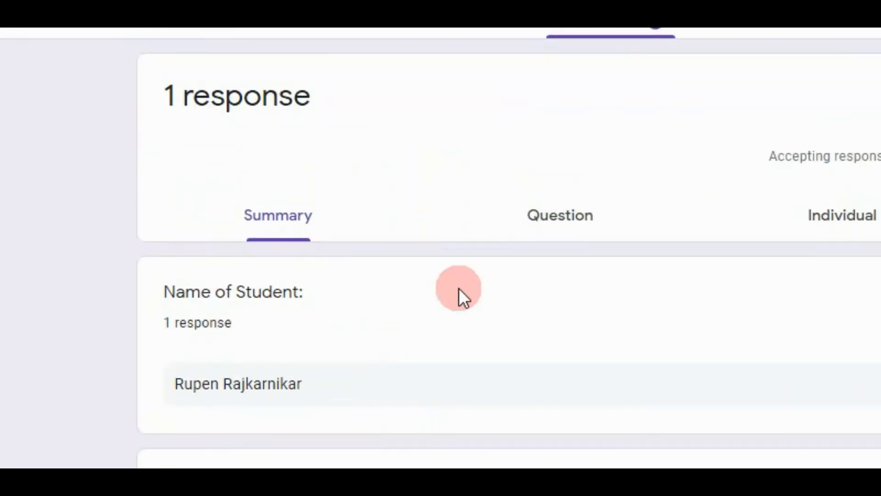
left_click(559, 215)
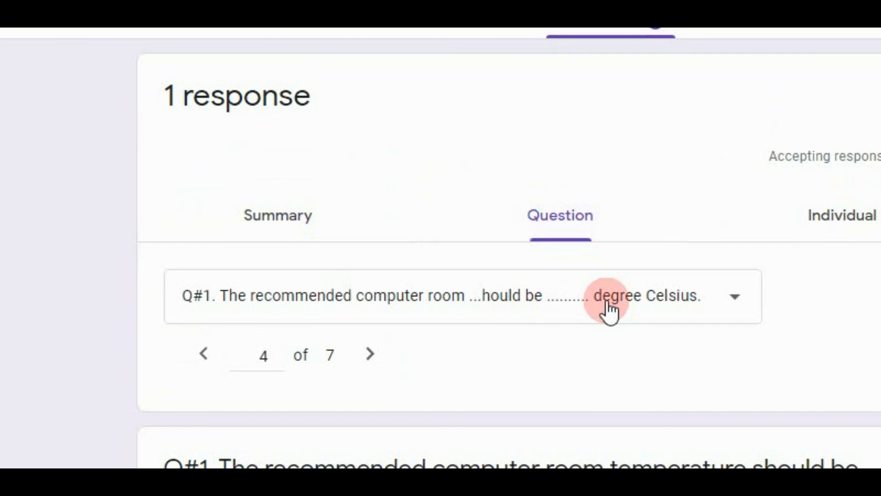
left_click(735, 296)
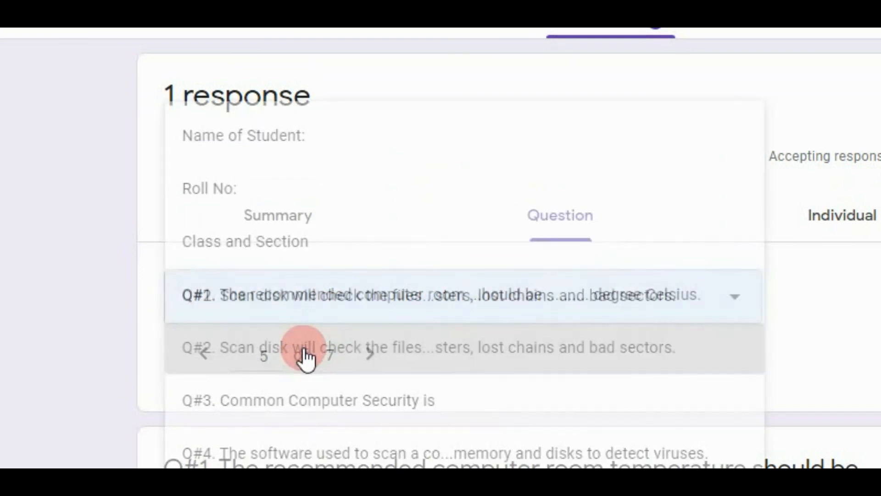
left_click(306, 357)
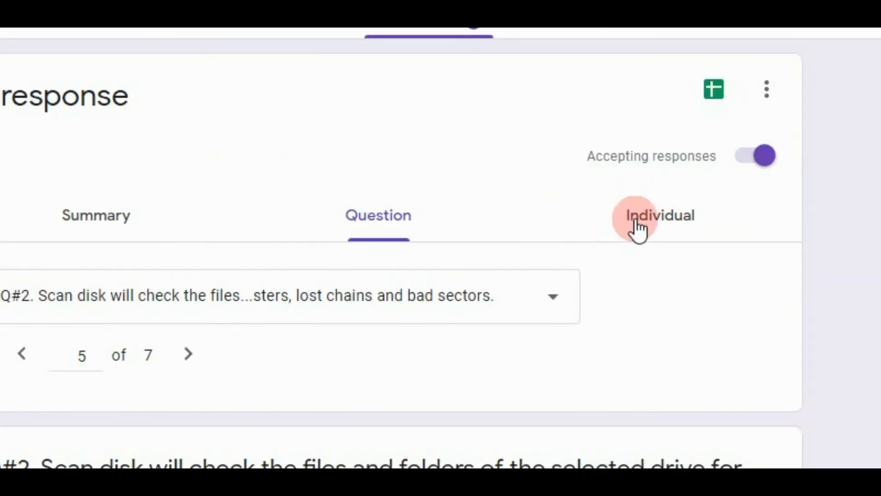
Browse the individual submission showing the student's details.
left_click(660, 215)
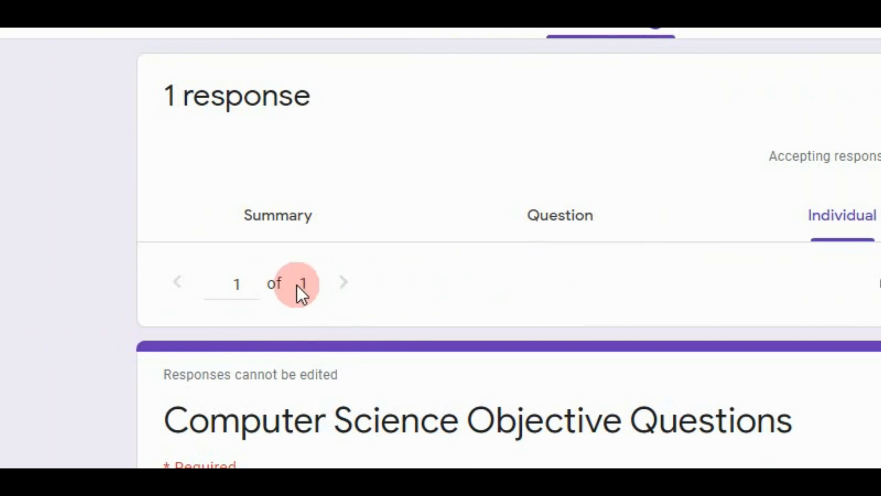
mouse_move(320, 293)
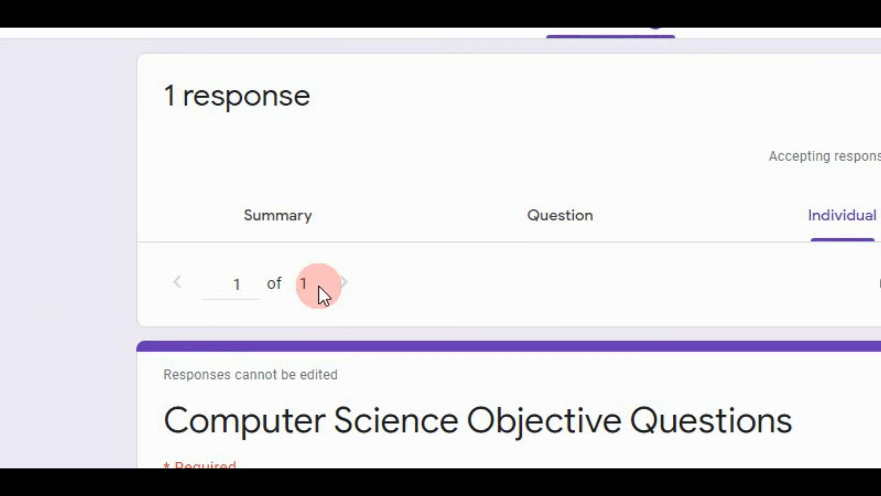
scroll("down", 3)
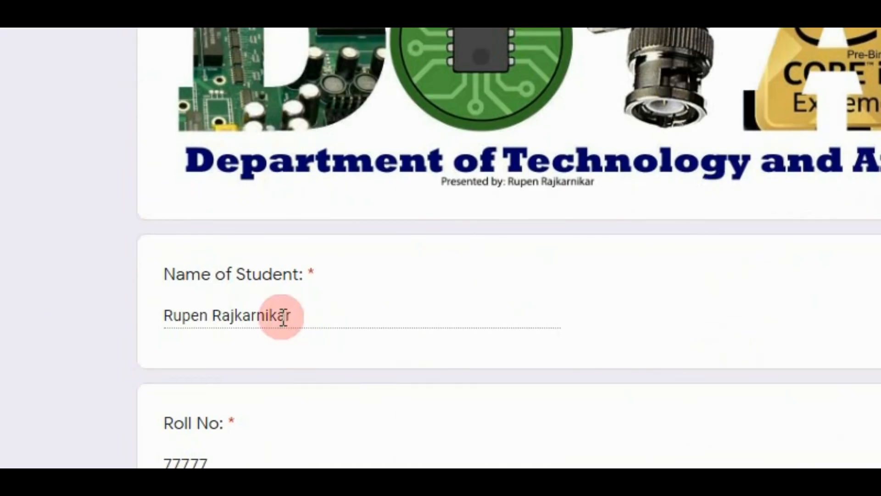
scroll("down", 3)
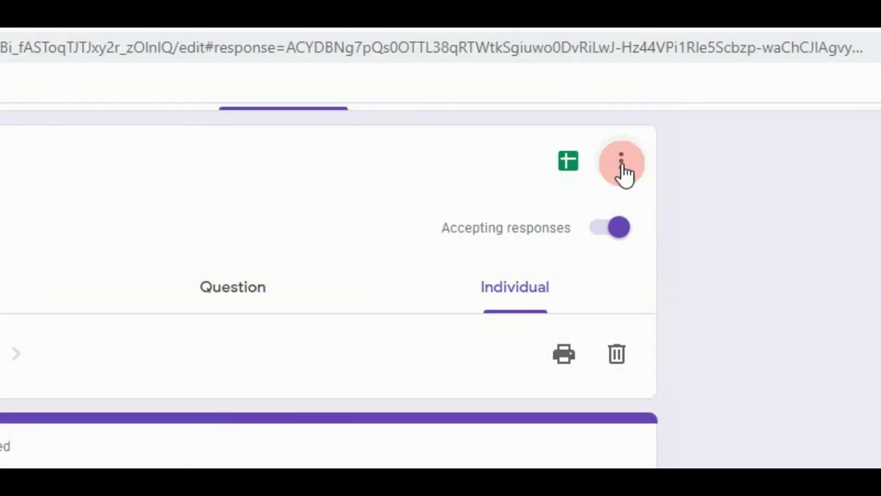
Download the responses as a CSV file and open it in Excel.
left_click(621, 160)
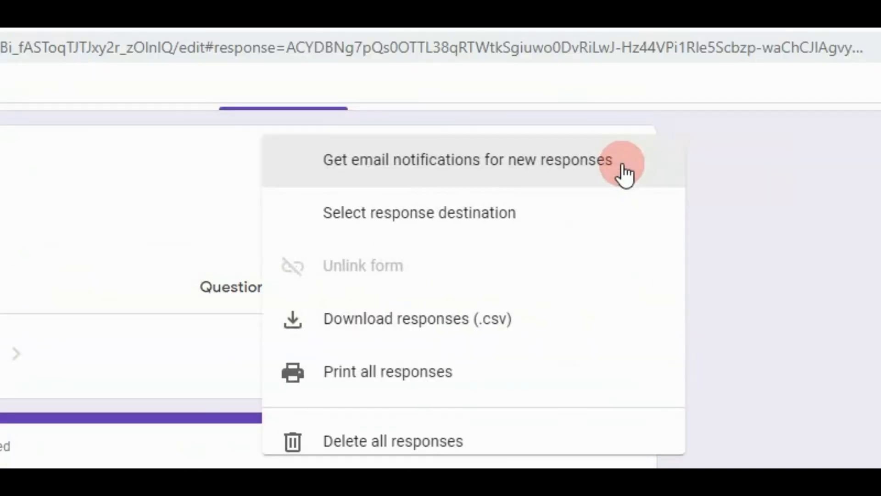
mouse_move(396, 337)
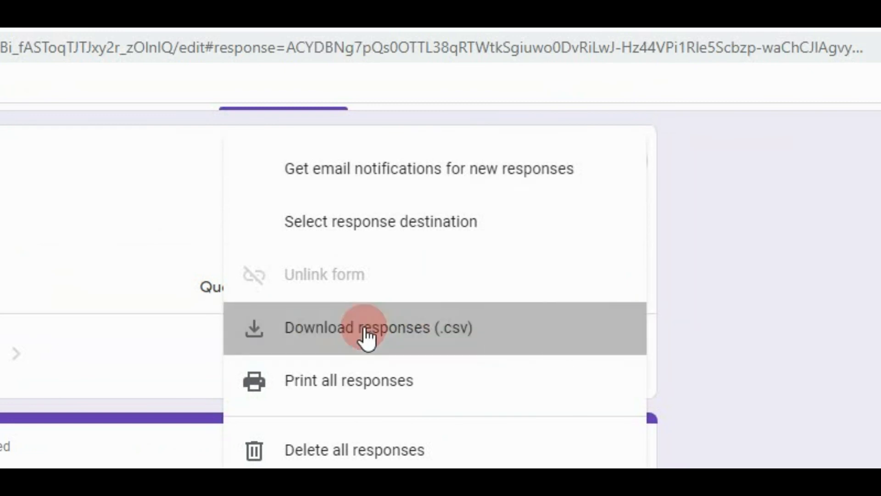
left_click(365, 328)
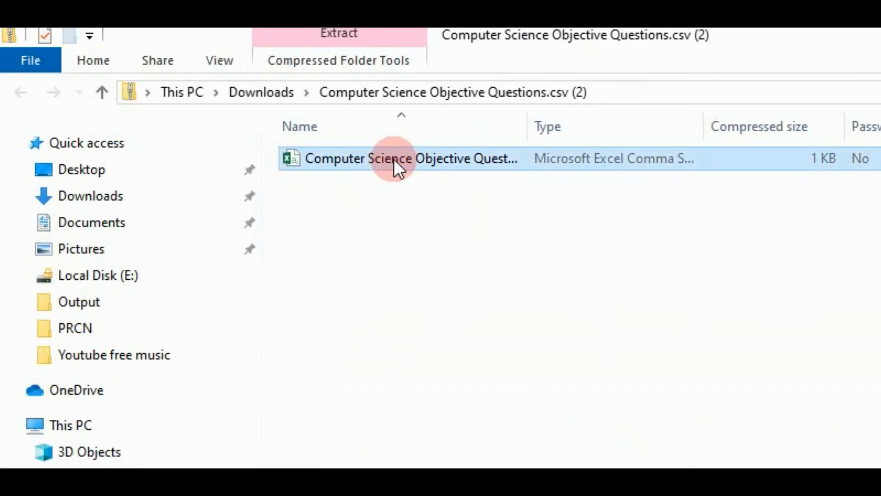
double_click(399, 158)
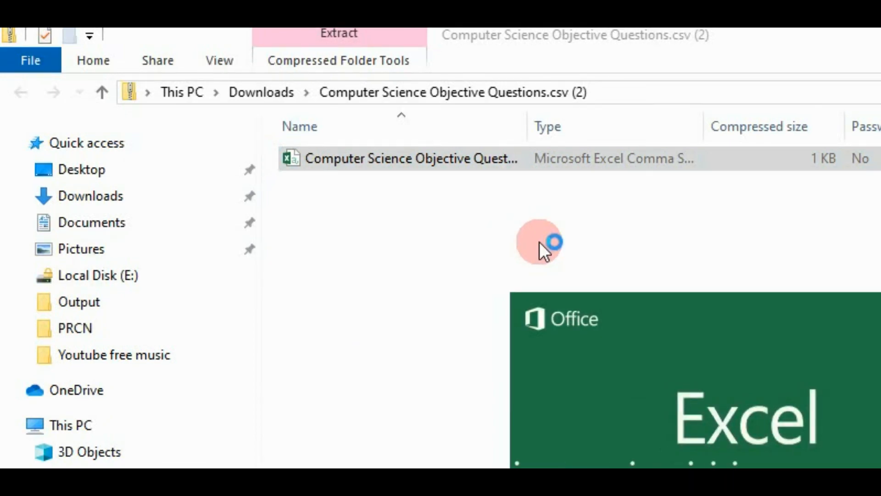
double_click(400, 158)
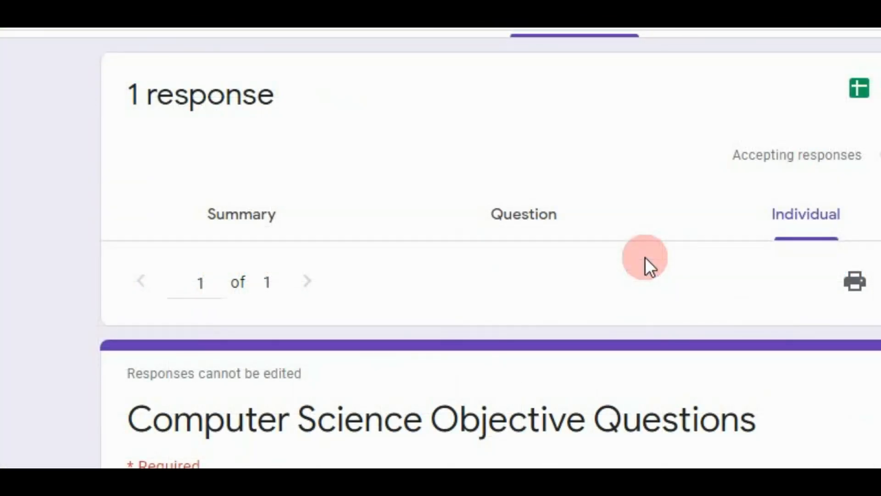
mouse_move(645, 267)
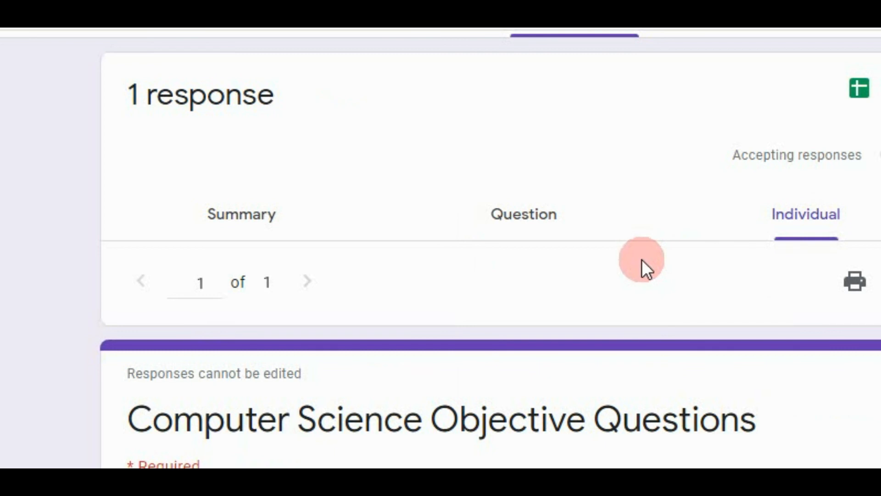
mouse_move(645, 270)
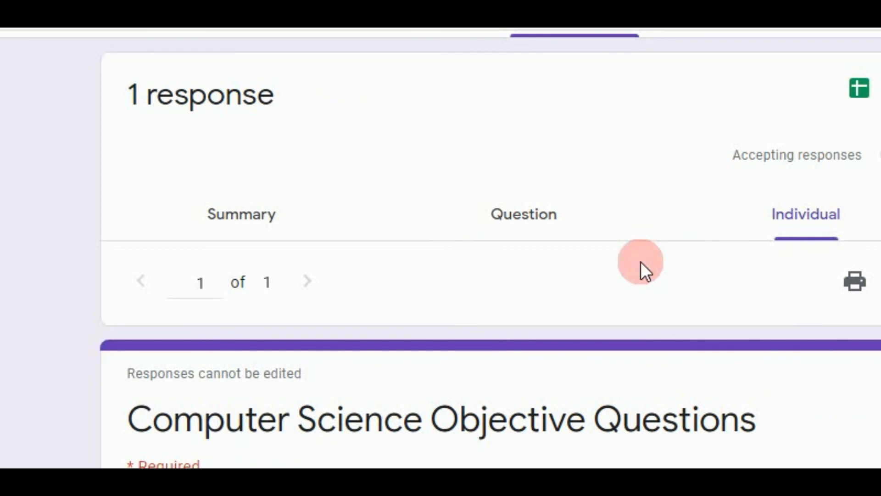
mouse_move(643, 288)
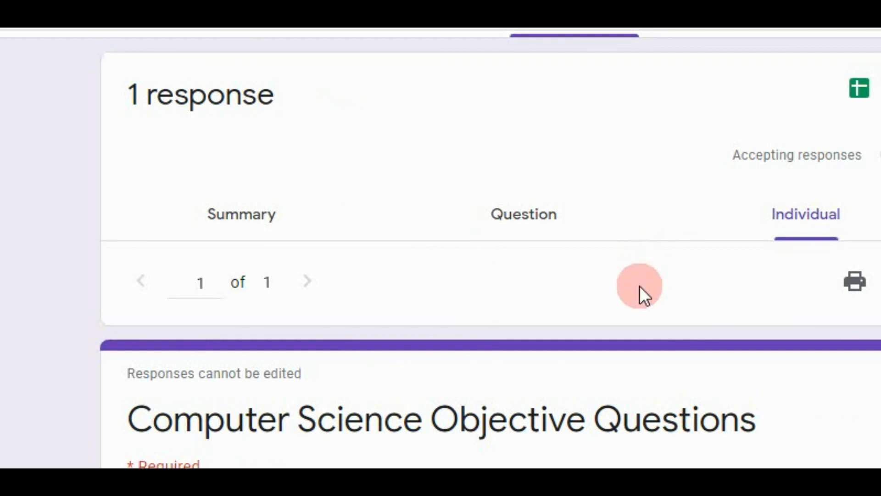
scroll("up", 3)
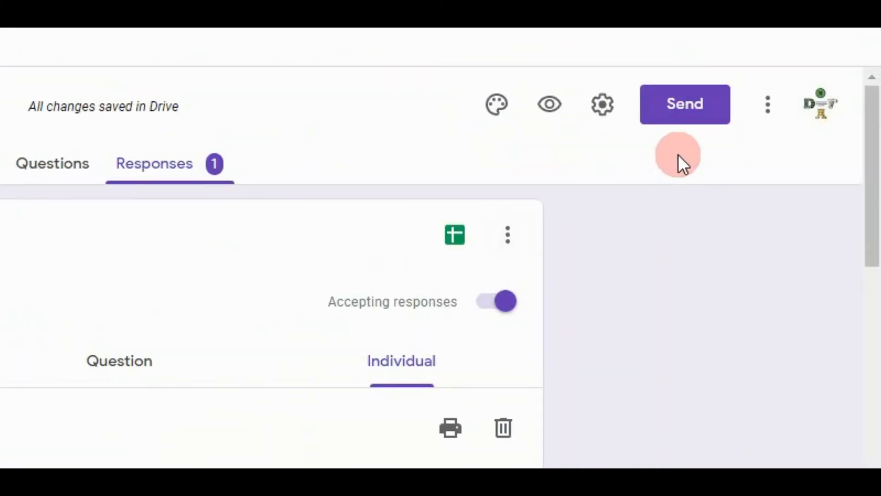
left_click(684, 104)
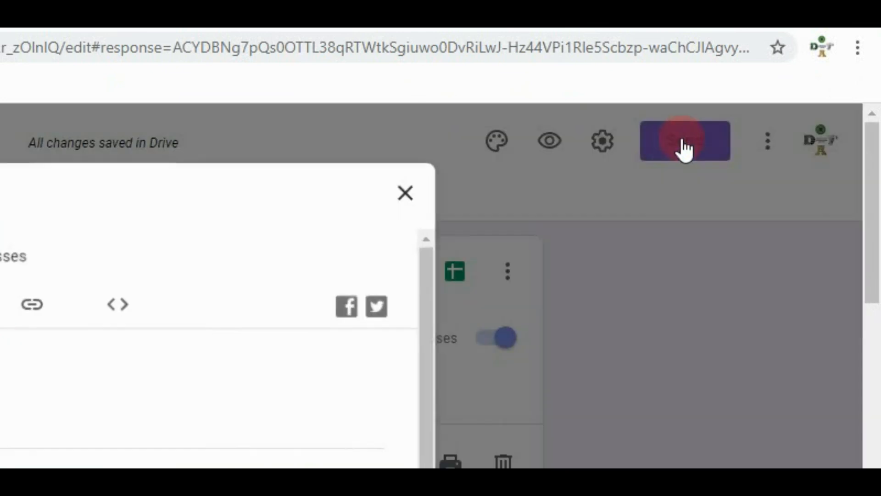
mouse_move(353, 300)
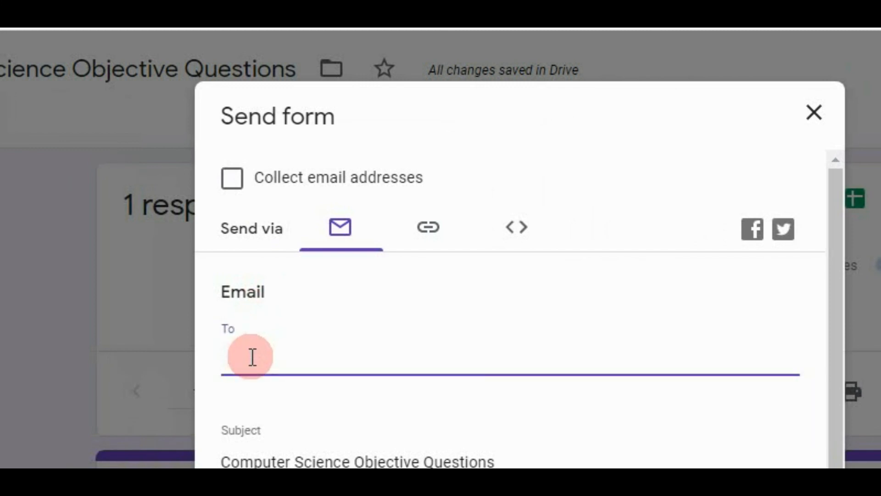
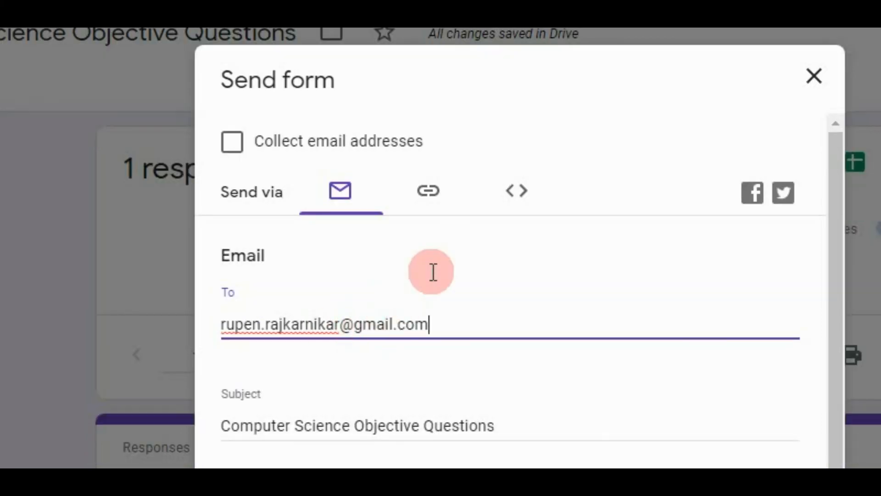
mouse_move(376, 267)
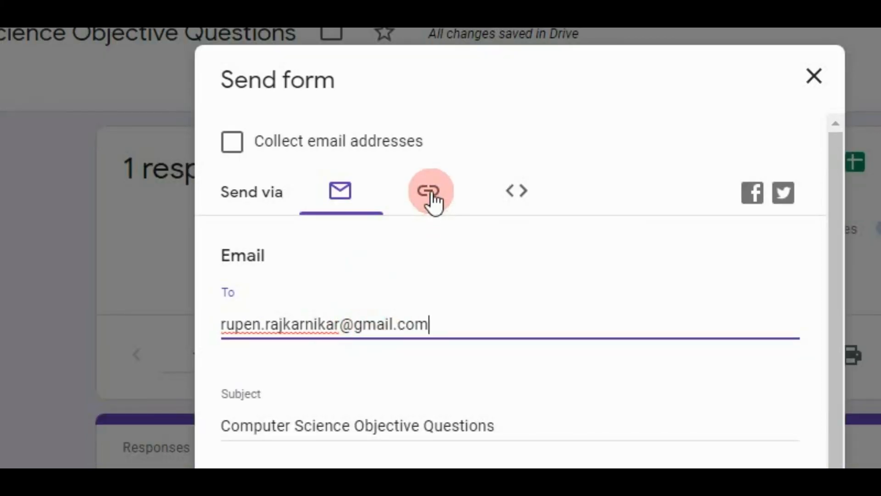
left_click(431, 190)
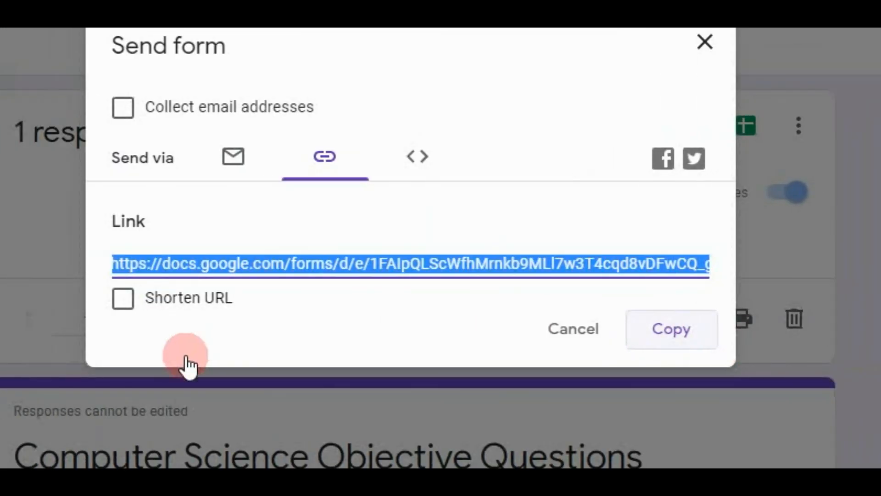
left_click(671, 329)
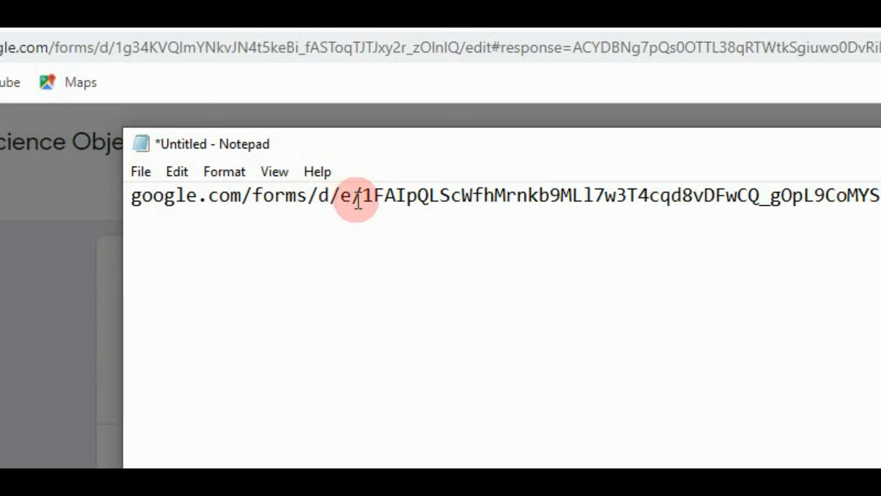
mouse_move(385, 200)
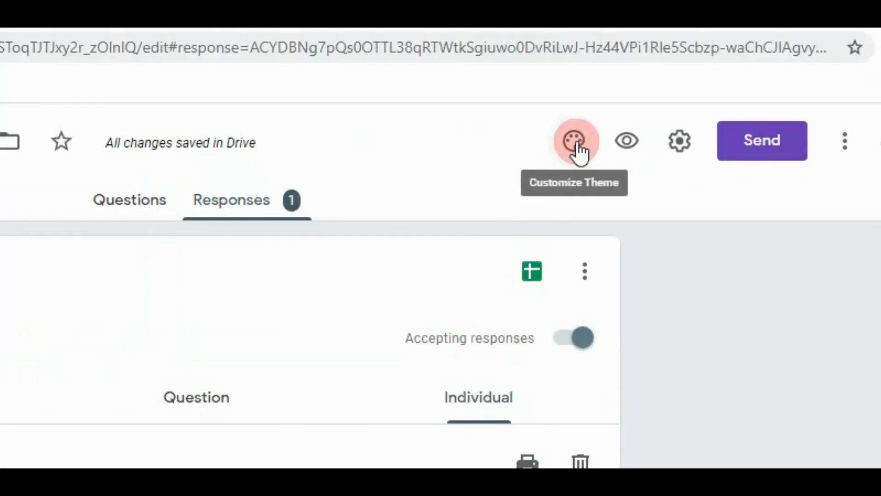
Set the form's theme colour to purple and its background to light purple.
left_click(574, 140)
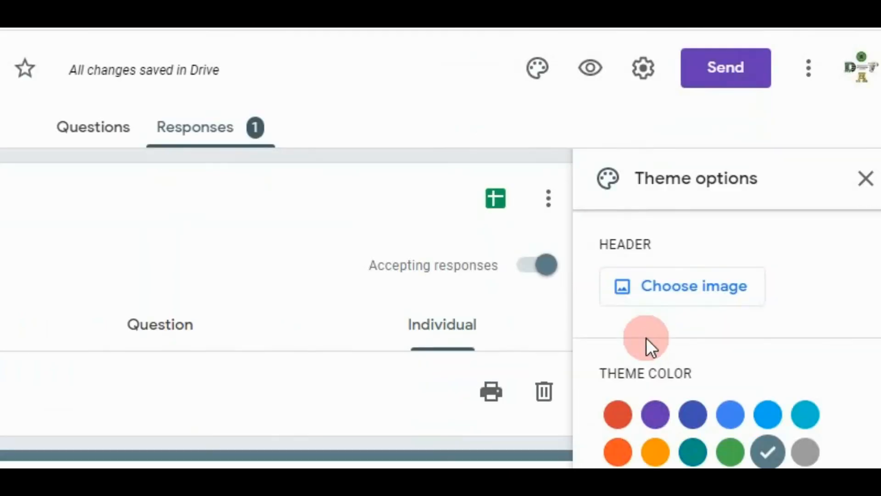
left_click(655, 414)
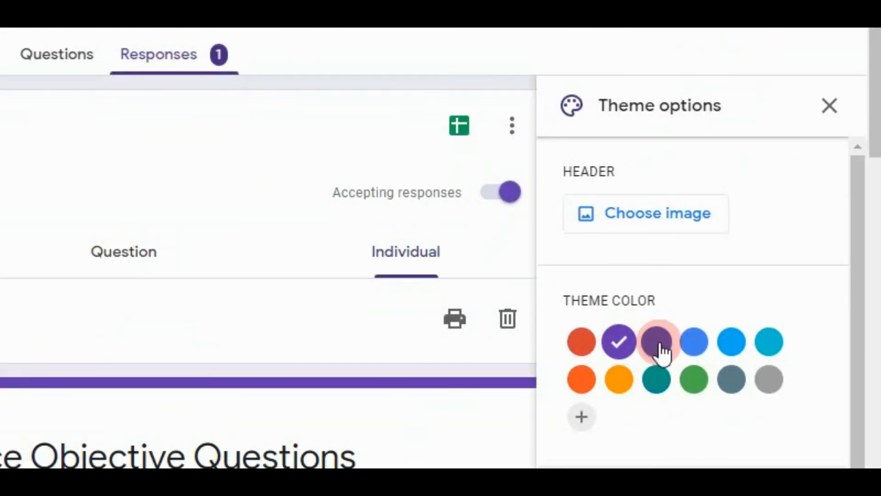
left_click(581, 341)
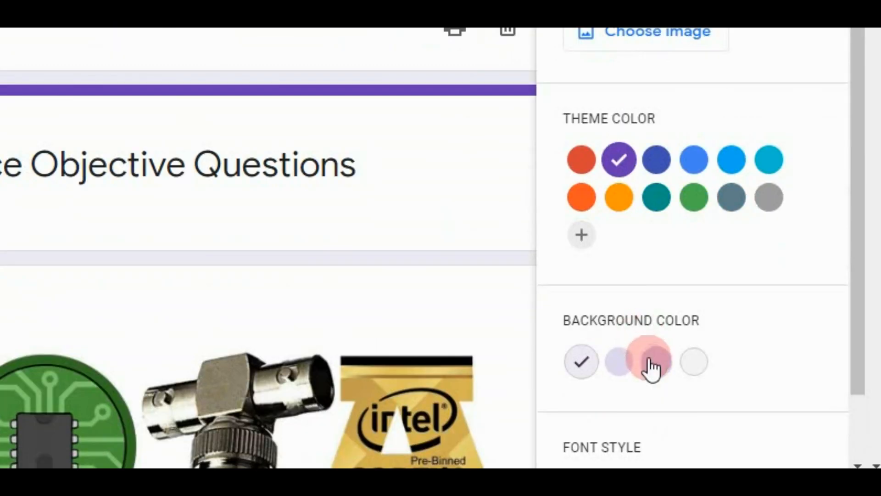
left_click(649, 361)
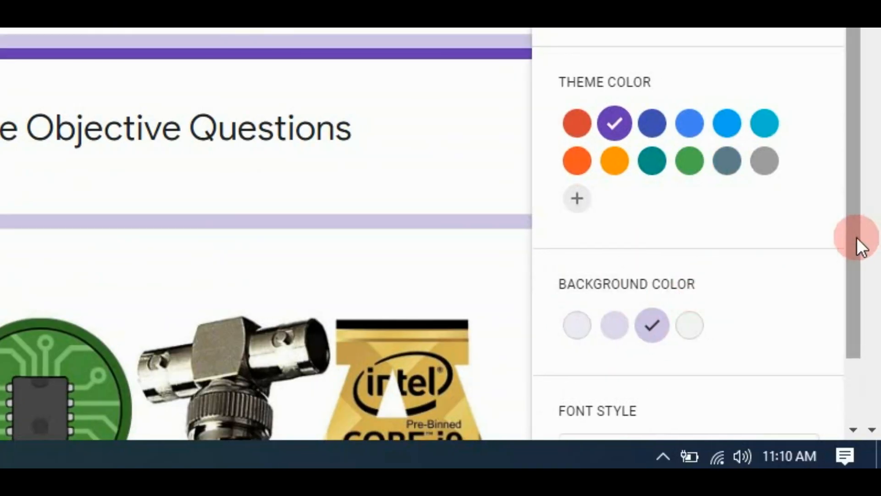